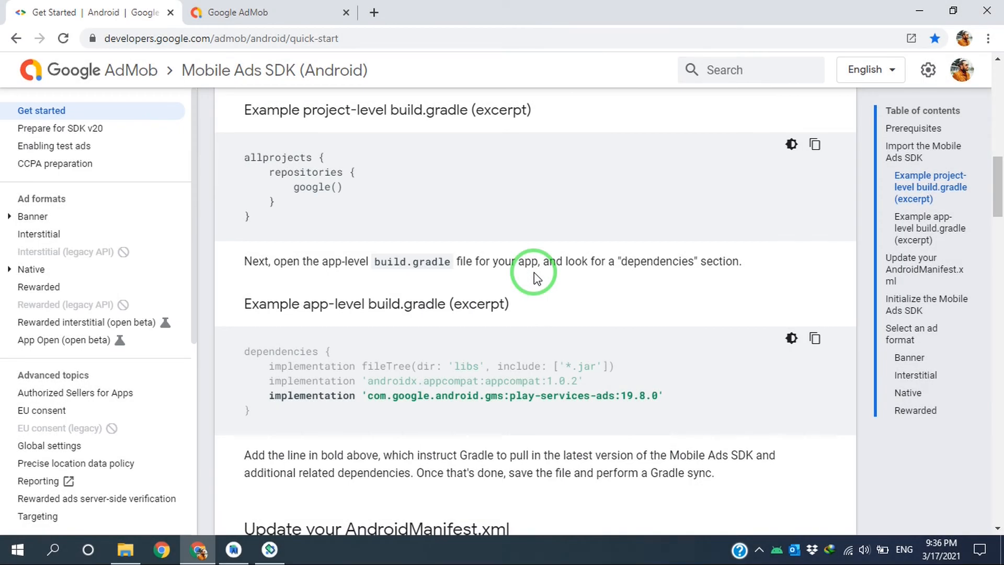
mouse_move(283, 228)
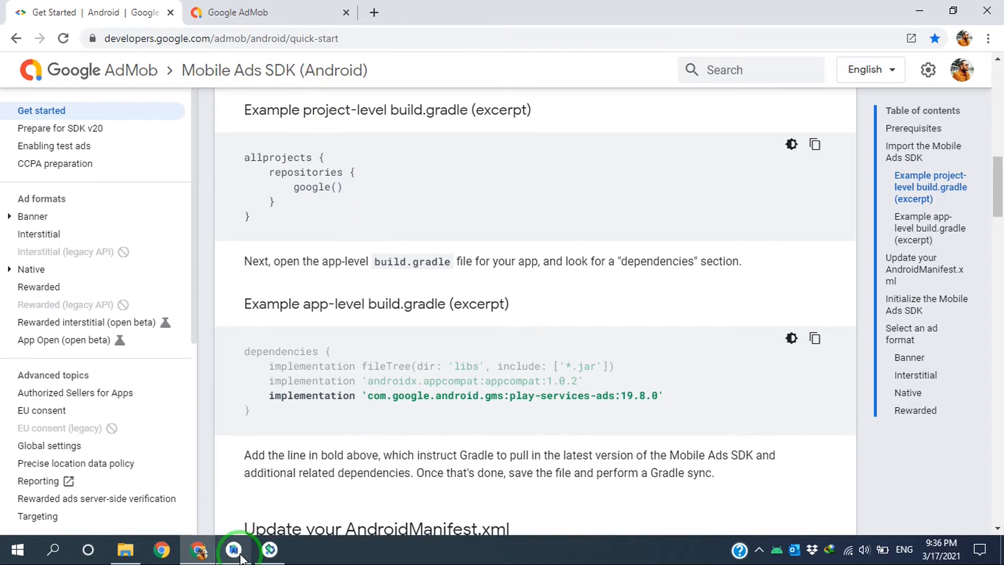
Step: Return to Android Studio and open RewardedAdProject's activity_main.xml layout in Split view
left_click(233, 549)
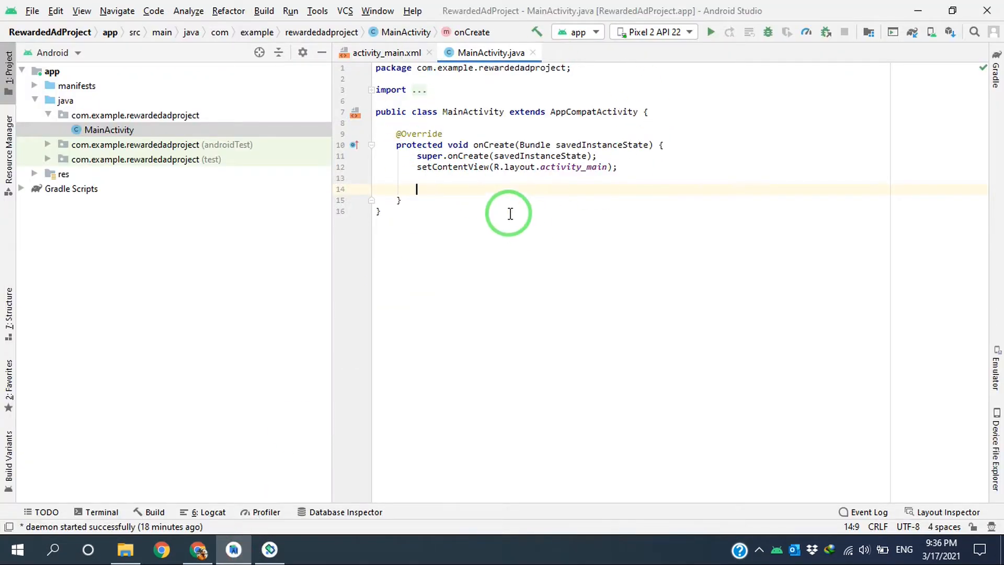
left_click(384, 52)
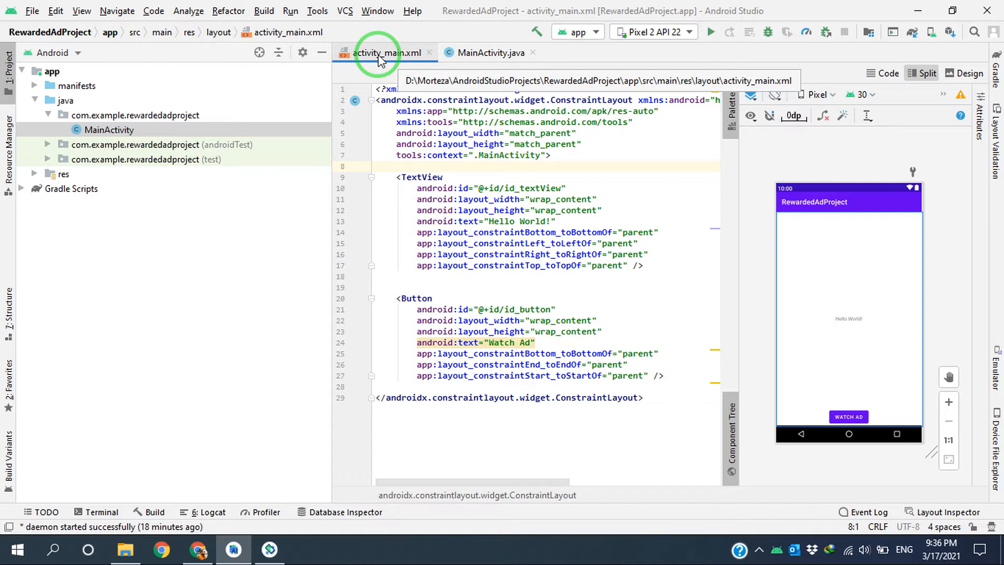
Step: Make the TextView read '0' at 50sp in black, and pad the ConstraintLayout 20dp
left_click(847, 417)
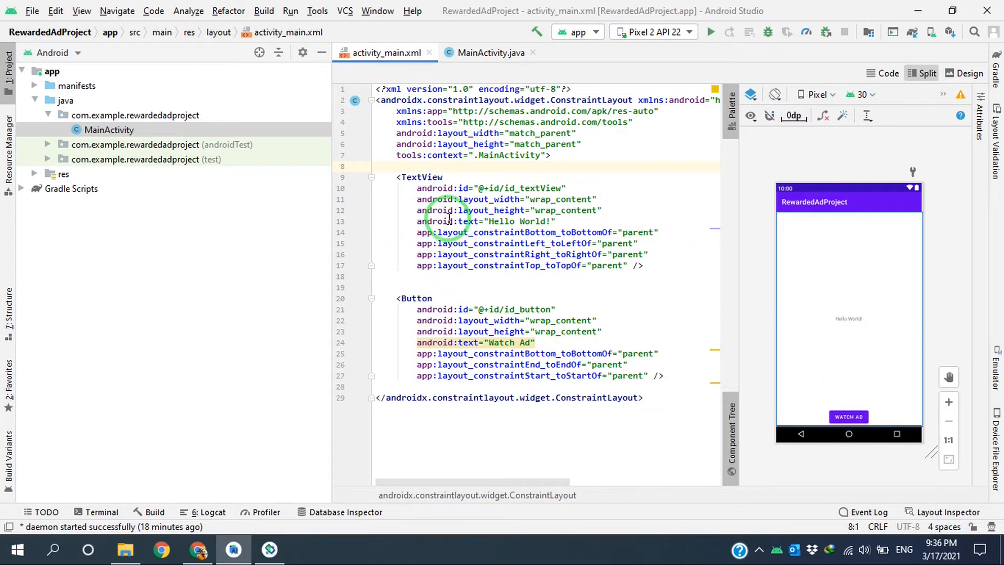
mouse_move(612, 260)
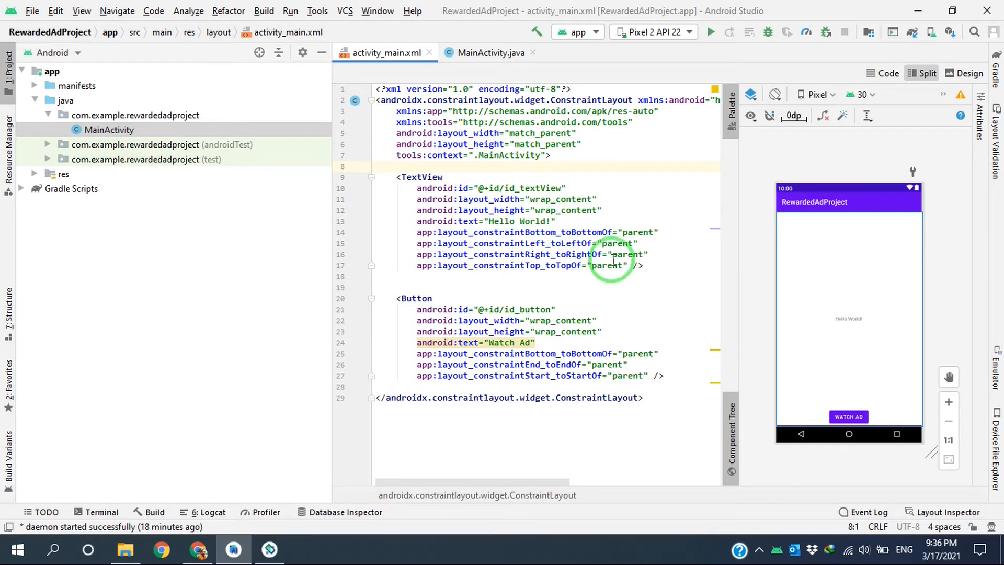
mouse_move(639, 293)
type("0")
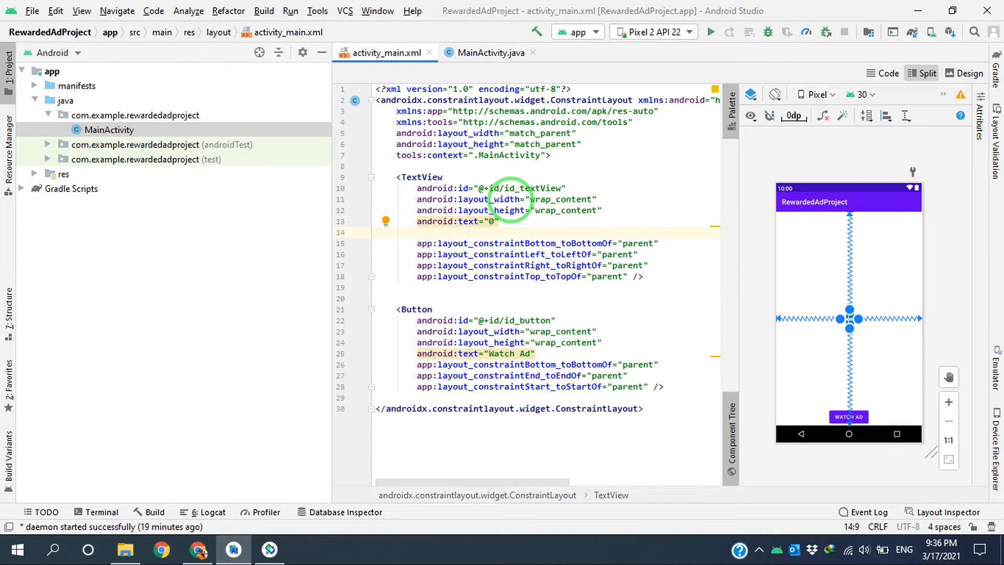
type("s")
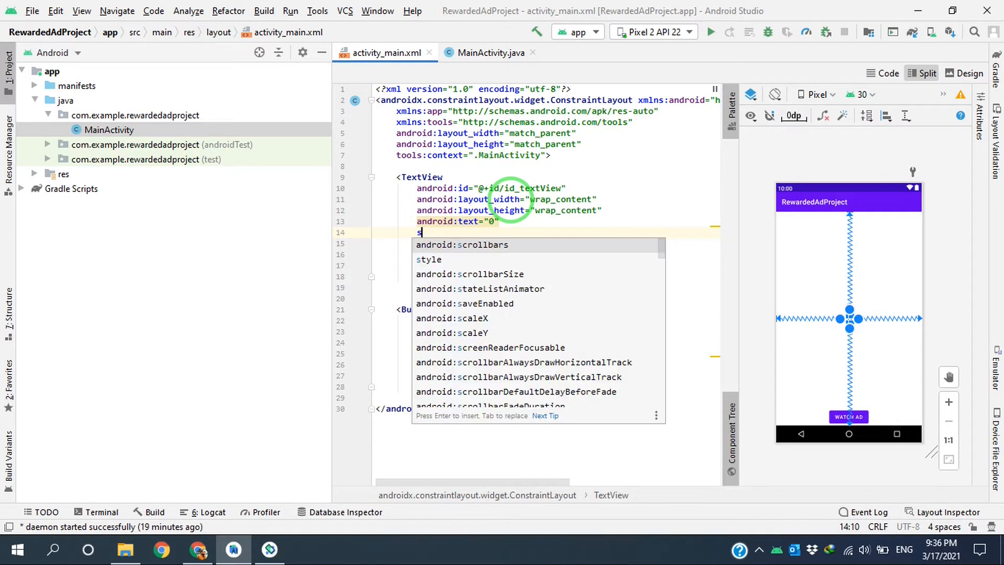
type("es")
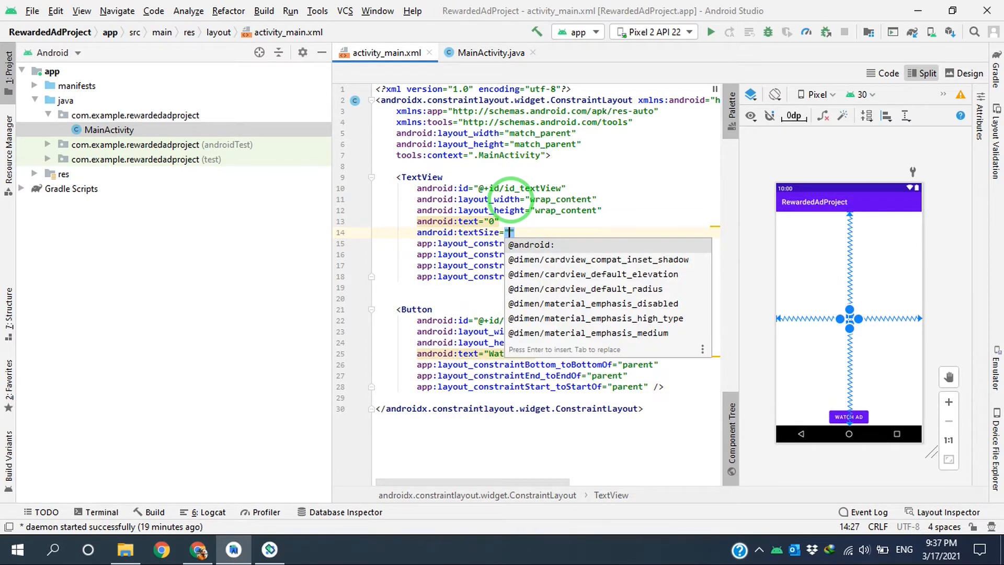
type("50dp")
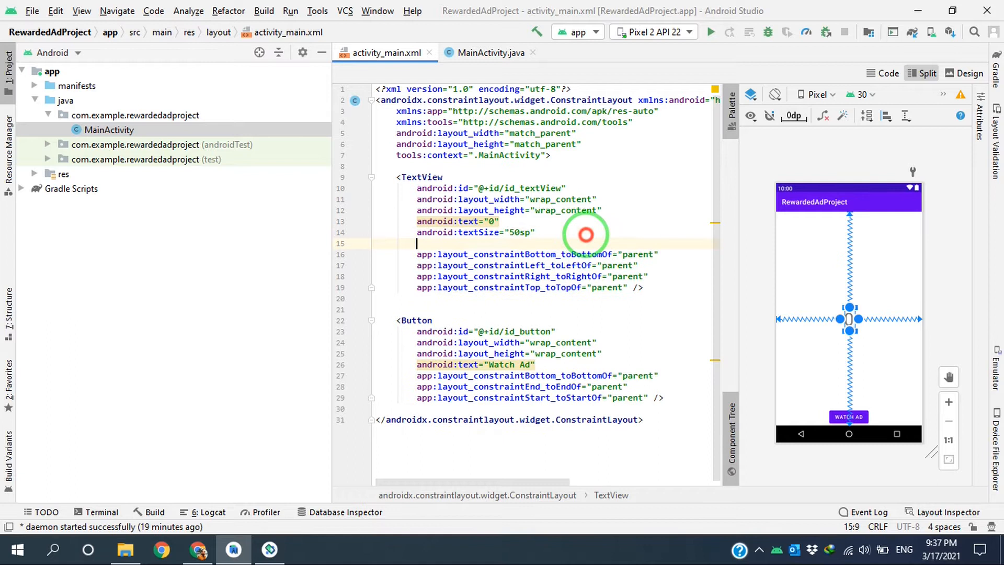
type("textColor=\"@color/black")
type("android:padding=\"")
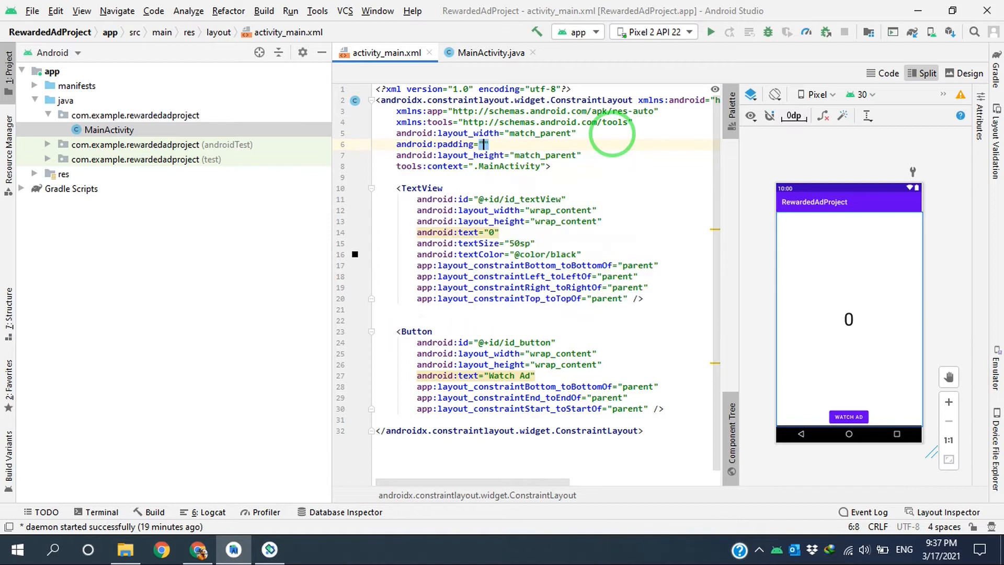
type("20dp")
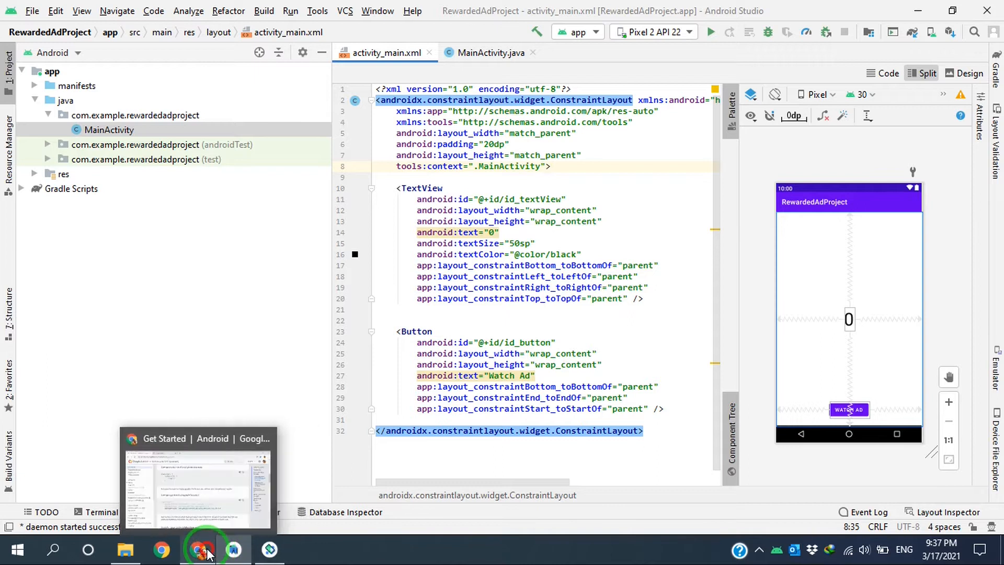
Step: Copy the play-services-ads 19.8.0 implementation line from the AdMob quick-start page
left_click(199, 550)
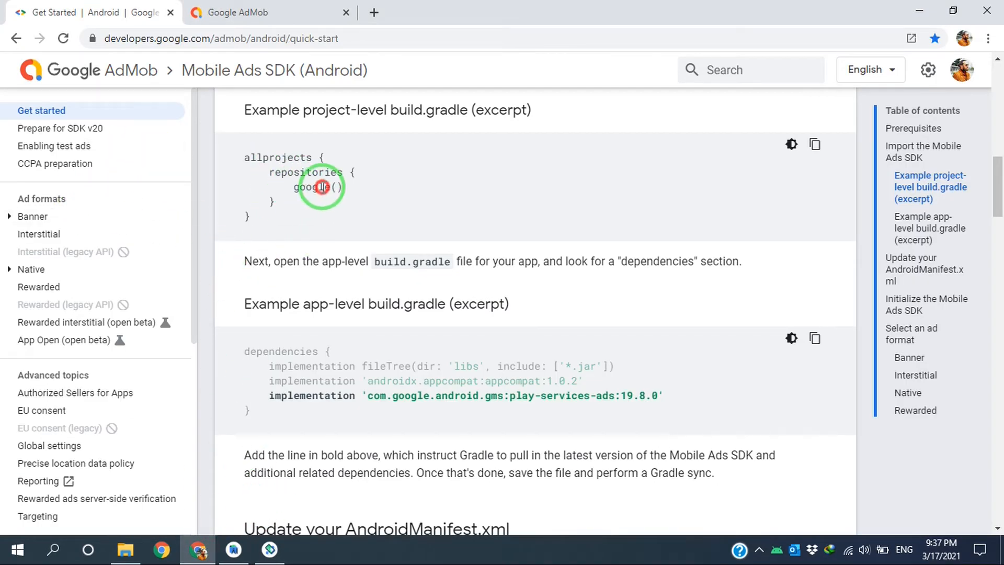
double_click(317, 187)
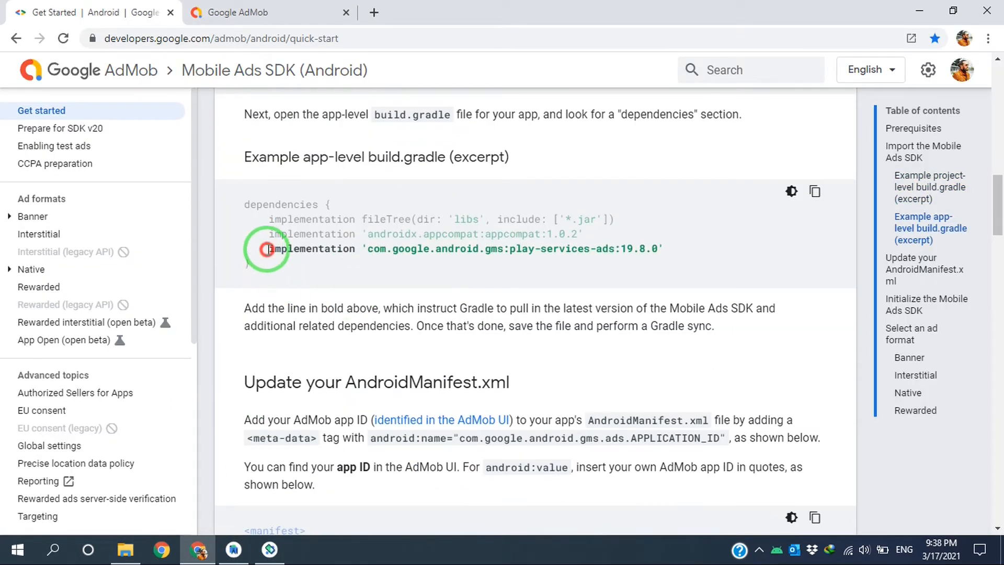
left_click_drag(268, 248, 664, 248)
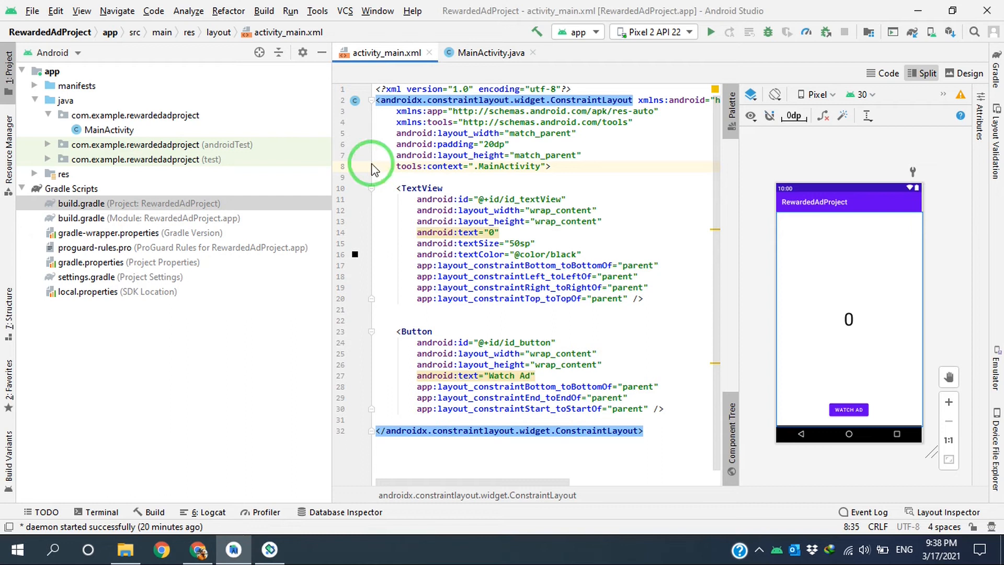
Step: Add implementation 'com.google.android.gms:play-services-ads:19.8.0' to the app build.gradle and sync
double_click(80, 218)
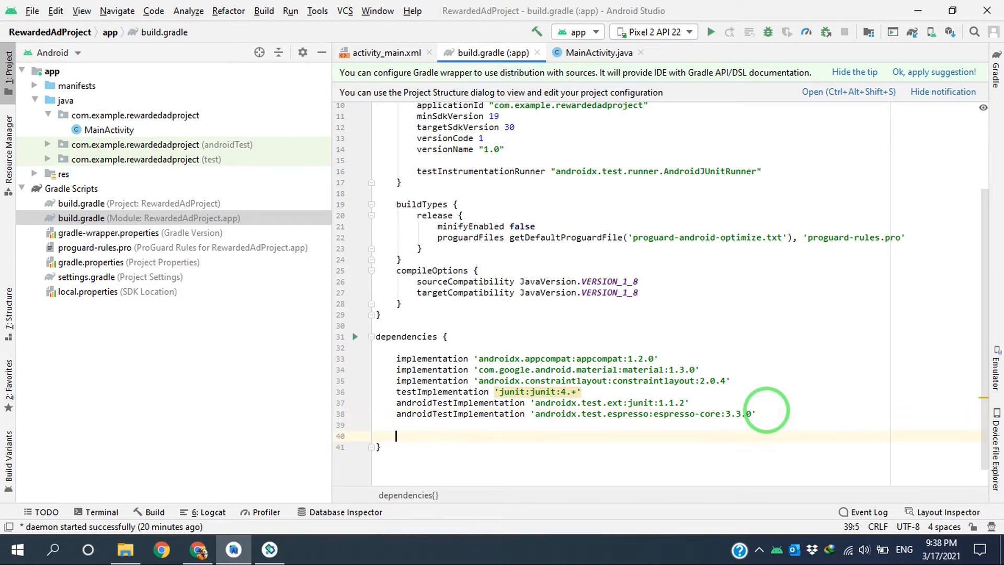
type("implementation 'com.google.android.gms:play-services-ads:19.8.0'")
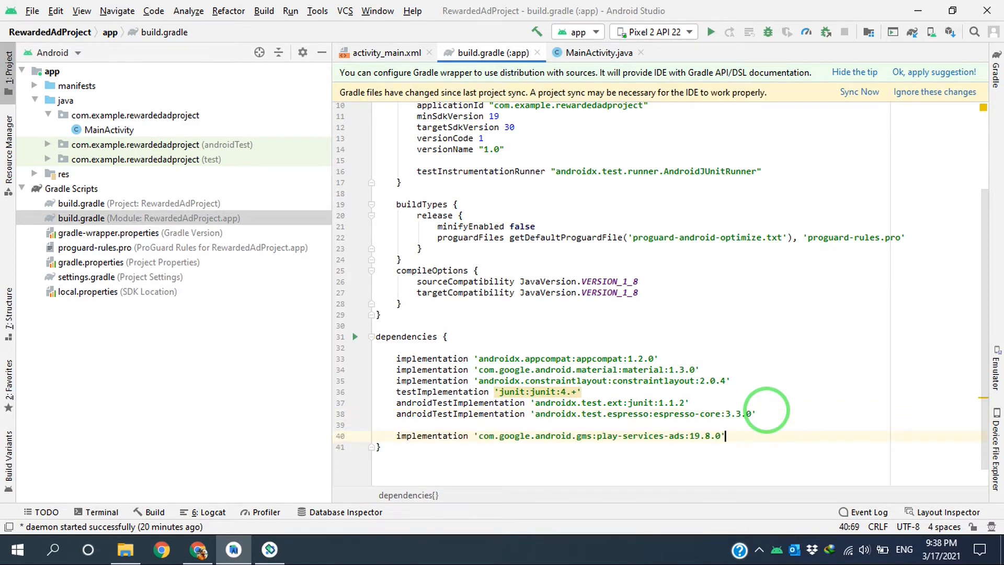
left_click(859, 91)
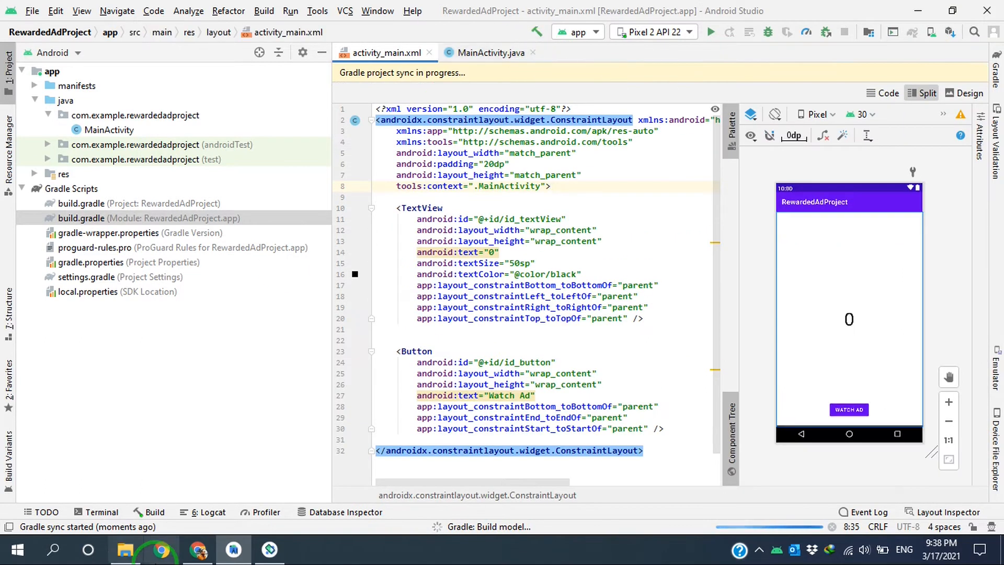
Step: Copy the manifest <meta-data> block holding the sample AdMob app ID from the docs
left_click(161, 549)
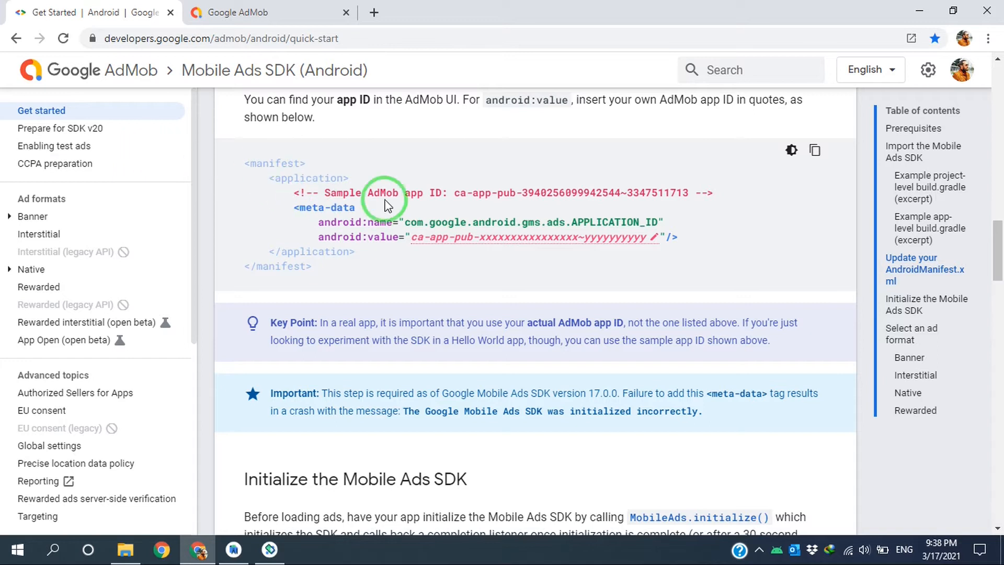
left_click_drag(388, 193, 652, 193)
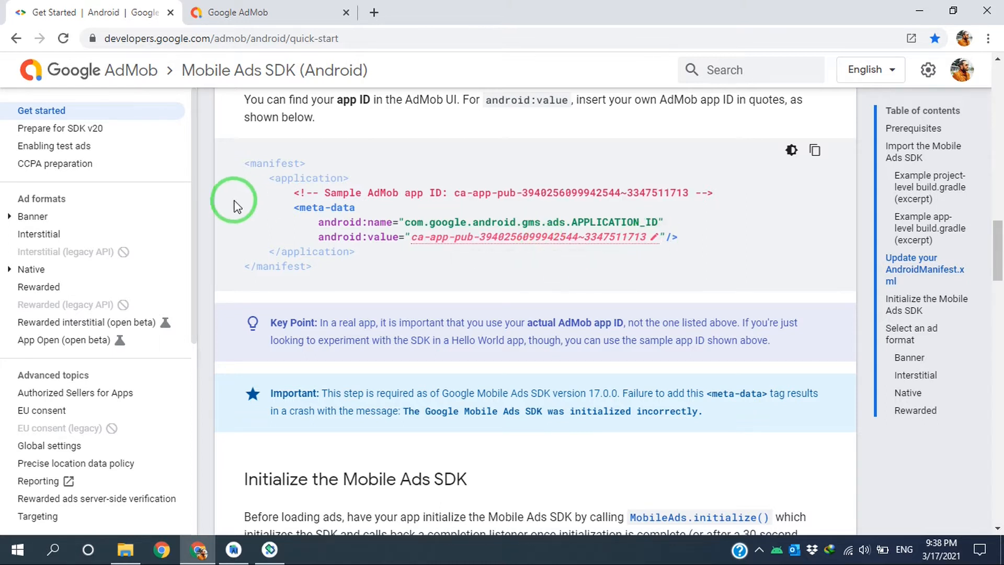
left_click_drag(249, 222, 682, 241)
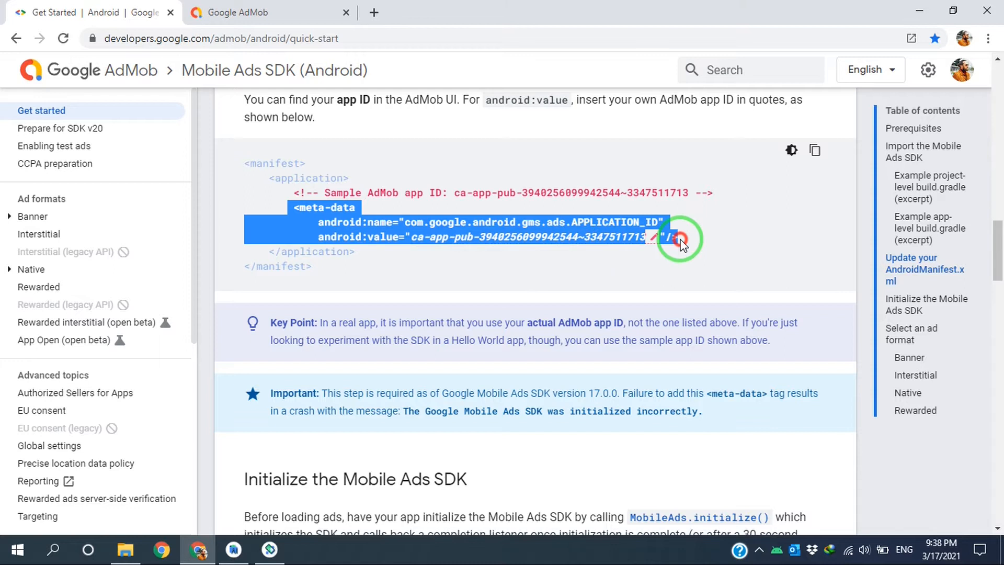
left_click(232, 549)
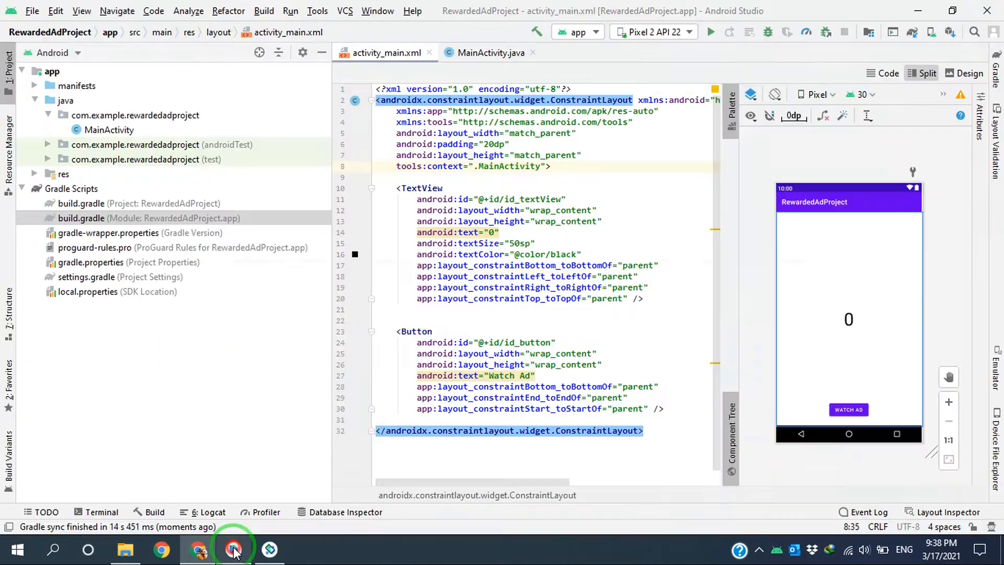
Step: Open AndroidManifest.xml and place the AdMob app ID meta-data block
left_click(36, 85)
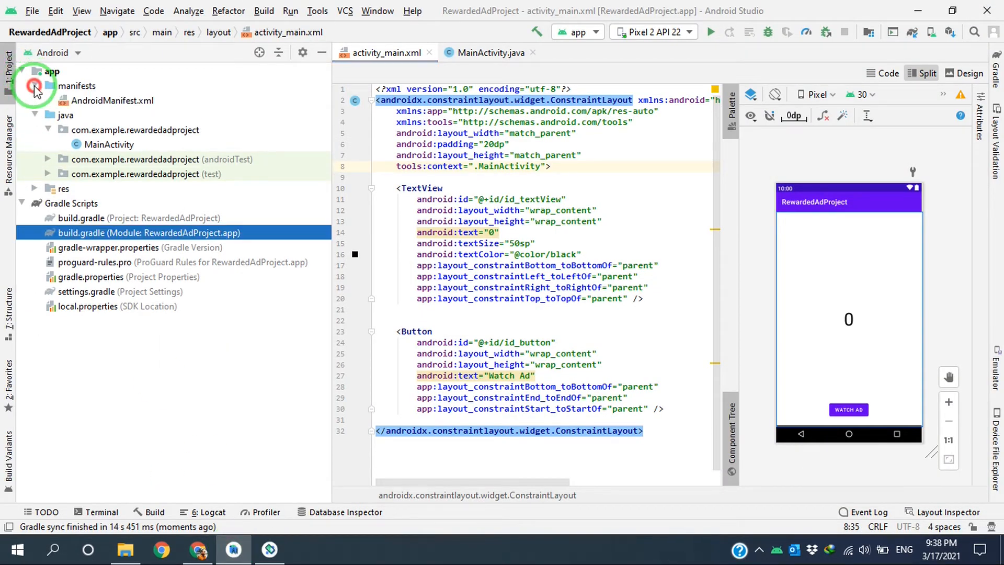
left_click(117, 100)
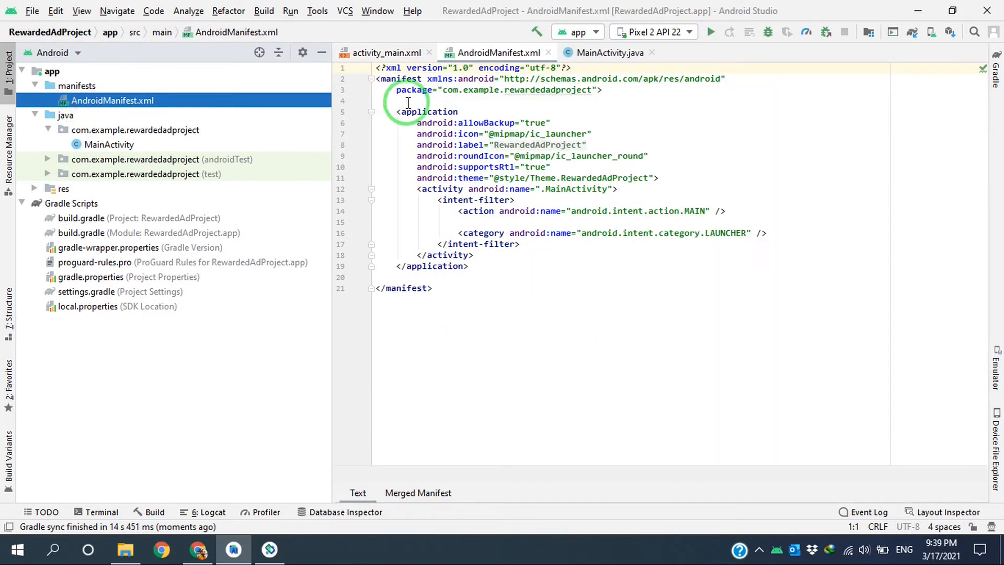
left_click(474, 255)
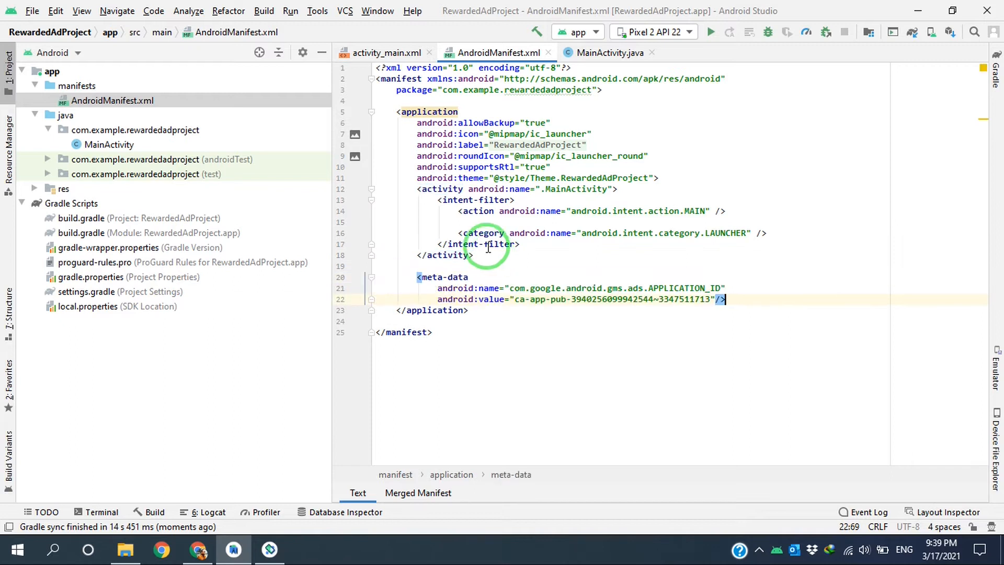
Step: Add the android.permission.INTERNET permission and an android:hardwareAccelerated attribute to the manifest
left_click(601, 90)
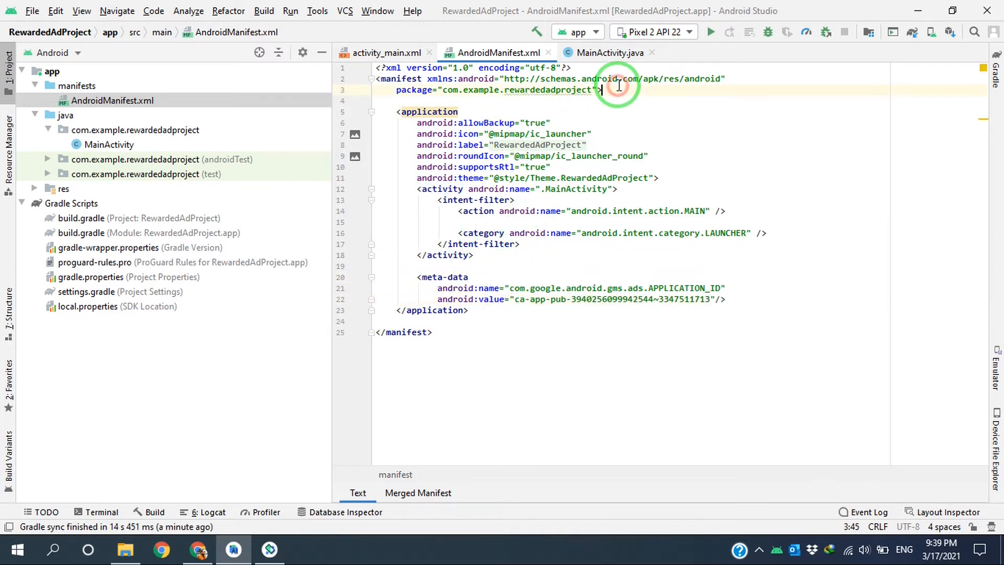
key("enter")
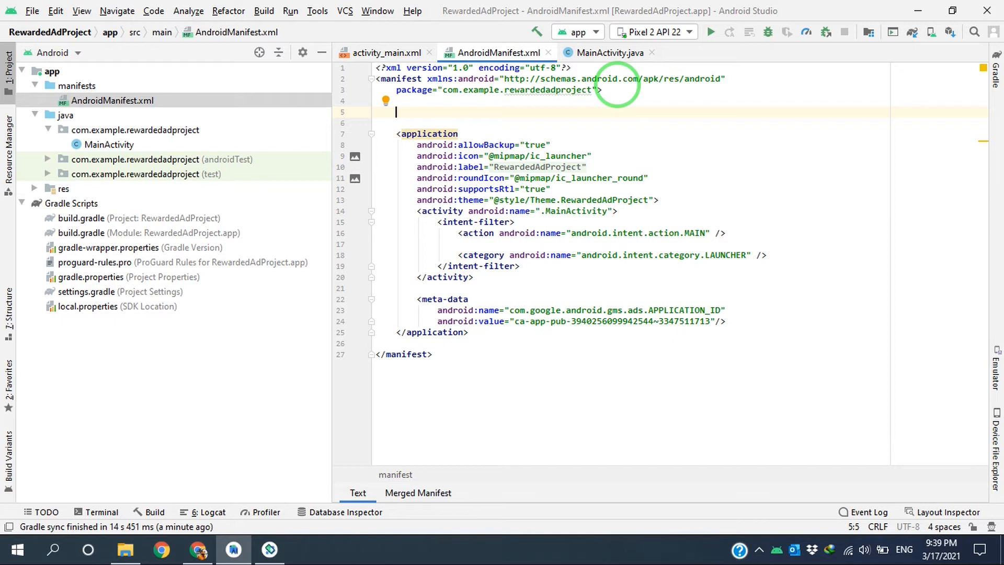
type("<uses-permission android:name=\"")
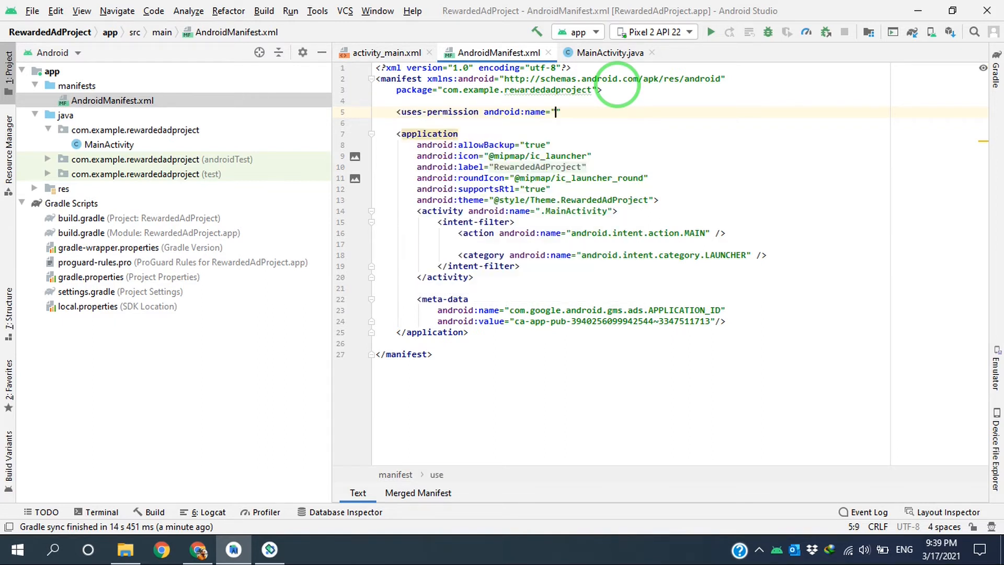
type("android.permission.INTERNET")
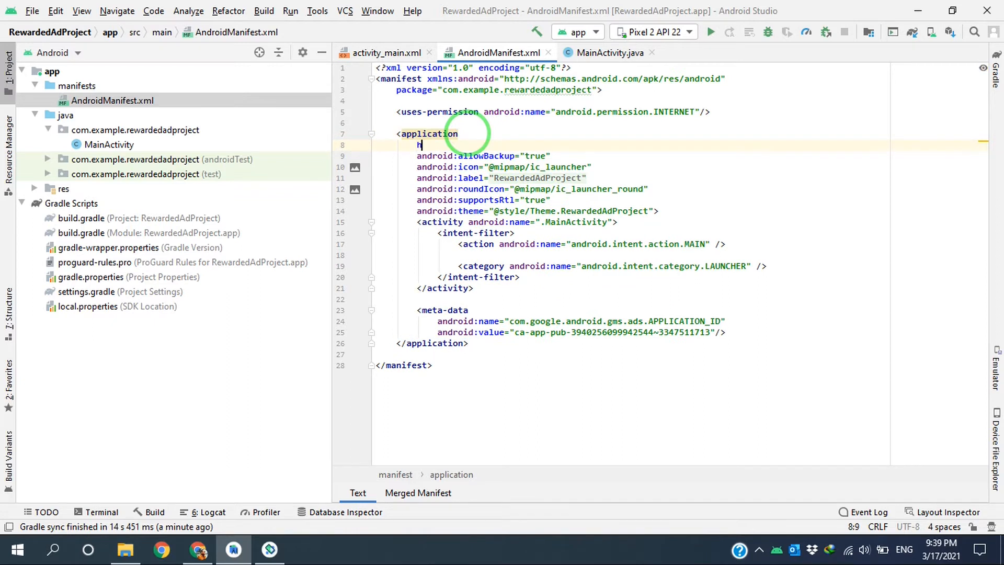
type("android:hardwareAccelerated=")
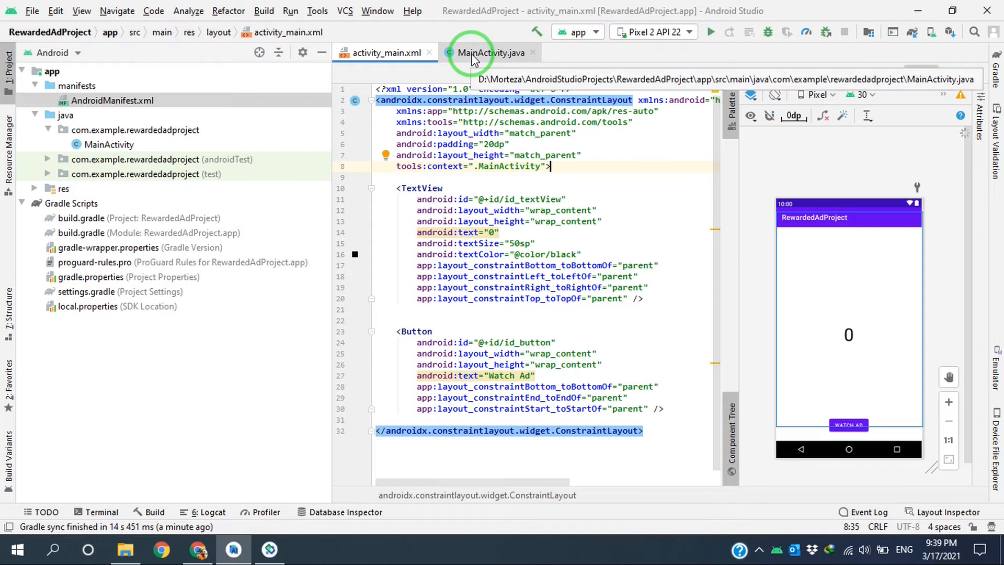
Step: Open MainActivity.java and select the MobileAds.initialize snippet in the AdMob quick-start guide
left_click(490, 52)
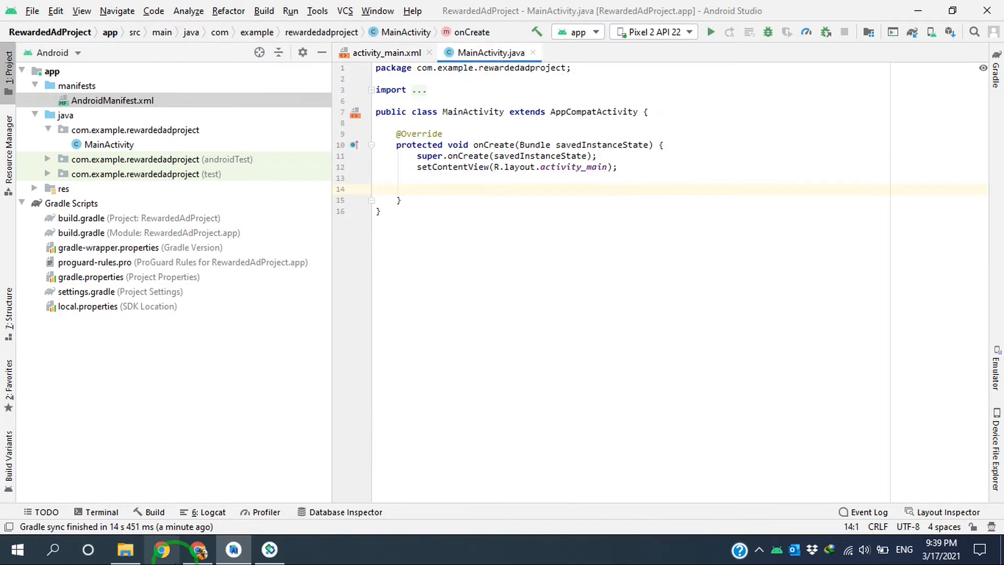
left_click(162, 550)
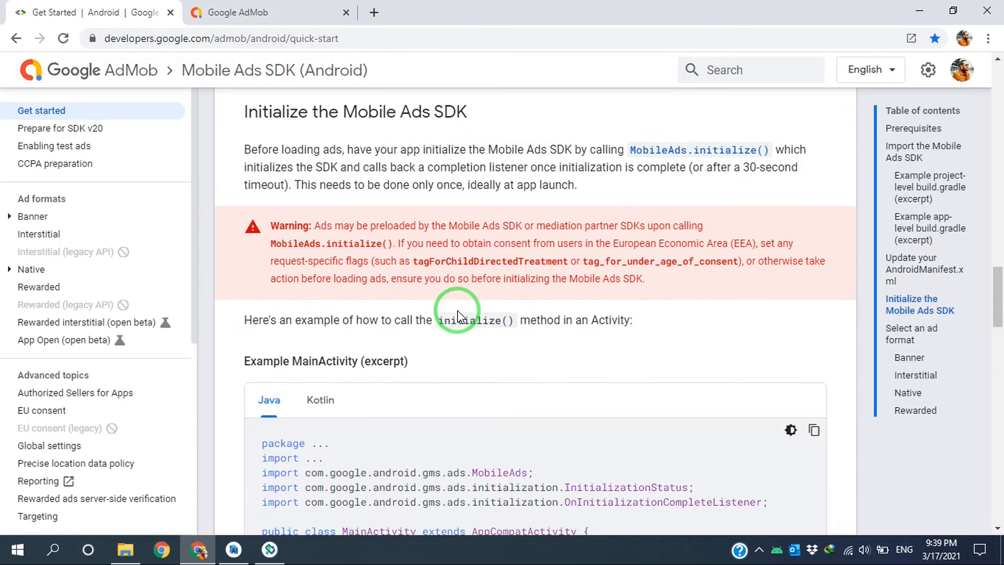
scroll("down", 3)
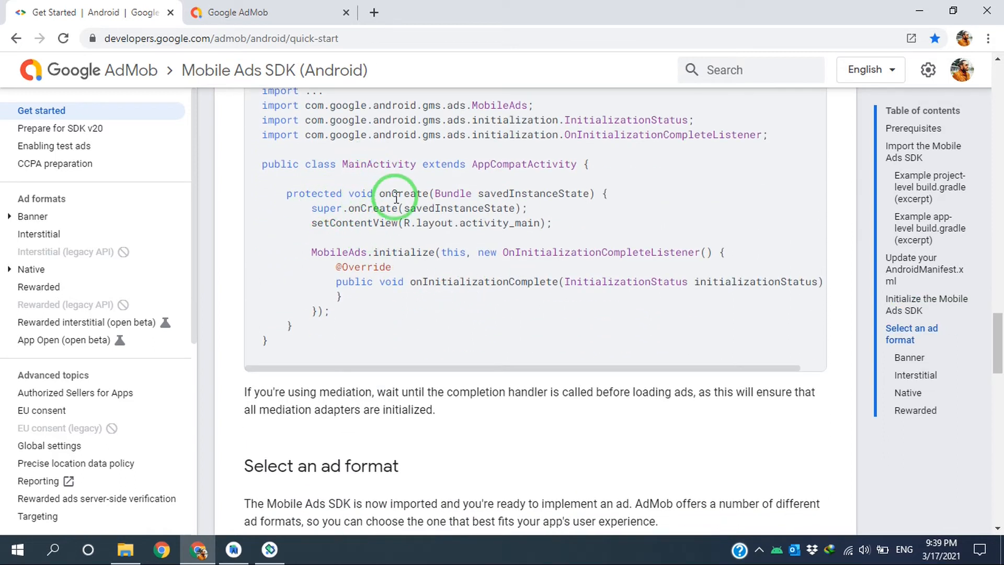
left_click_drag(395, 194, 341, 293)
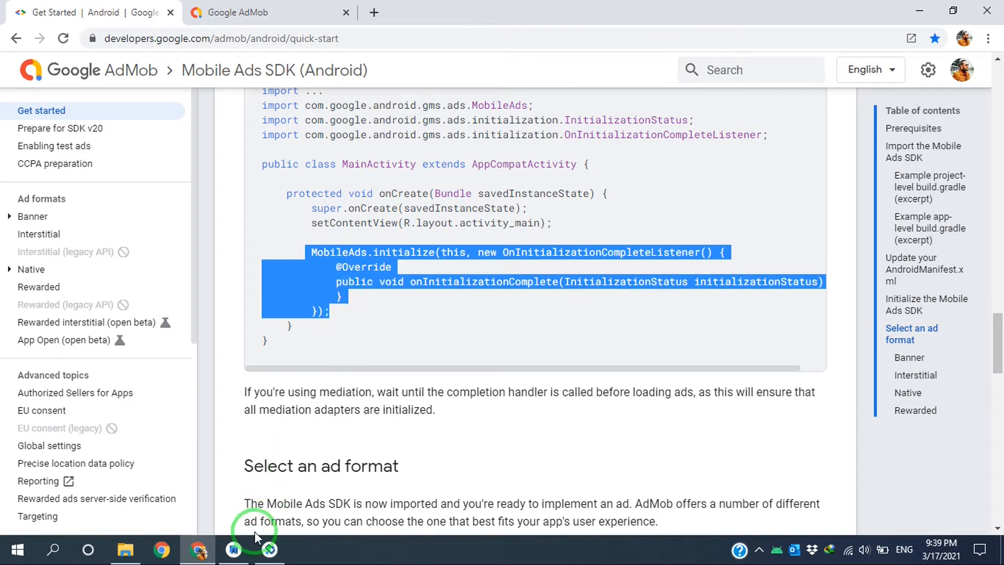
left_click(233, 549)
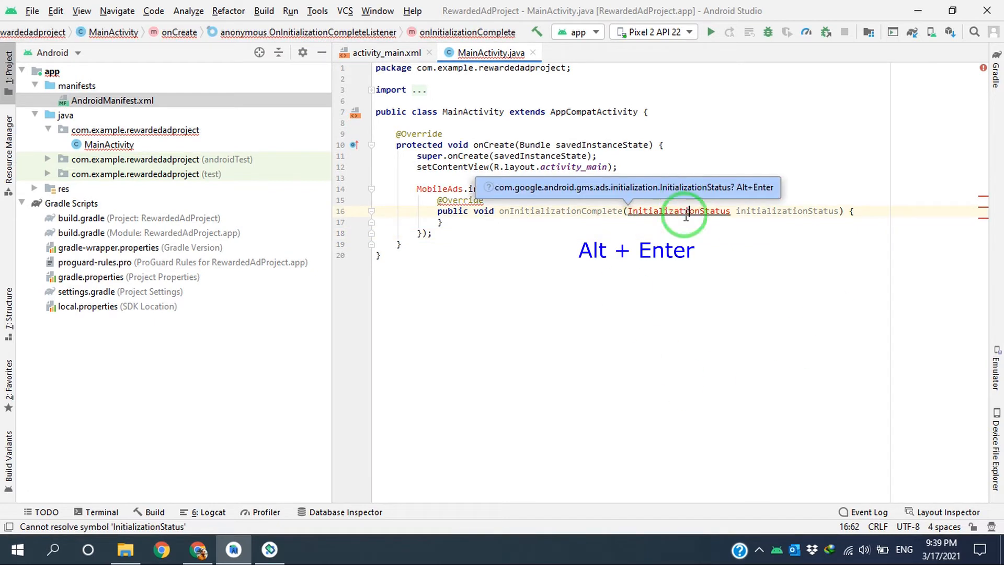
Step: Import InitializationStatus and MobileAds for the pasted initialization code via Alt+Enter
key("alt+enter")
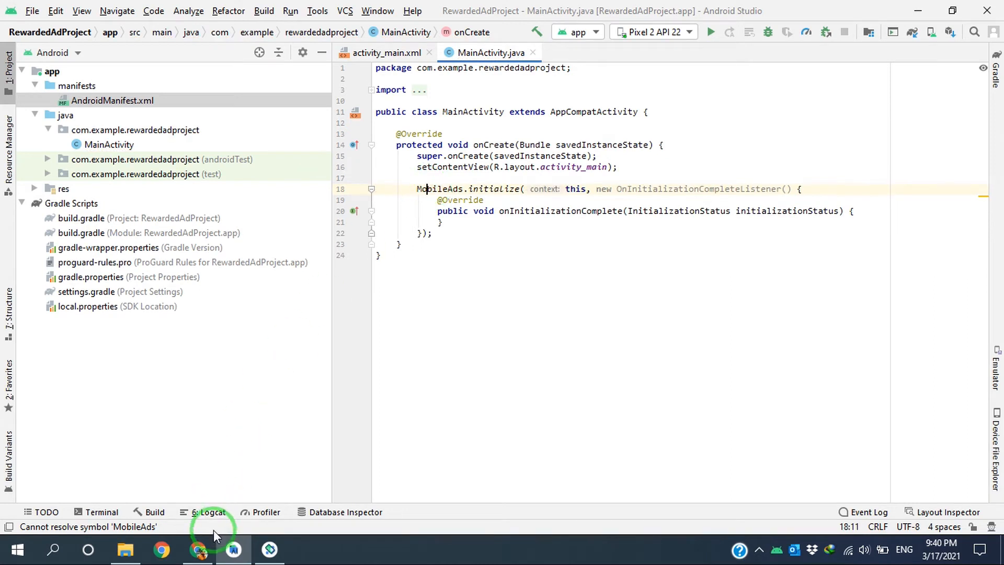
Step: Open the AdMob Rewarded ads guide and scroll to 'Always test with test ads'
left_click(198, 550)
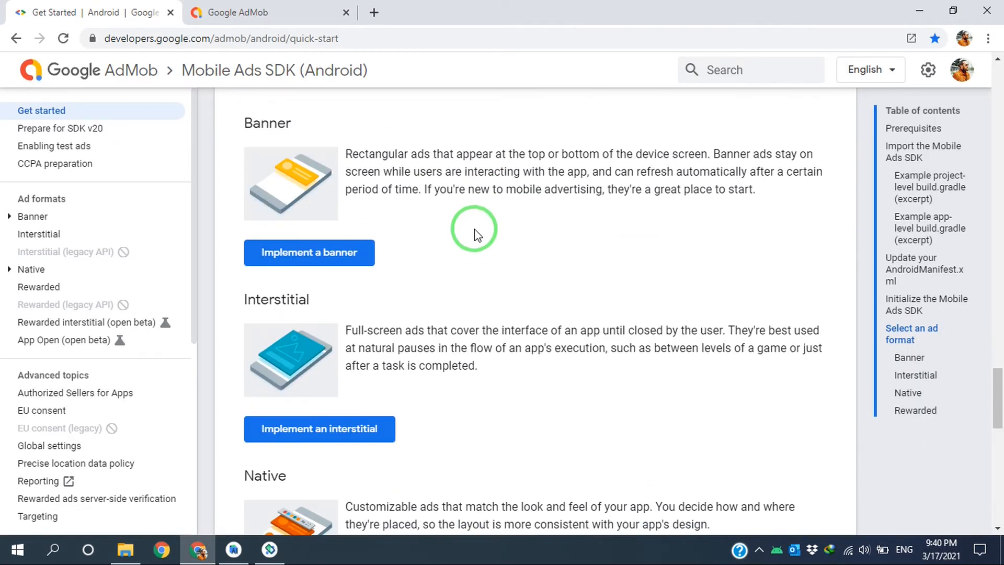
scroll("down", 3)
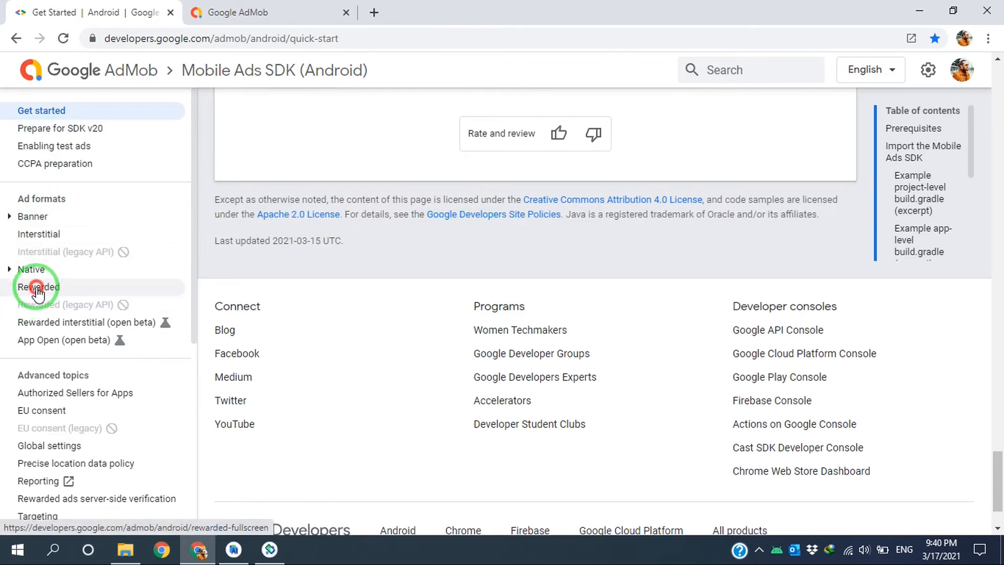
left_click(38, 287)
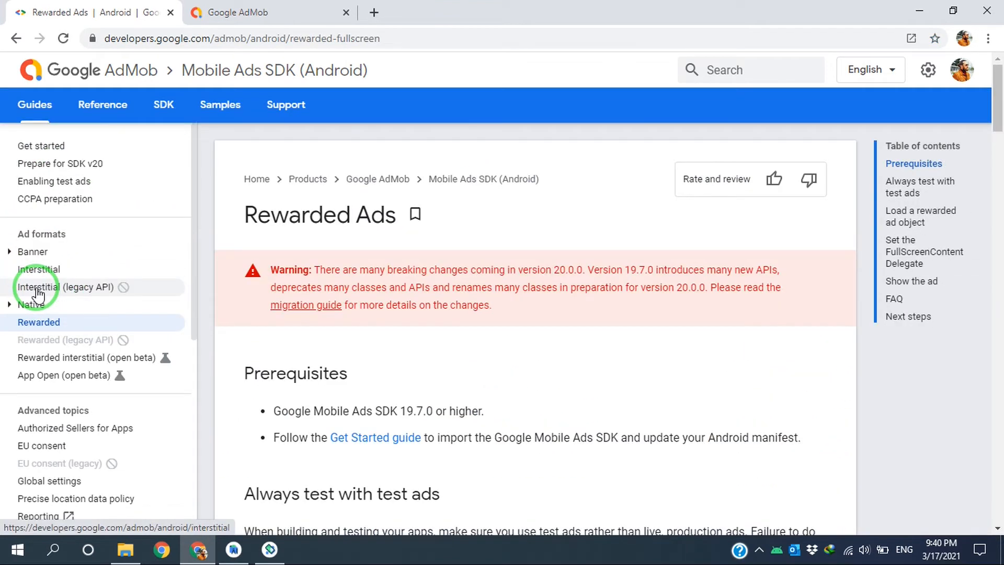
scroll("down", 3)
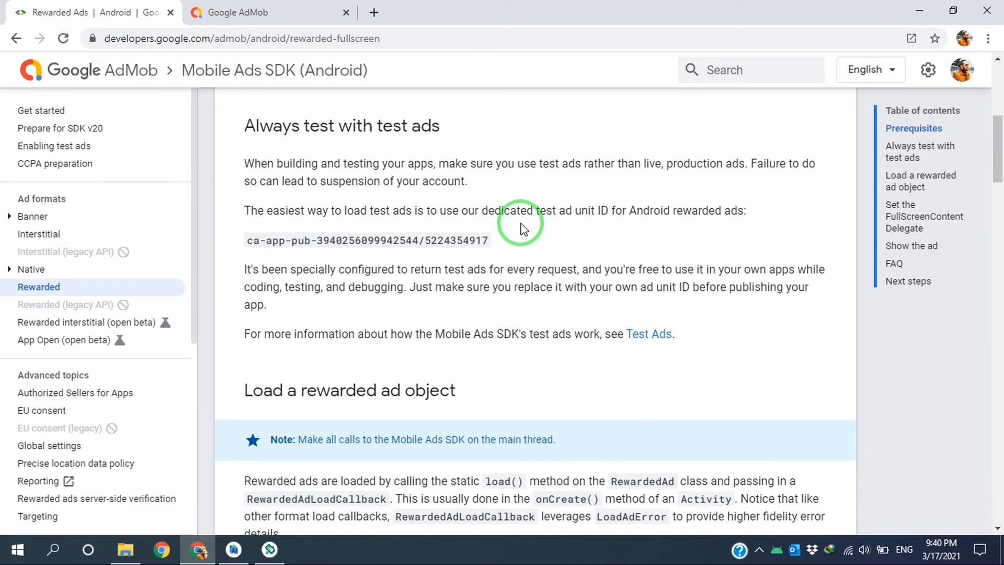
scroll("down", 3)
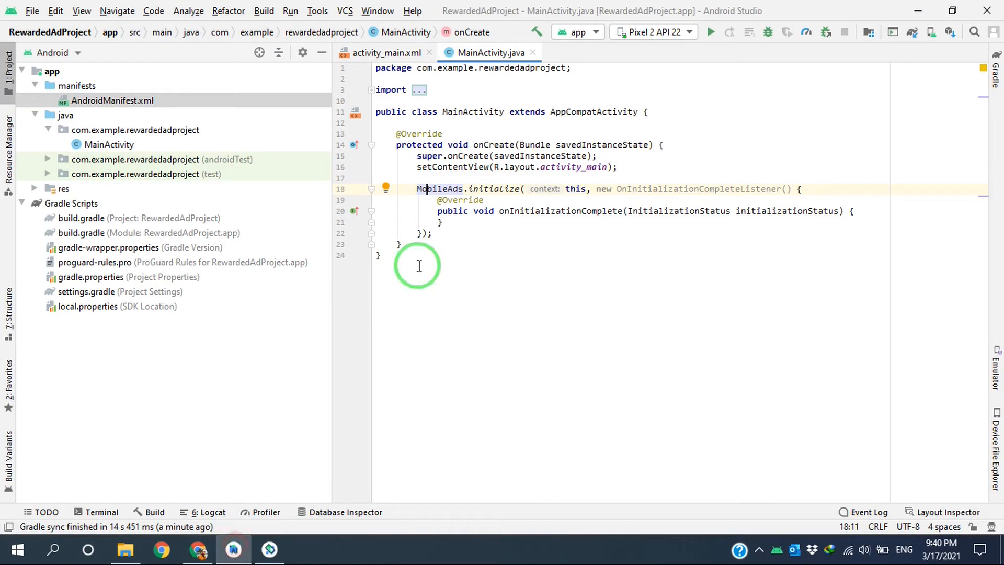
Step: Declare 'private RewardedAd mRewardedAd;' and 'private final String TAG = "--->AdMob";' in MainActivity
double_click(473, 111)
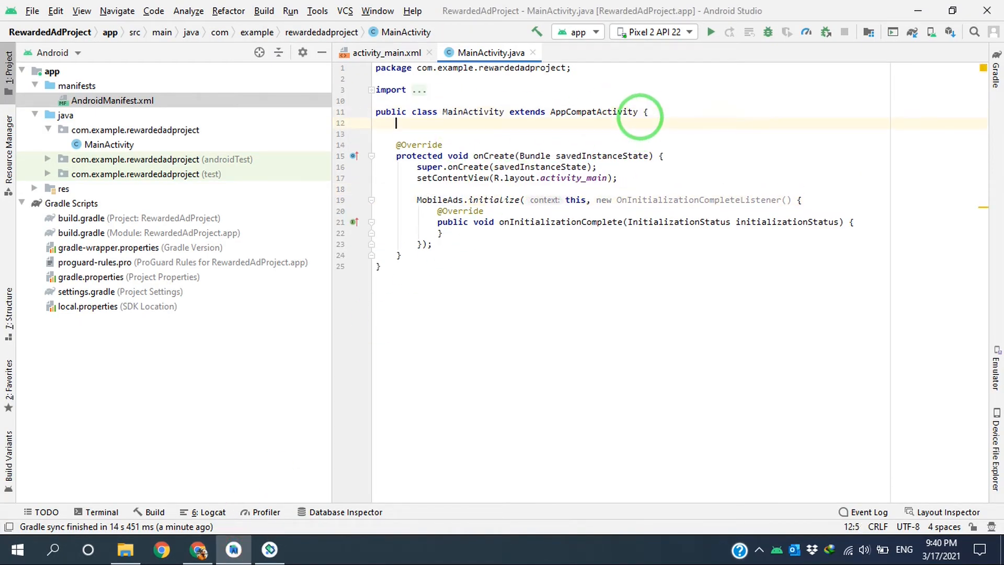
type("private RewardedAd mRewardedAd;")
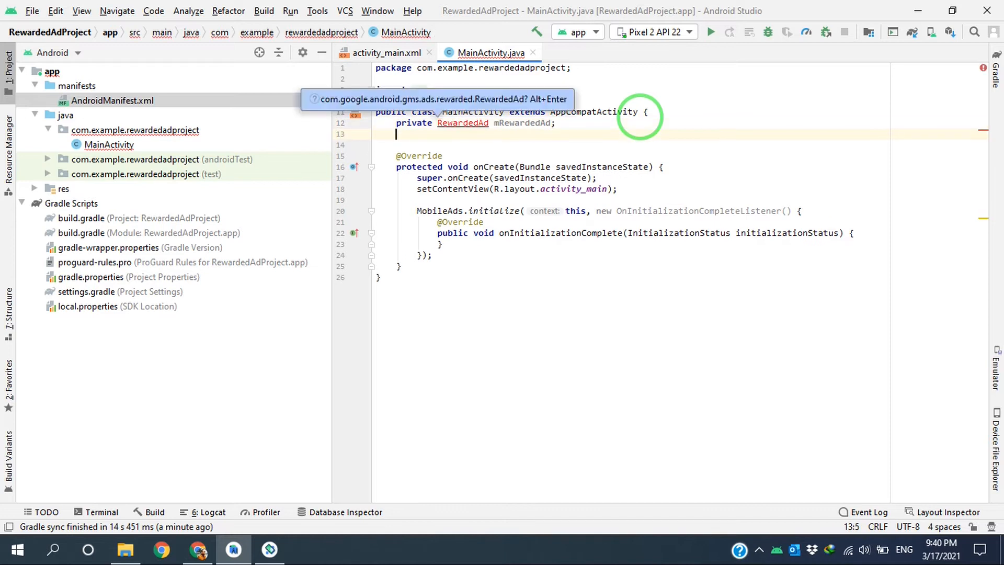
mouse_move(602, 119)
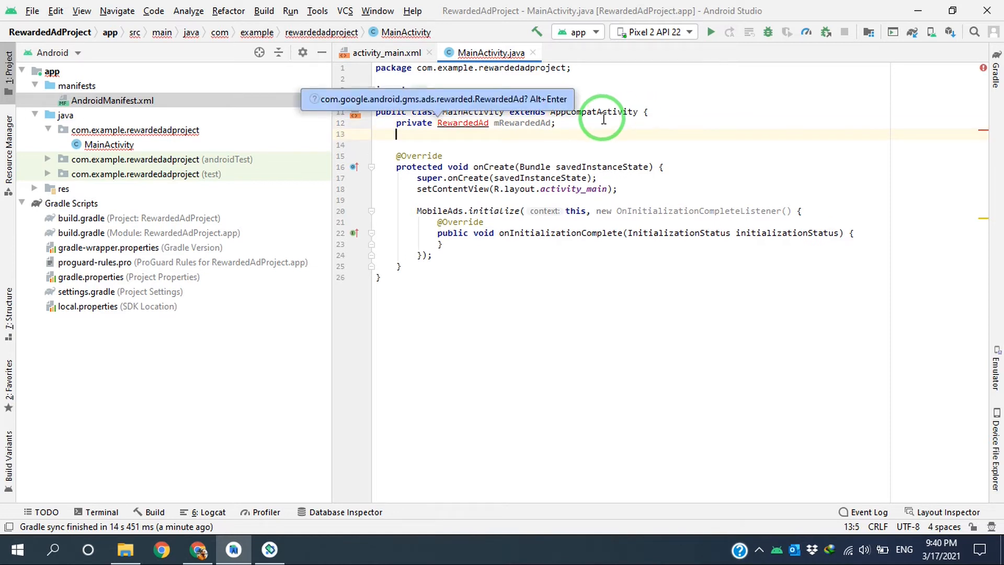
type("f")
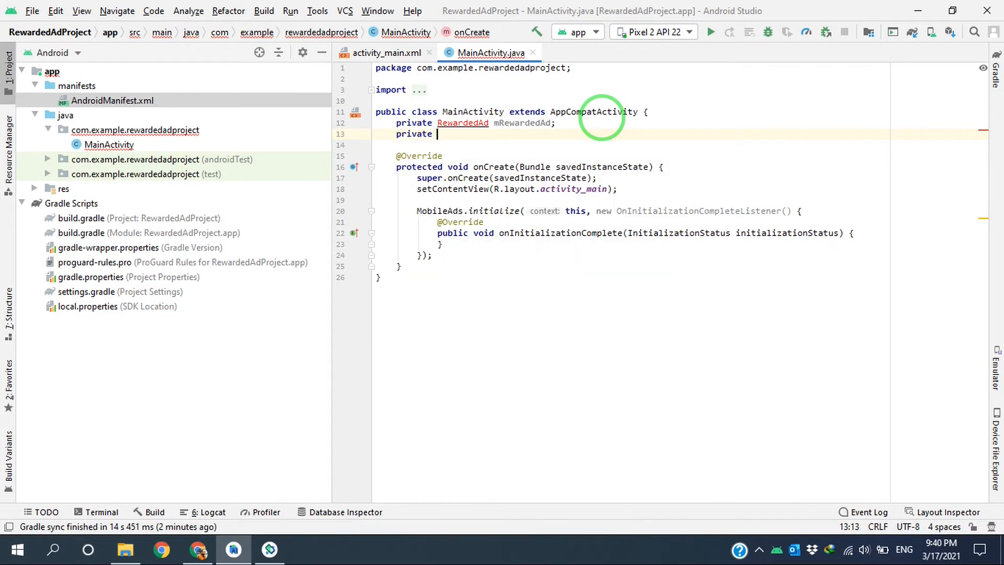
type("final S")
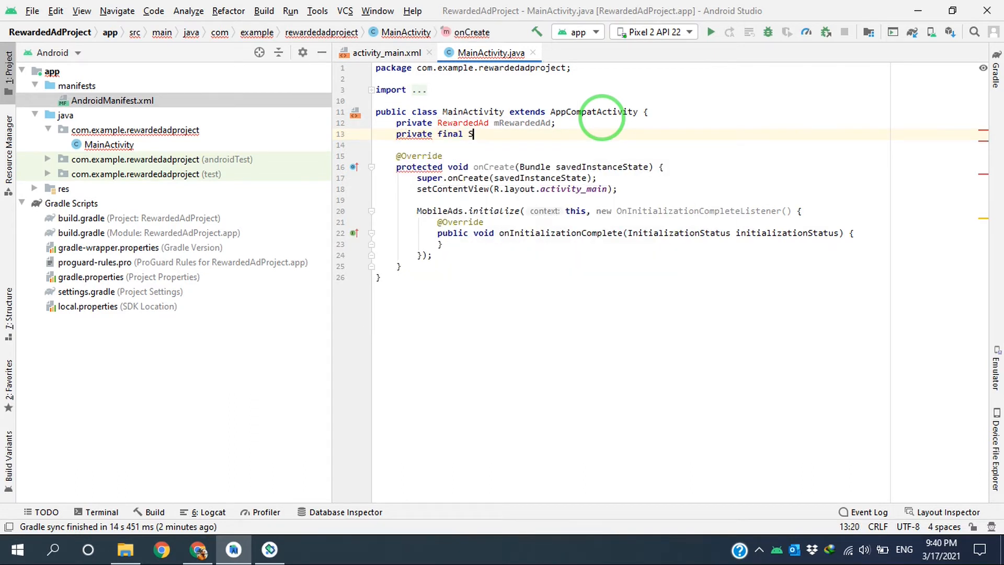
type("tring T")
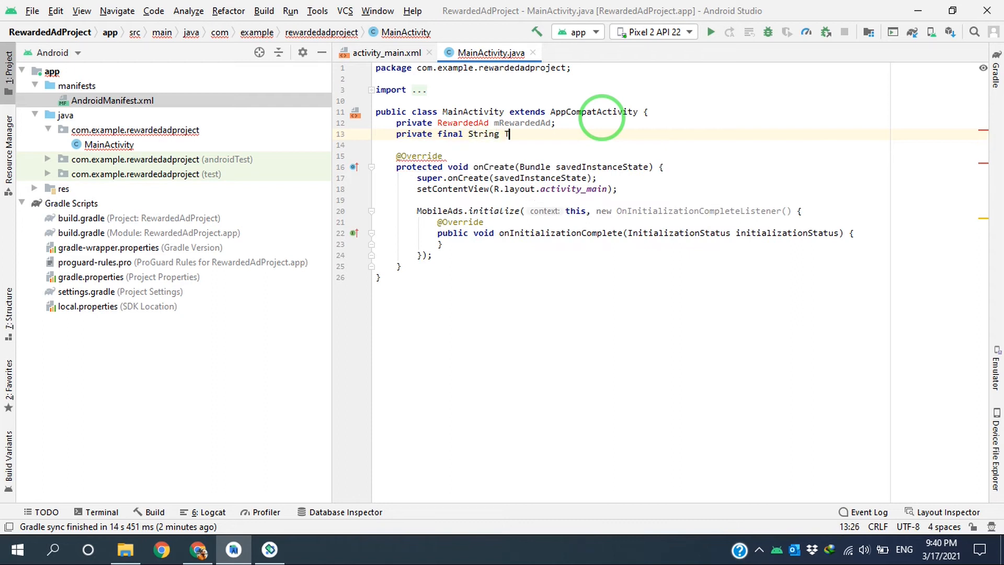
type("AG")
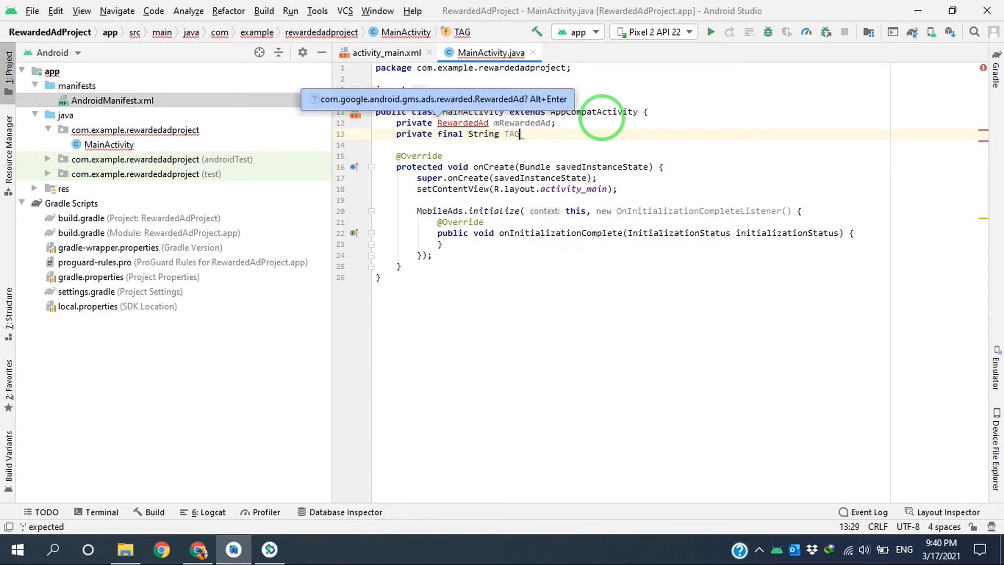
type("=\"---")
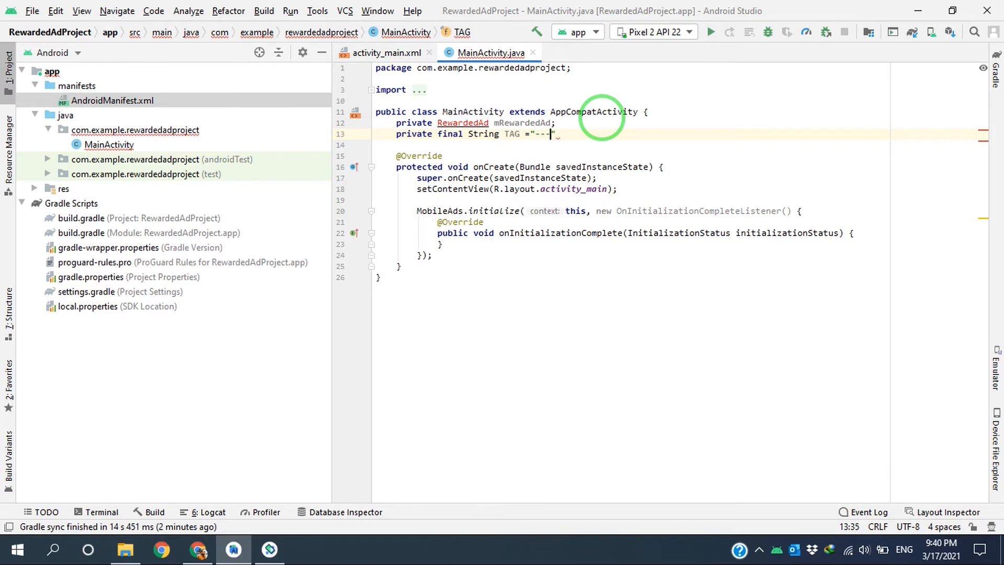
type("AdMob")
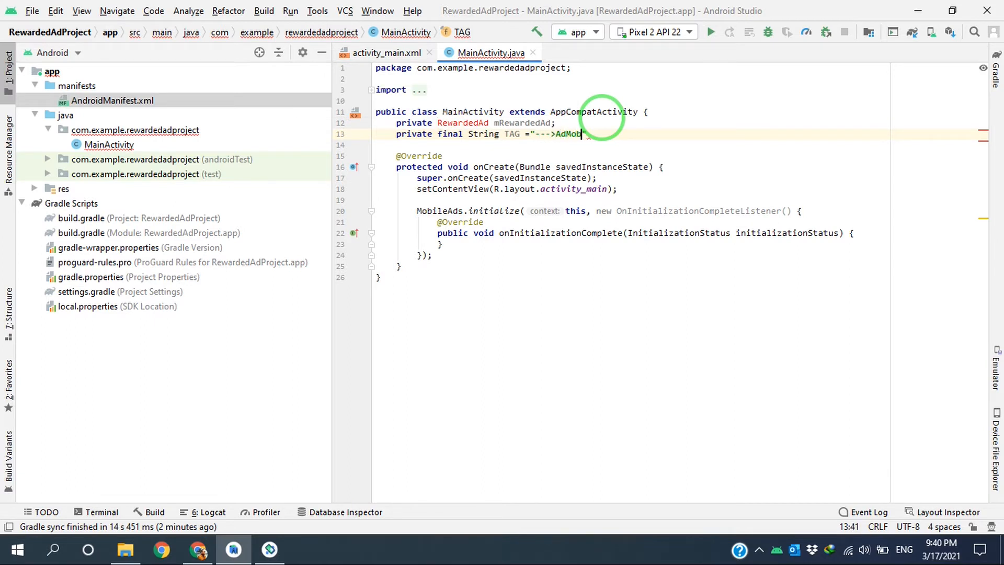
type(";")
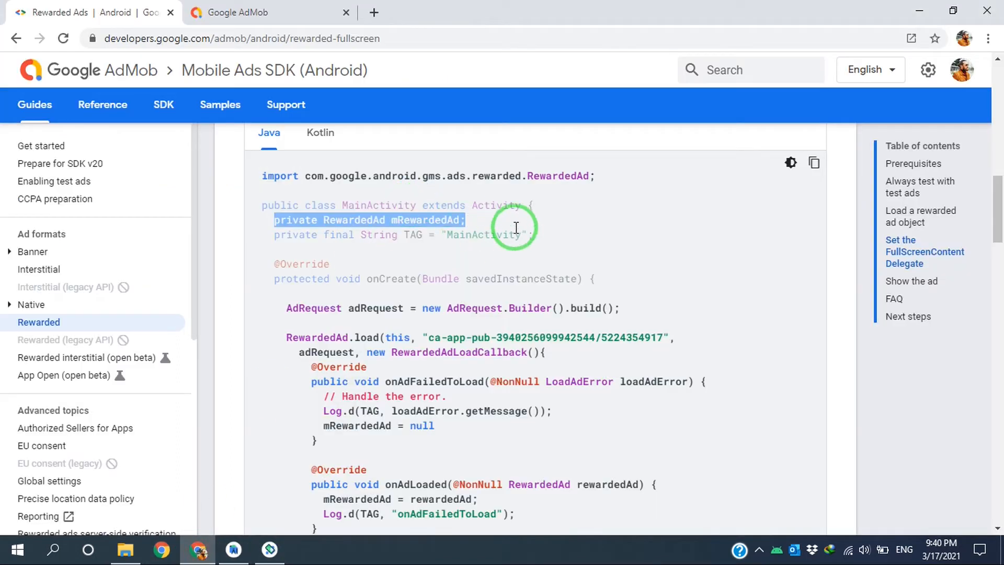
Step: Select the rewarded ad example from the AdRequest builder line through the end of the load callback
scroll("down", 3)
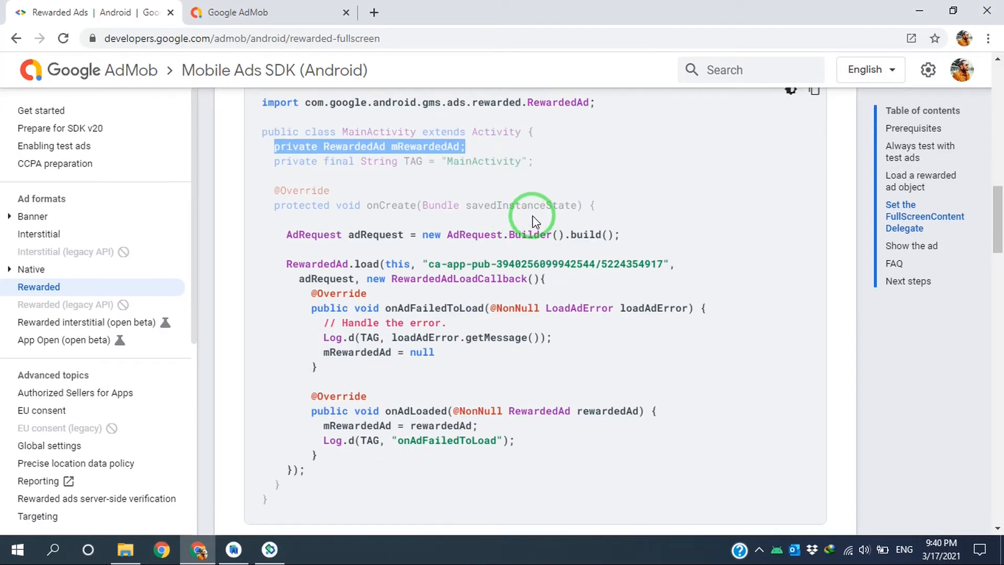
scroll("down", 3)
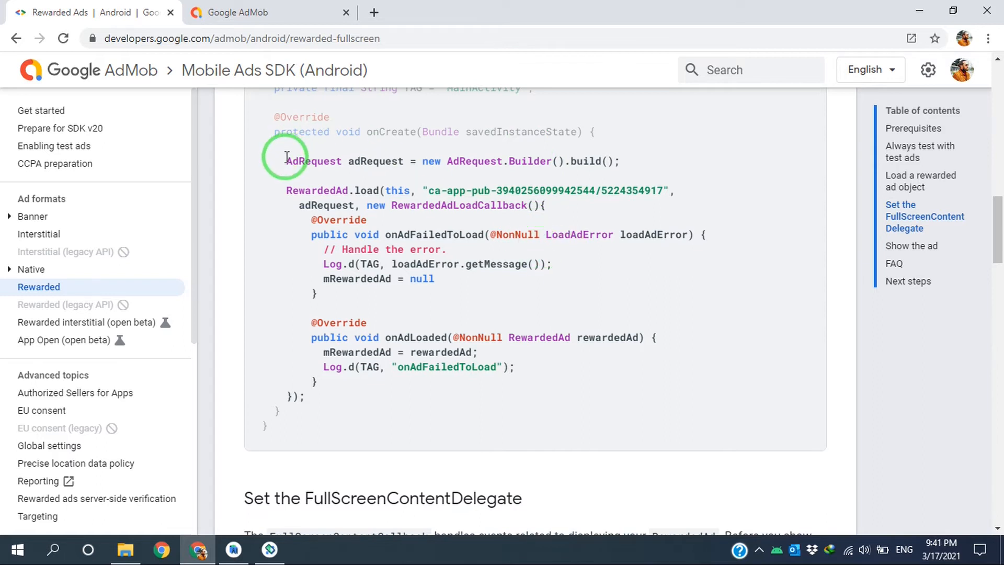
left_click_drag(286, 161, 407, 161)
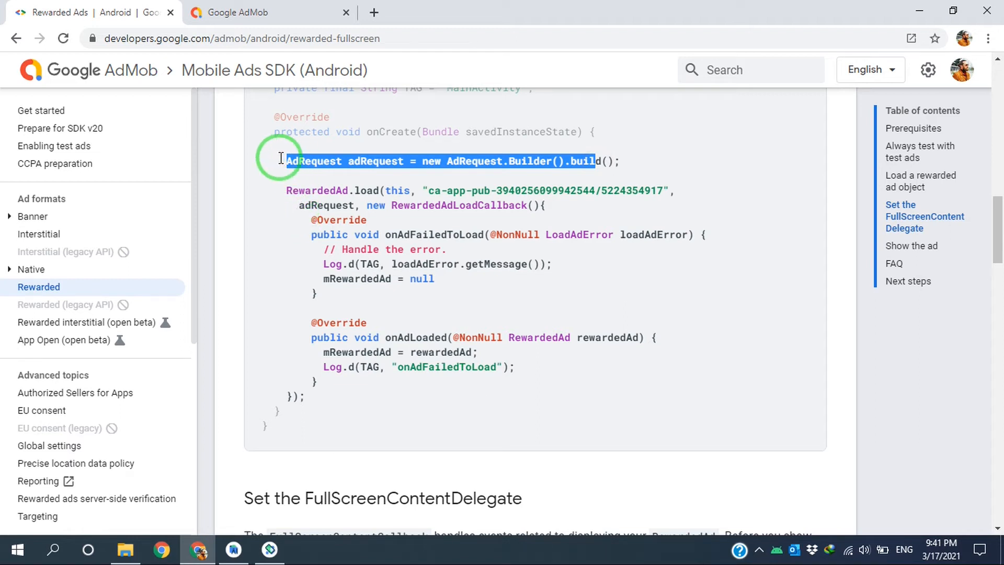
left_click_drag(280, 158, 323, 284)
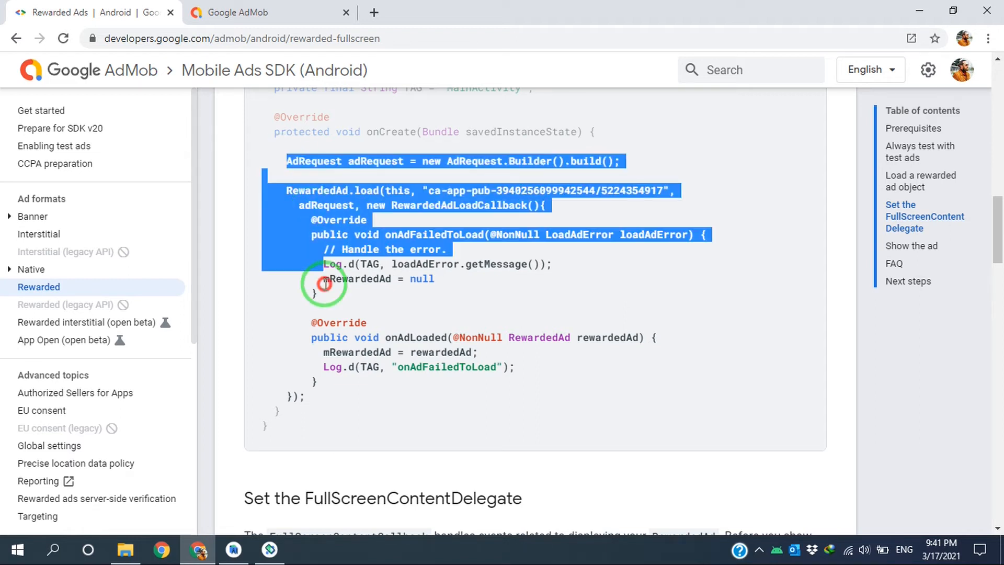
left_click_drag(325, 284, 323, 396)
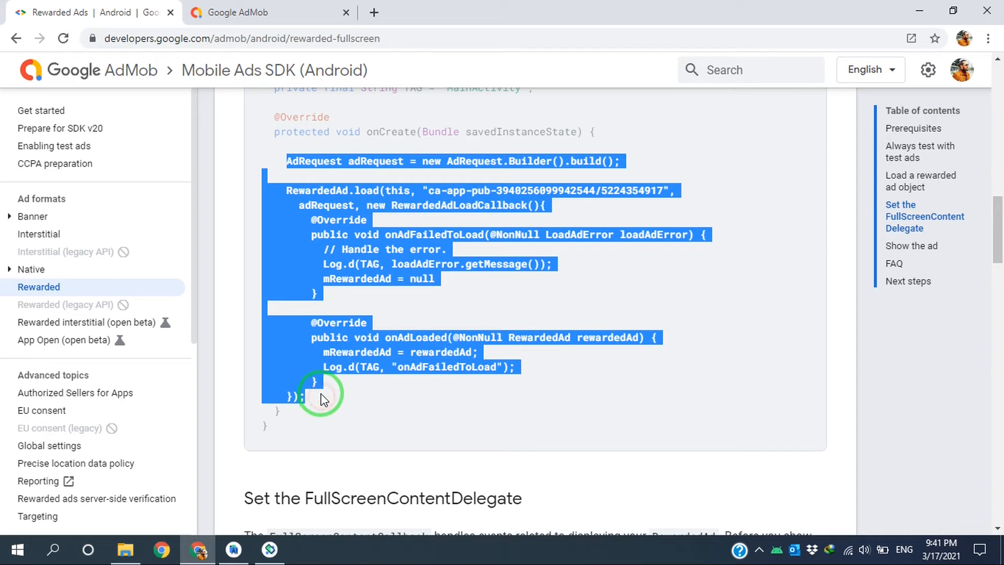
left_click(233, 550)
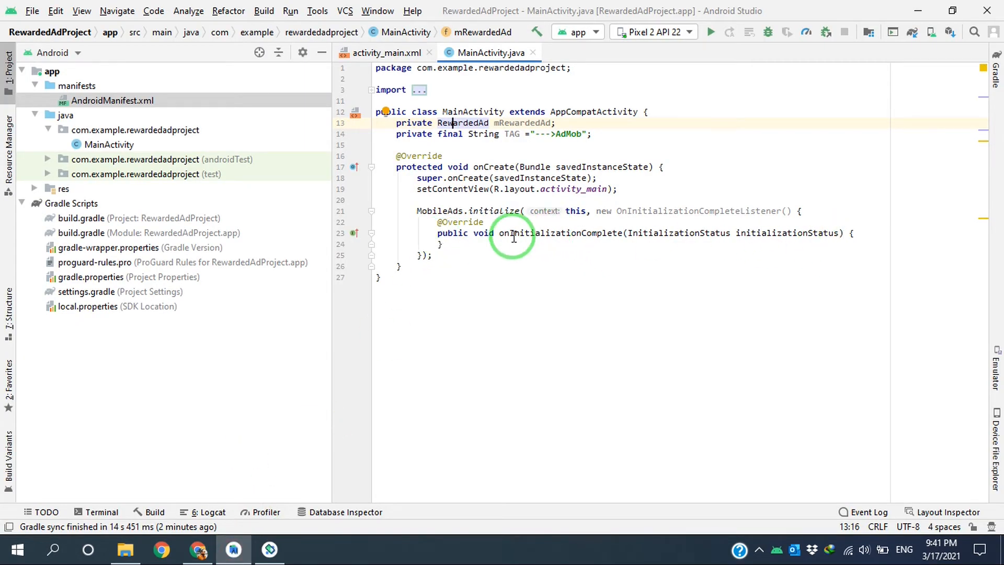
mouse_move(541, 228)
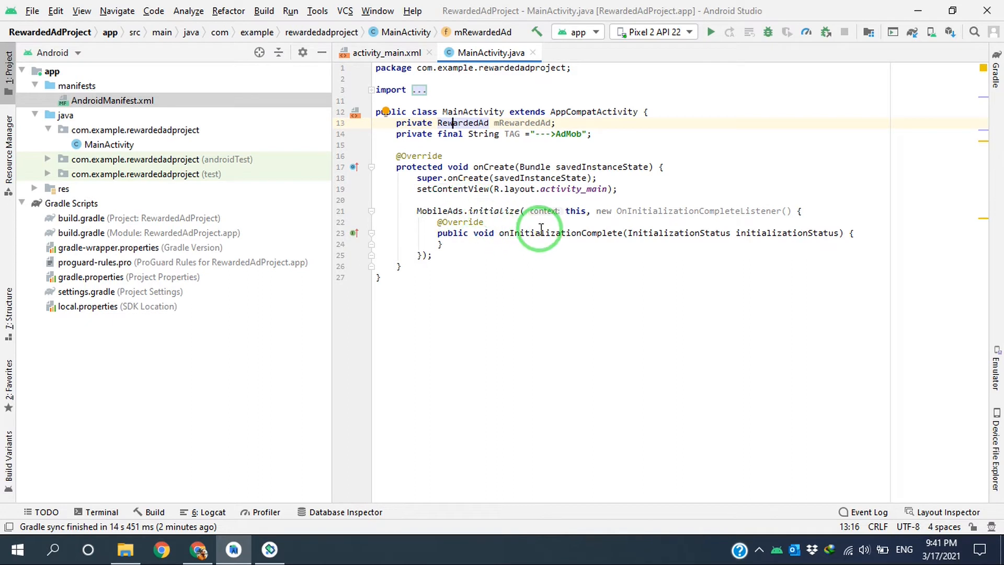
Step: Add a loadRewardedAd(); call inside onInitializationComplete
left_click(853, 232)
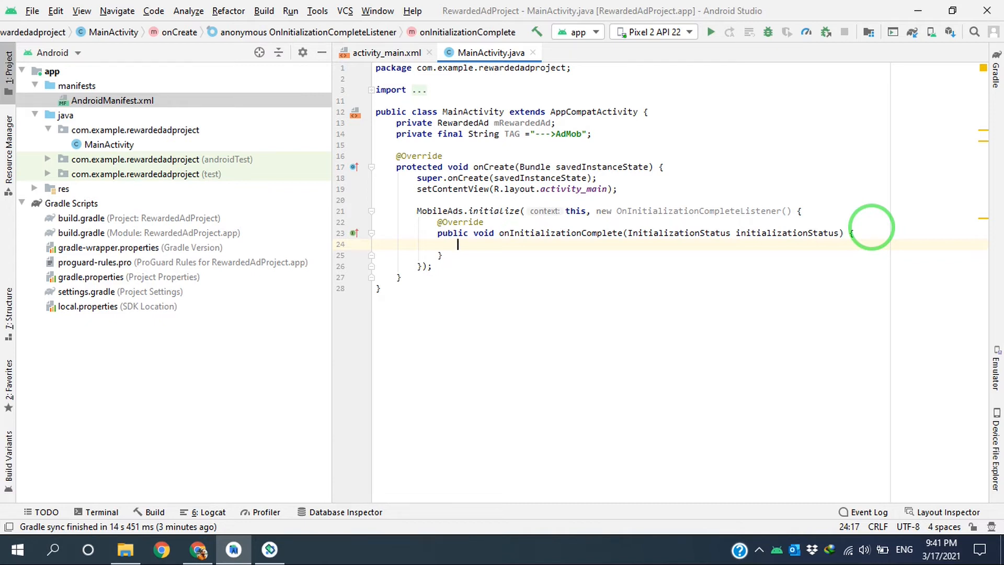
type("loadRewardedA")
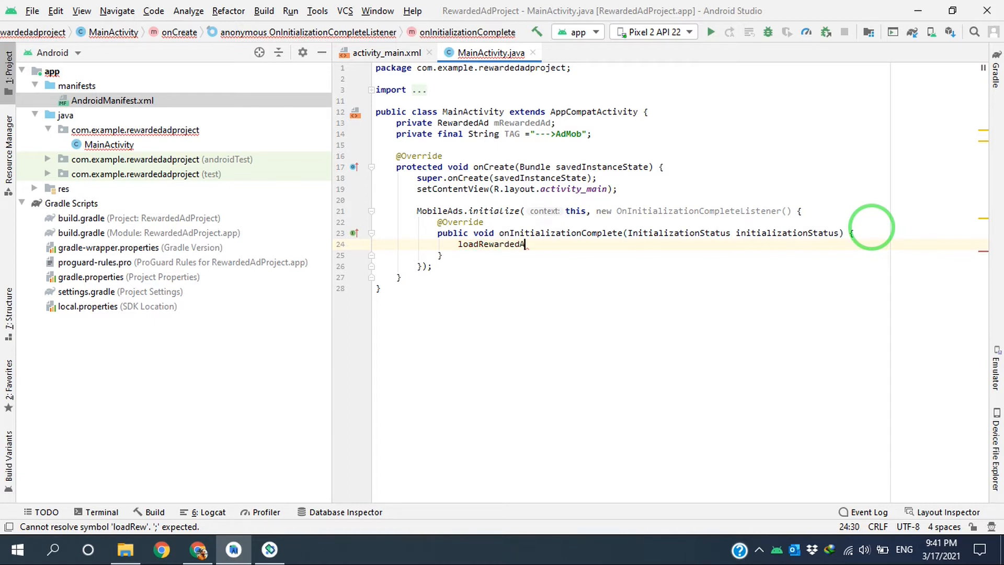
type("d()")
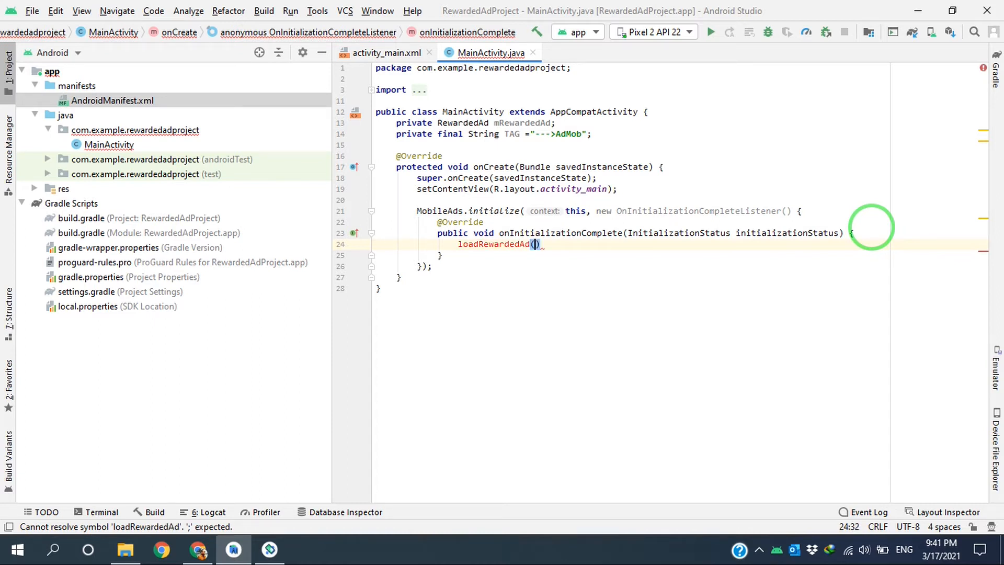
type(";")
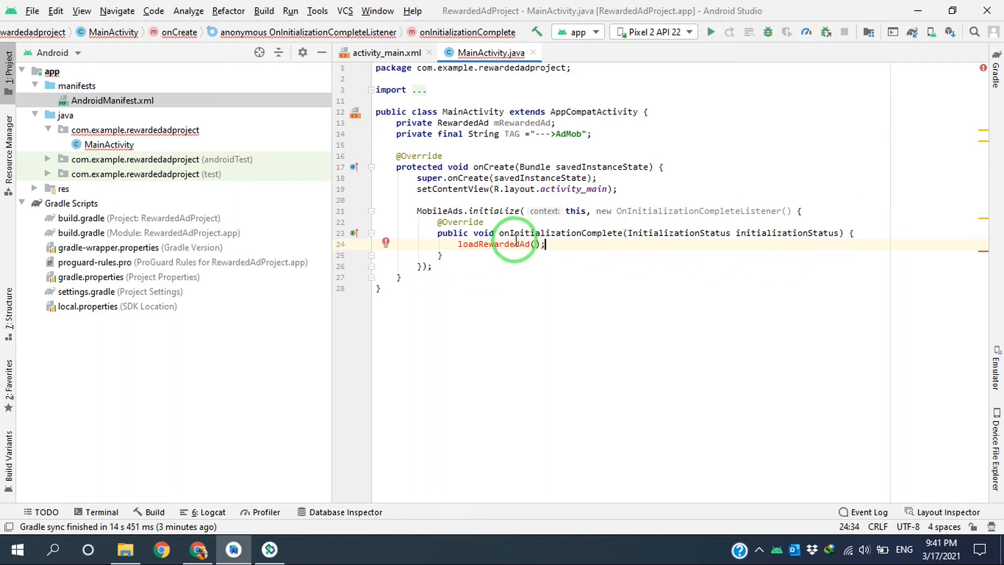
Step: Generate the missing loadRewardedAd method in MainActivity from the error fix suggestions
left_click(506, 244)
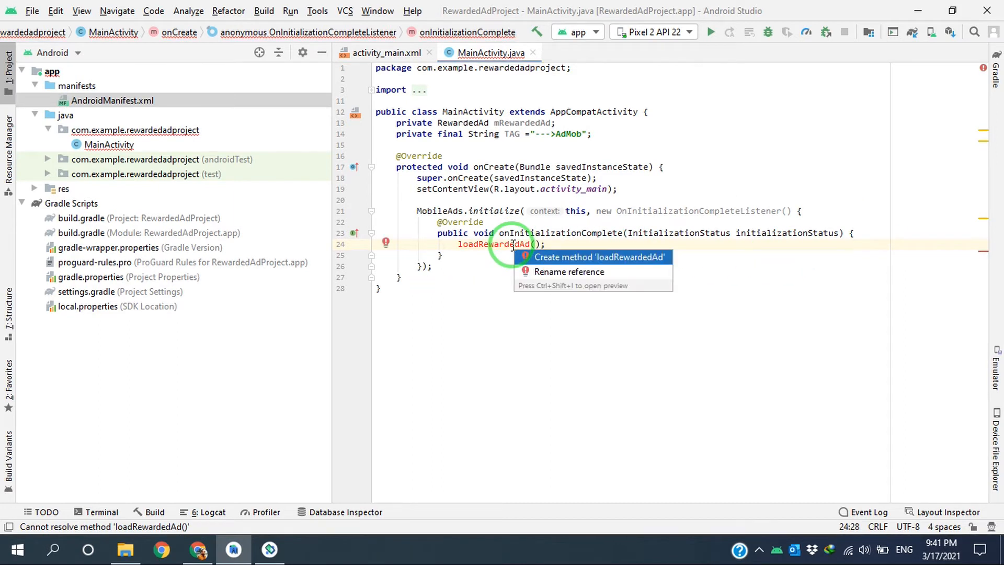
left_click(600, 257)
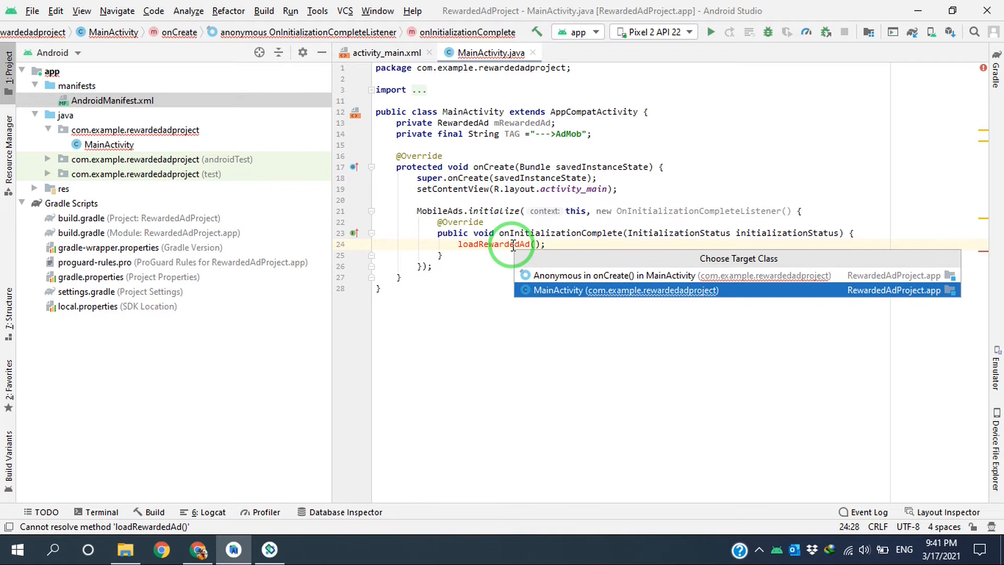
left_click(625, 291)
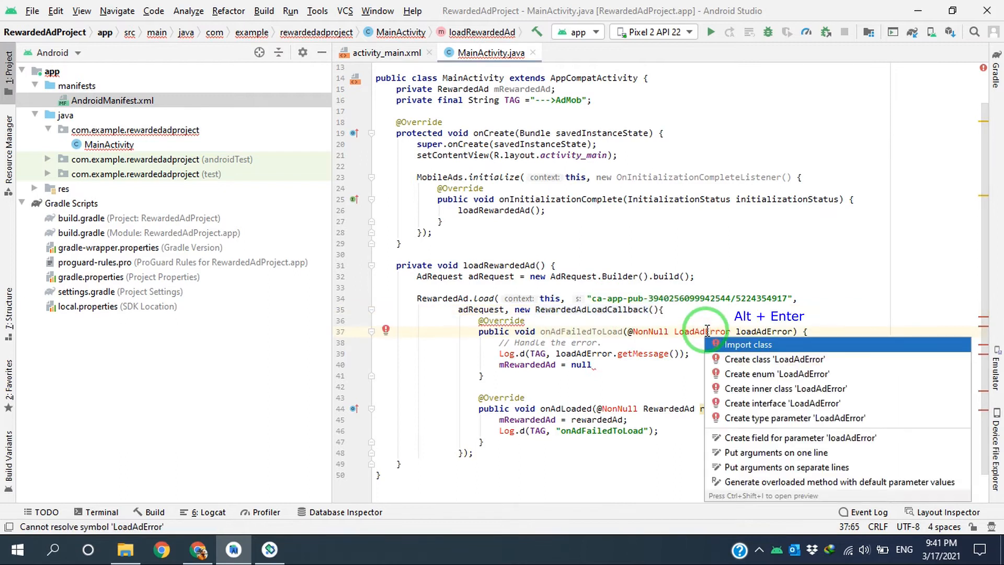
Step: Import LoadAdError and change the onAdLoaded log message to 'Ad is Loaded'
left_click(747, 344)
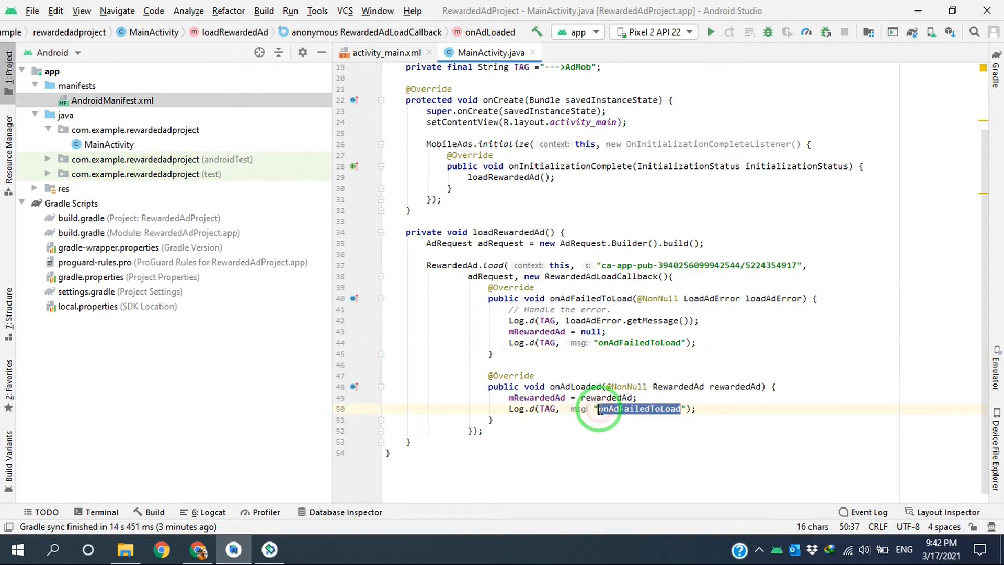
type("Ad")
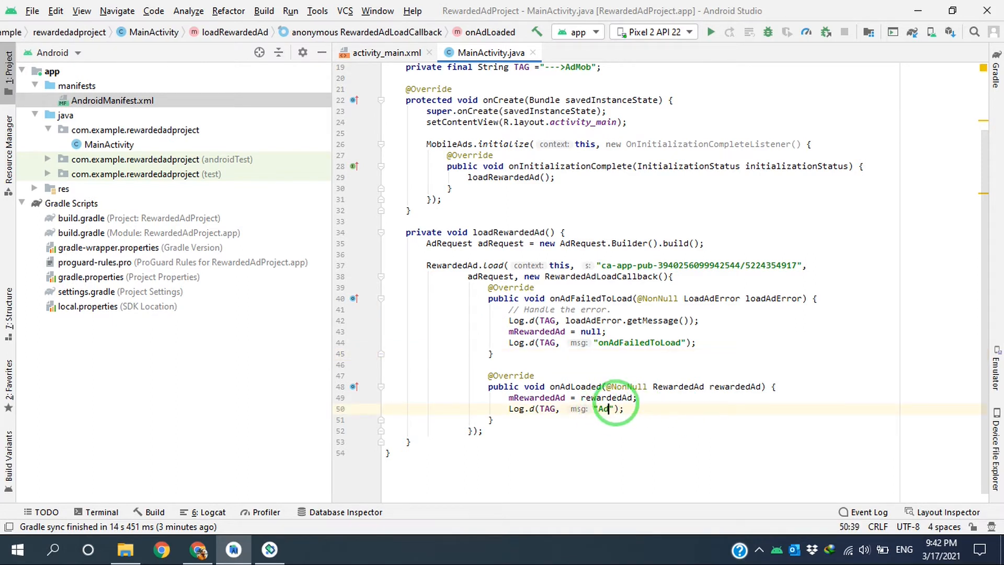
type("is Load")
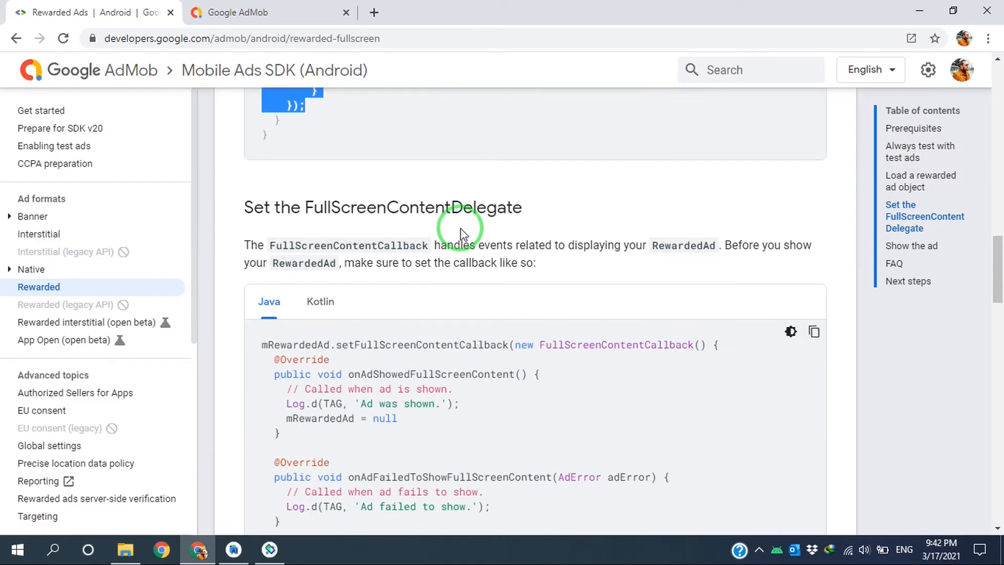
Step: Scroll to the Set the FullScreenContentDelegate section and select its Java code block
scroll("down", 3)
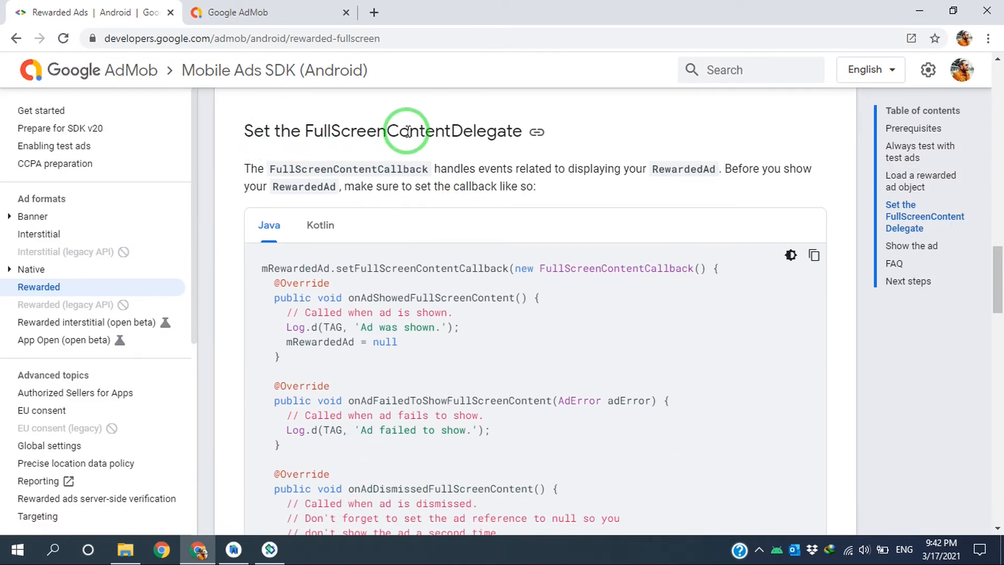
scroll("down", 3)
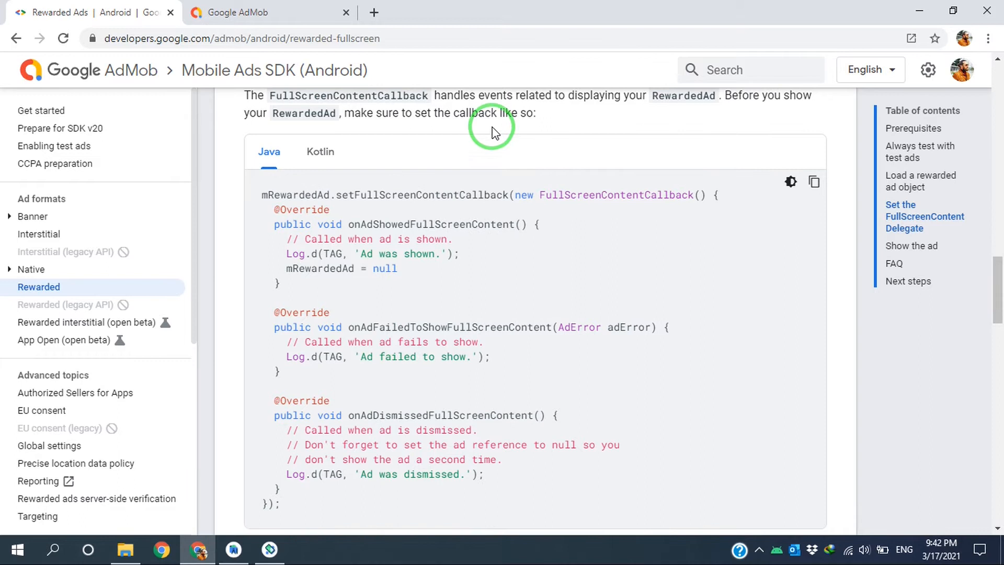
scroll("down", 3)
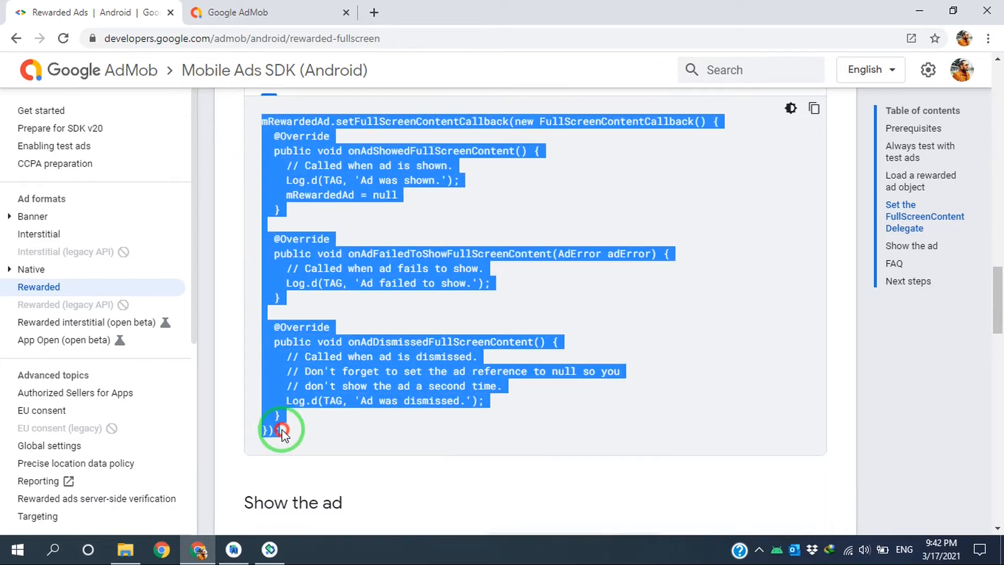
left_click(232, 550)
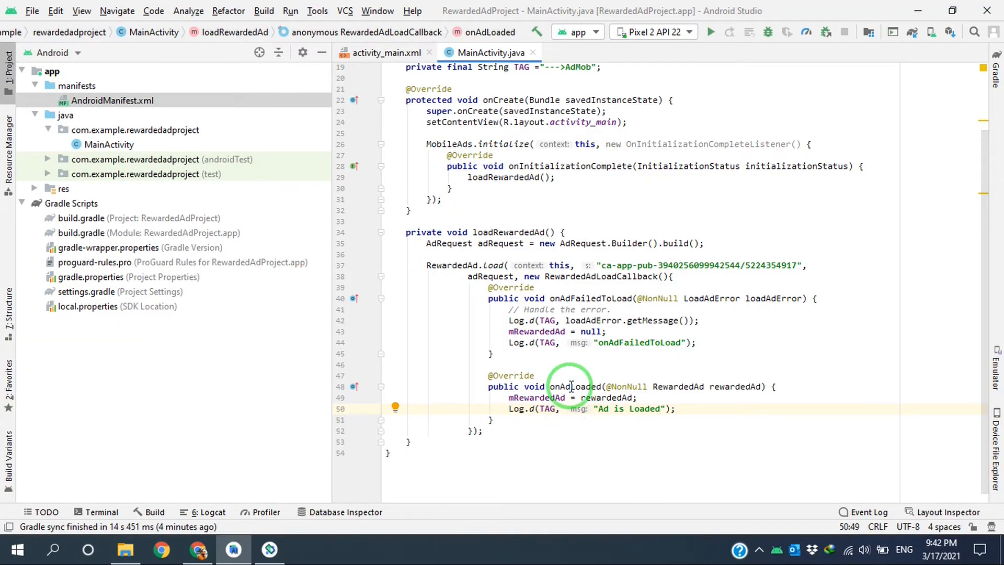
Step: Replace the single quotes in the callback's Log.d messages with double quotes
double_click(575, 386)
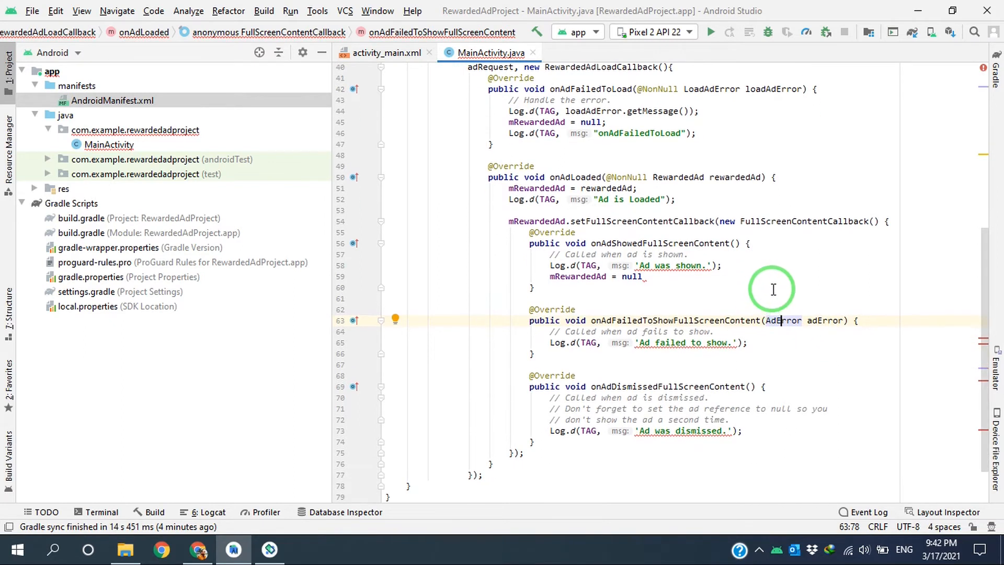
mouse_move(608, 283)
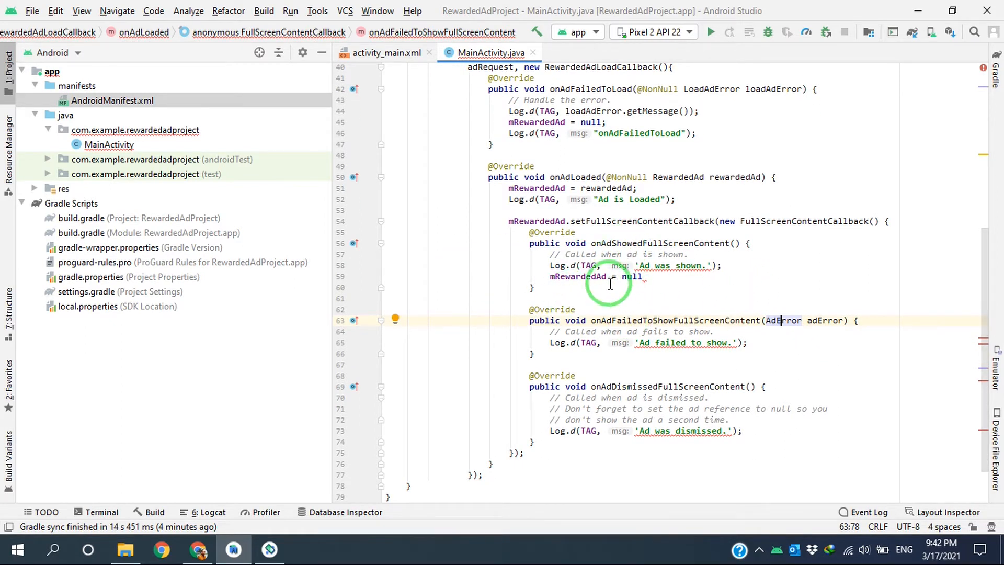
mouse_move(685, 265)
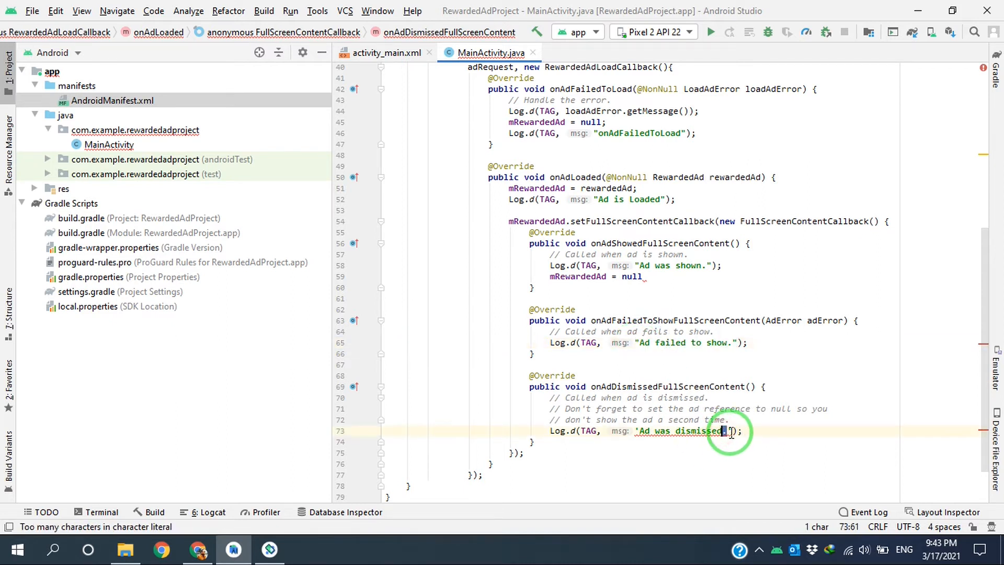
double_click(682, 430)
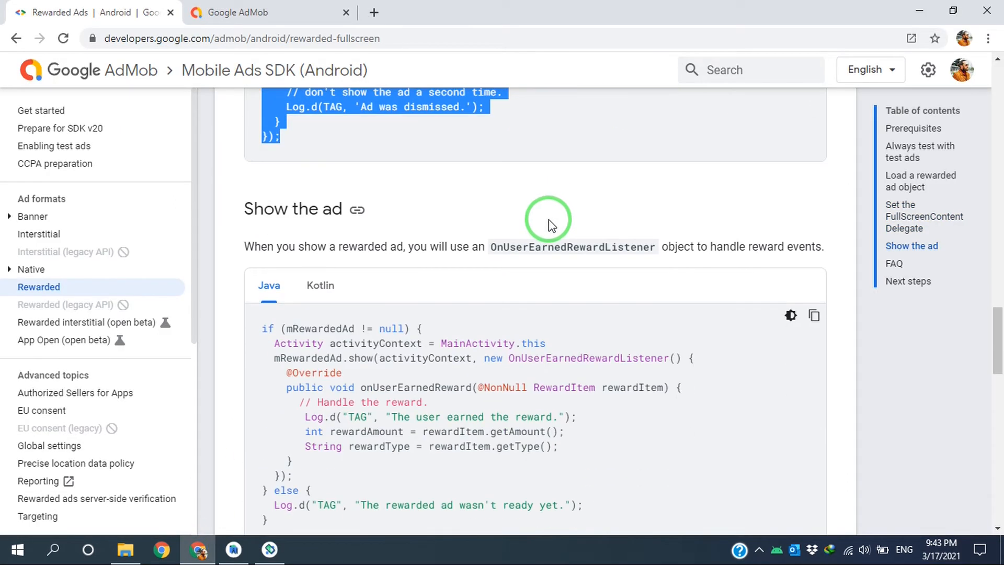
Step: Scroll the rewarded ads page down to the Show the ad section
scroll("down", 3)
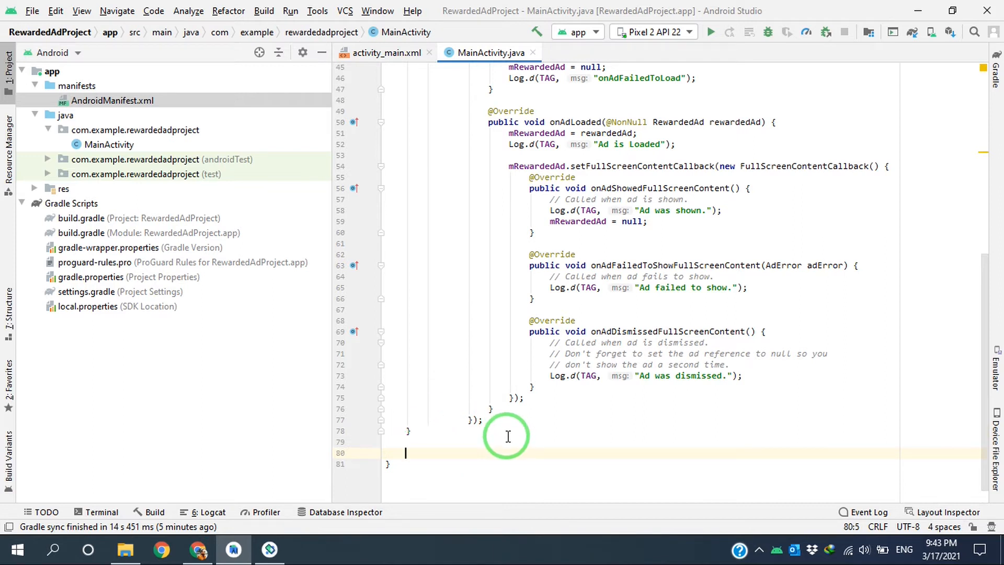
Step: Write private void showRewardedAd(){ } around the snippet and replace activityContext with this
type("private void sho")
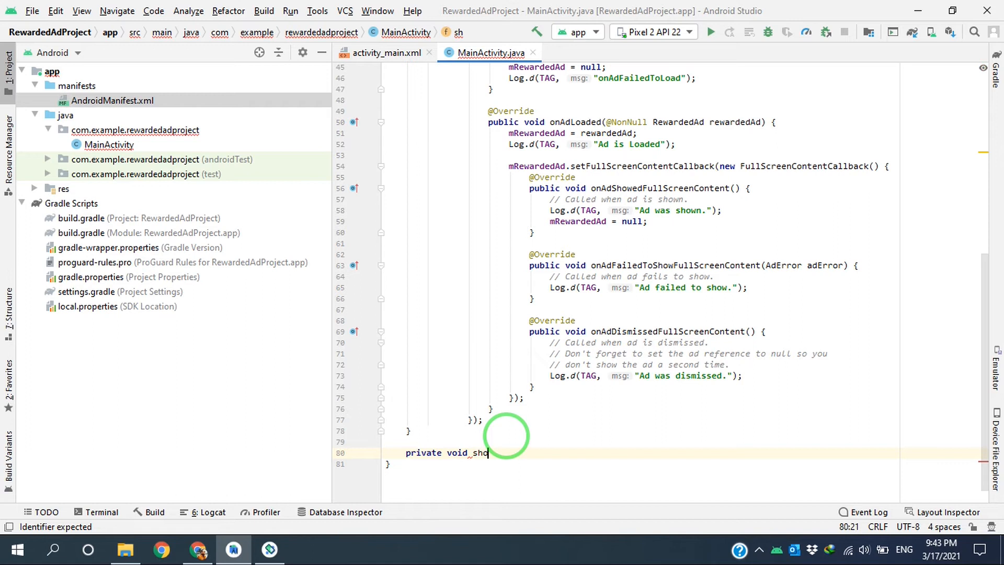
type("w")
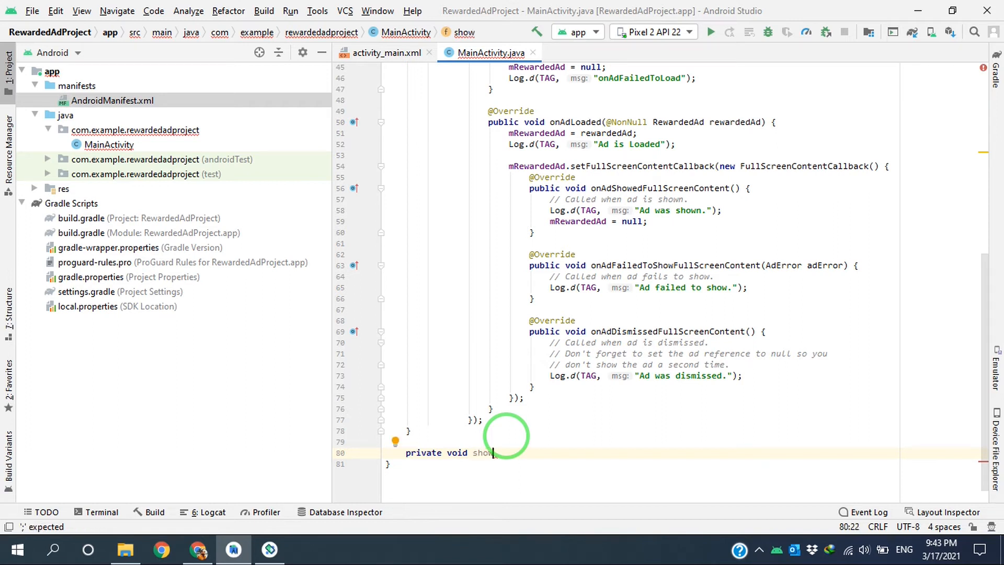
type("Rew")
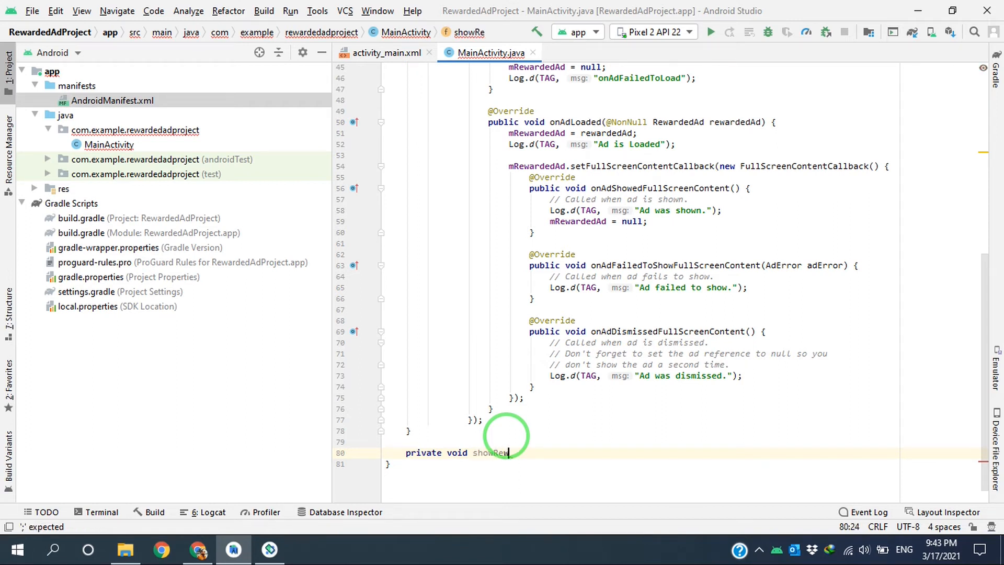
type("ardedAd(")
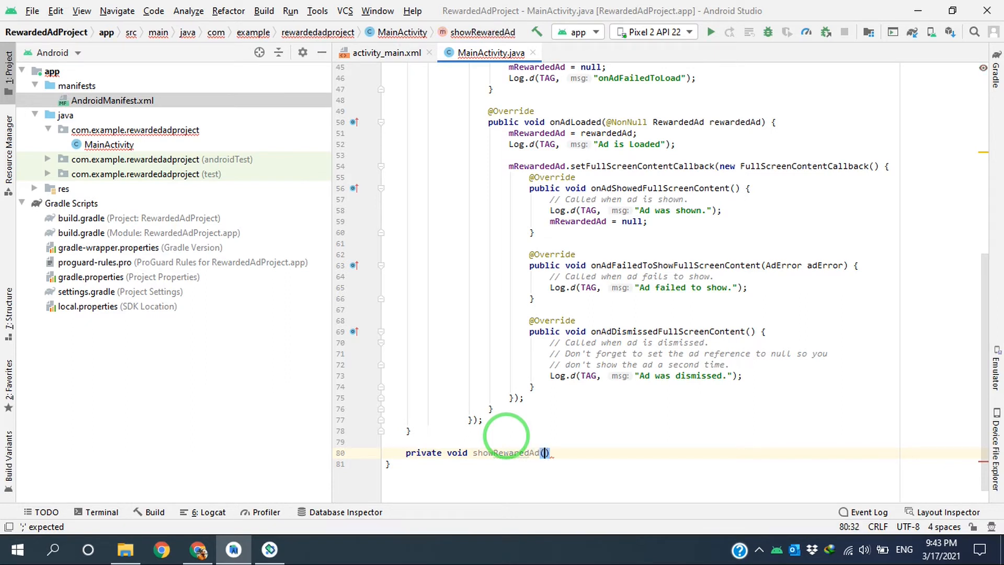
type("{")
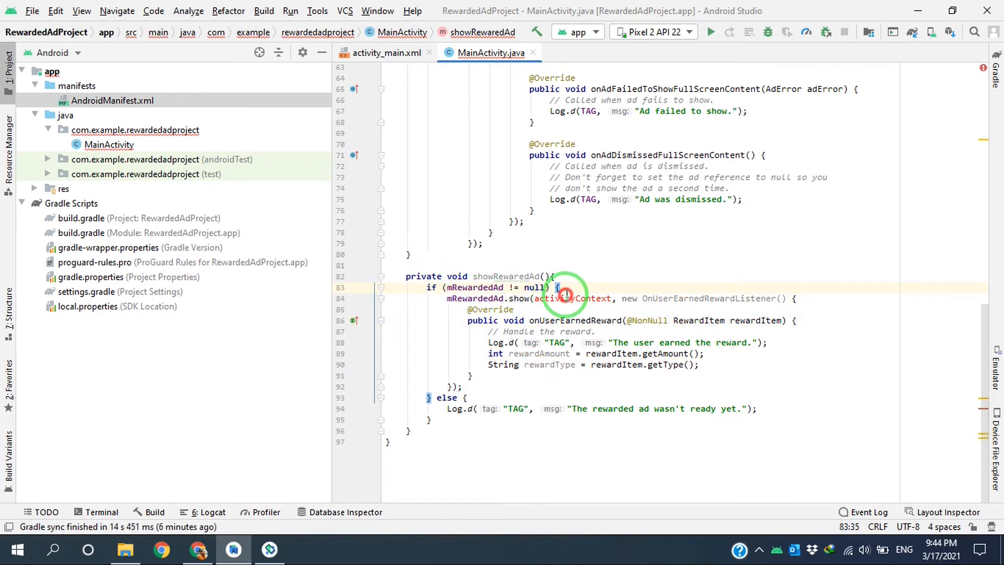
type("this")
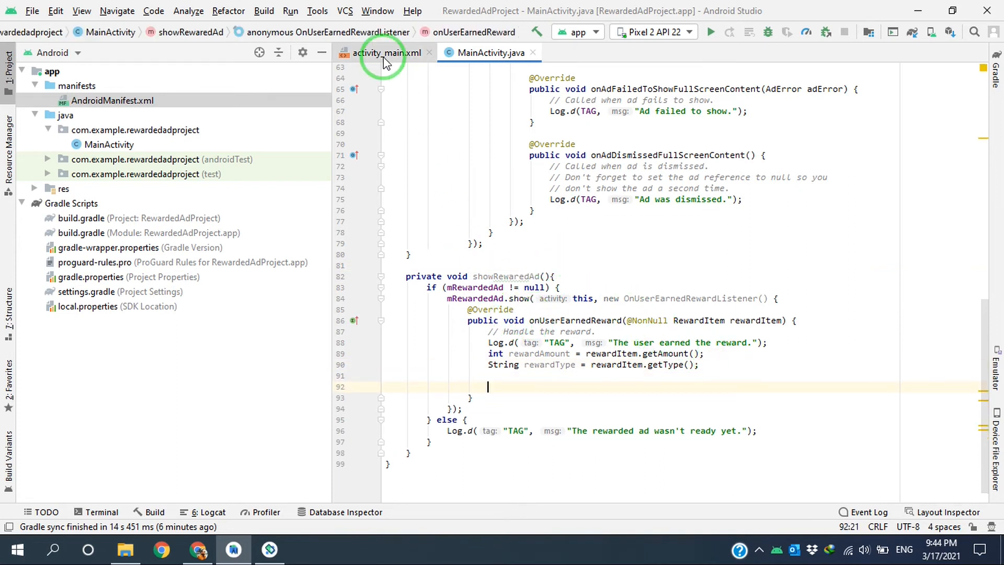
Step: Check the view IDs in activity_main, then return to MainActivity
left_click(381, 52)
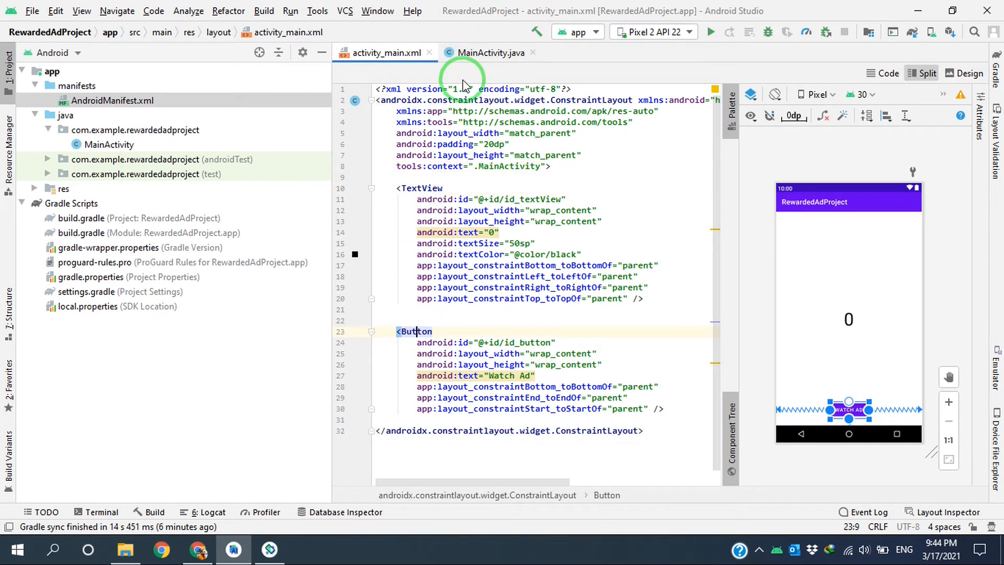
left_click(490, 53)
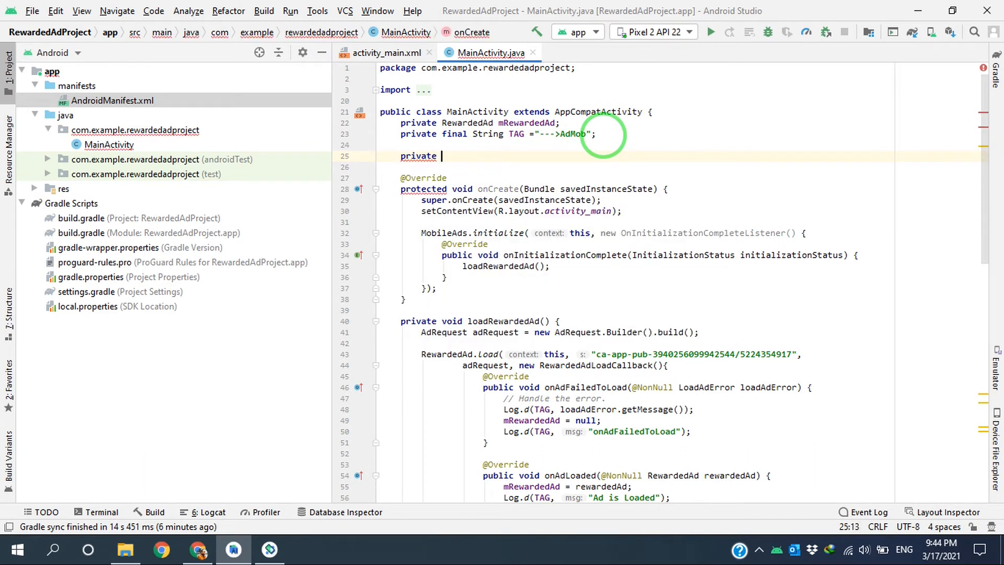
Step: Declare the fields 'private Button btn;' and 'private TextView textView;' using autocomplete
type("Bu")
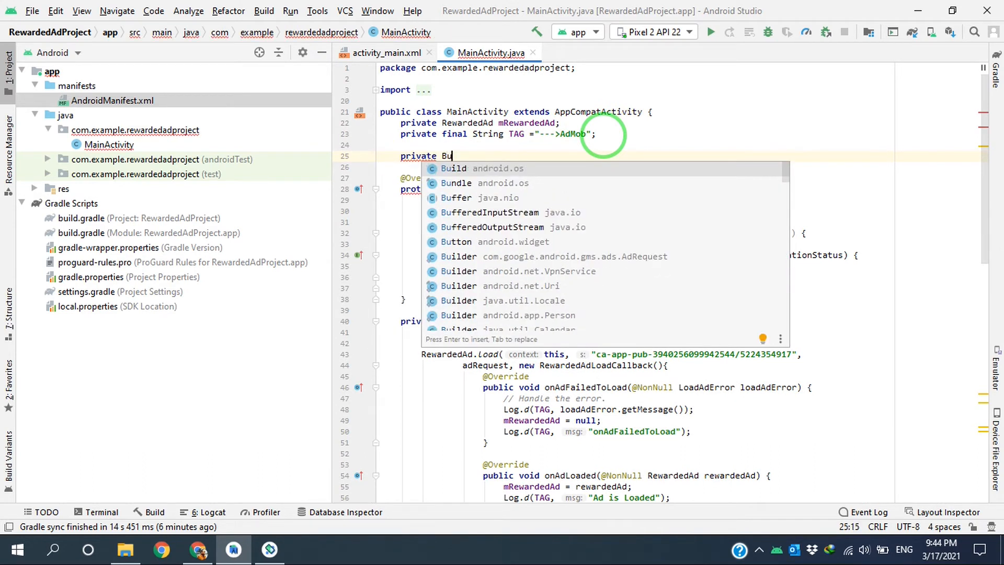
left_click(456, 242)
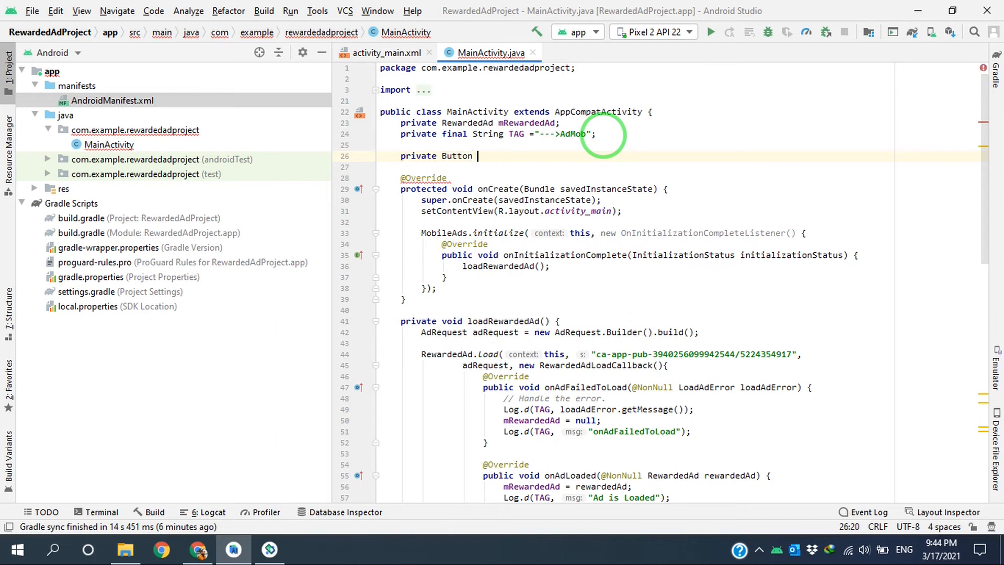
type("btn")
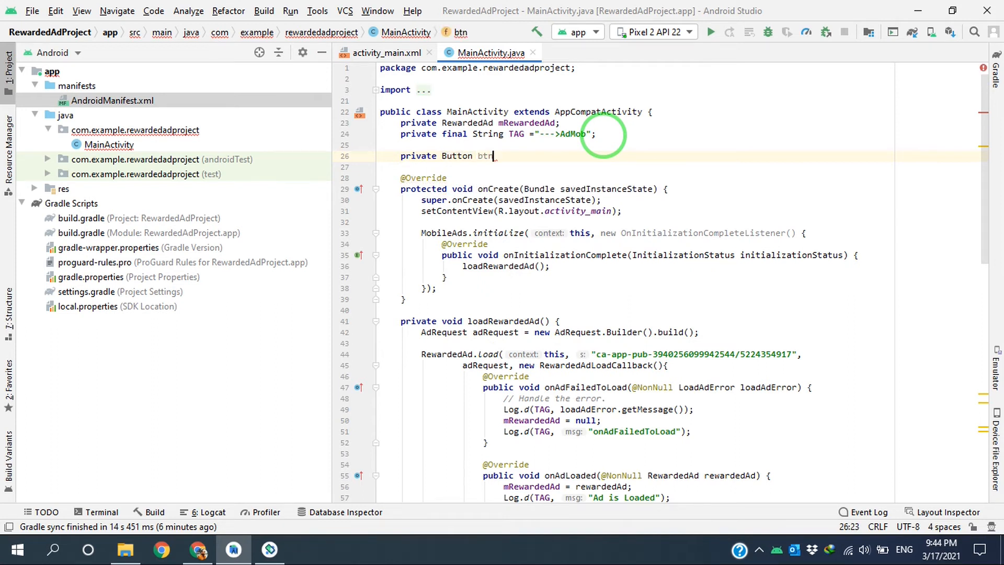
type("pr")
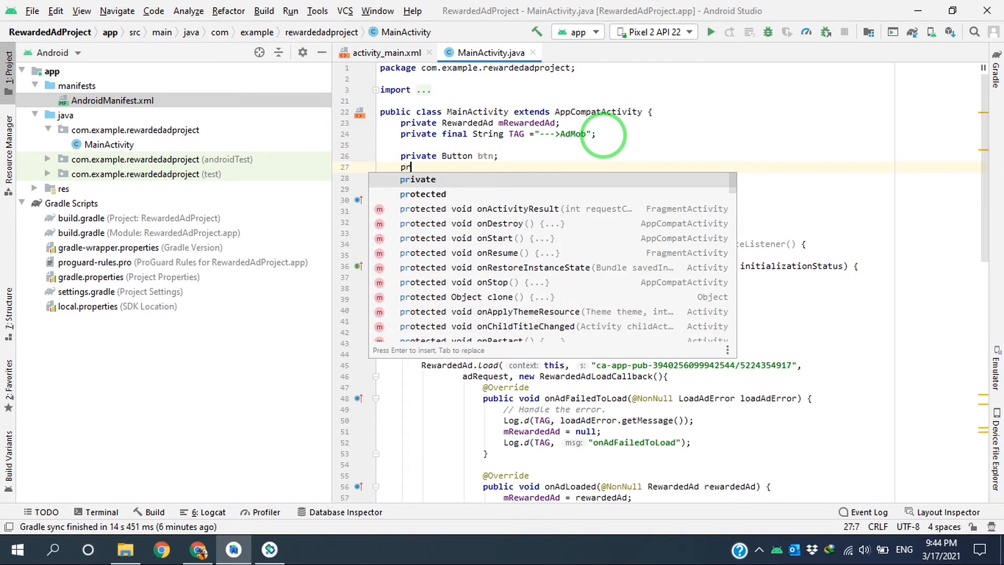
type("ivate Tex")
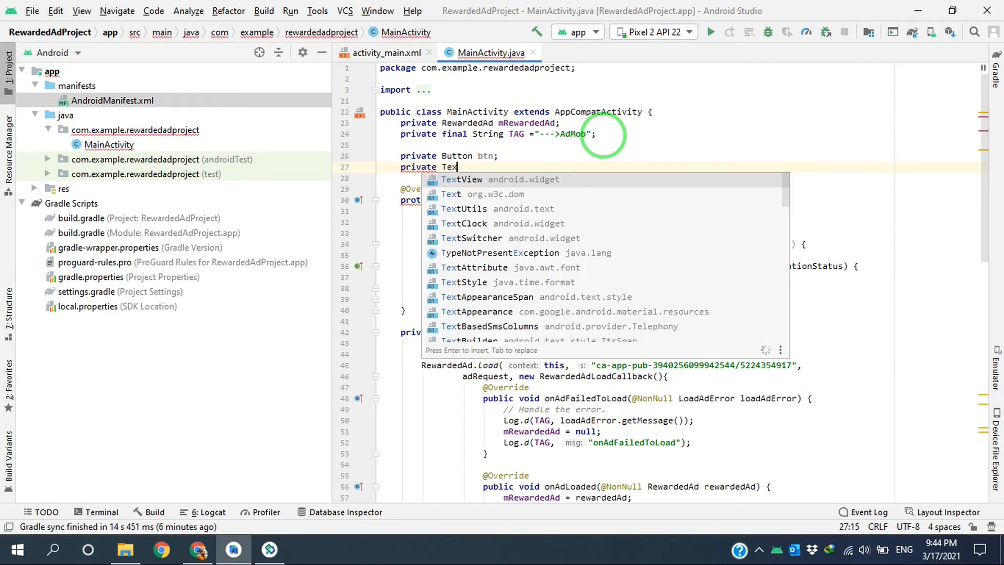
type("v")
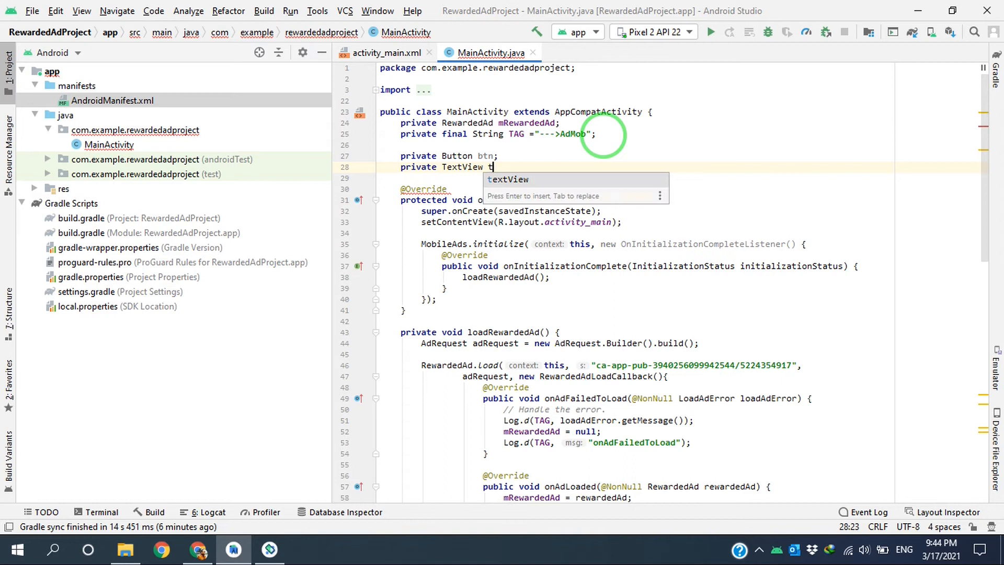
type("extView;")
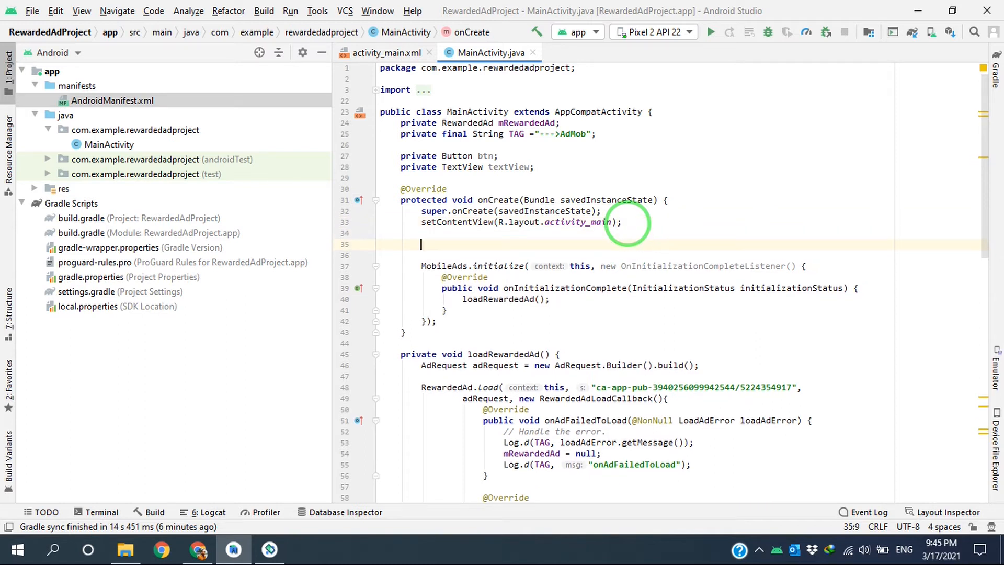
Step: Assign btn=findViewById(R.id.id_button) and textView=findViewById(R.id.id_textView) in onCreate
type("btn")
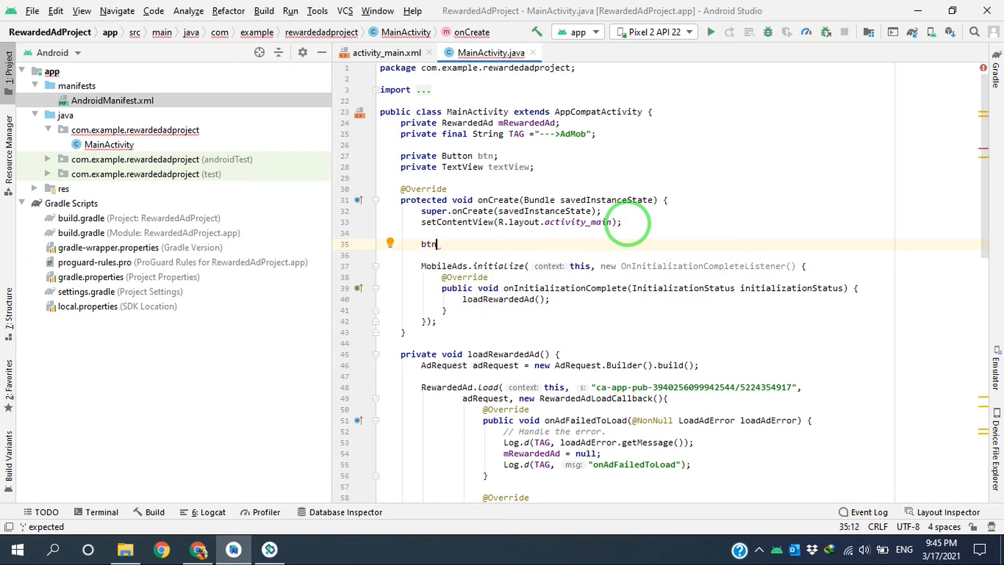
type("=findViewById(")
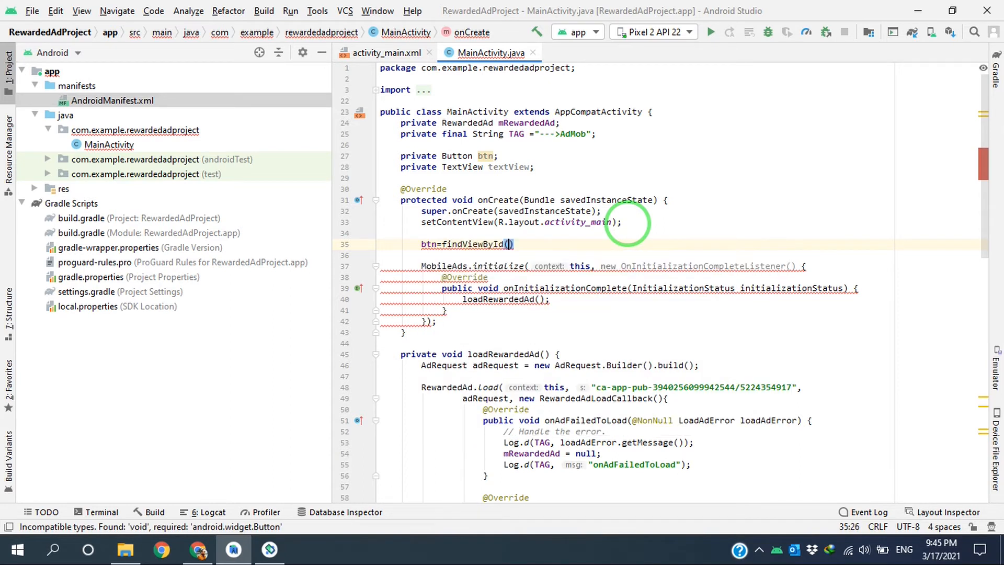
type("R.id.")
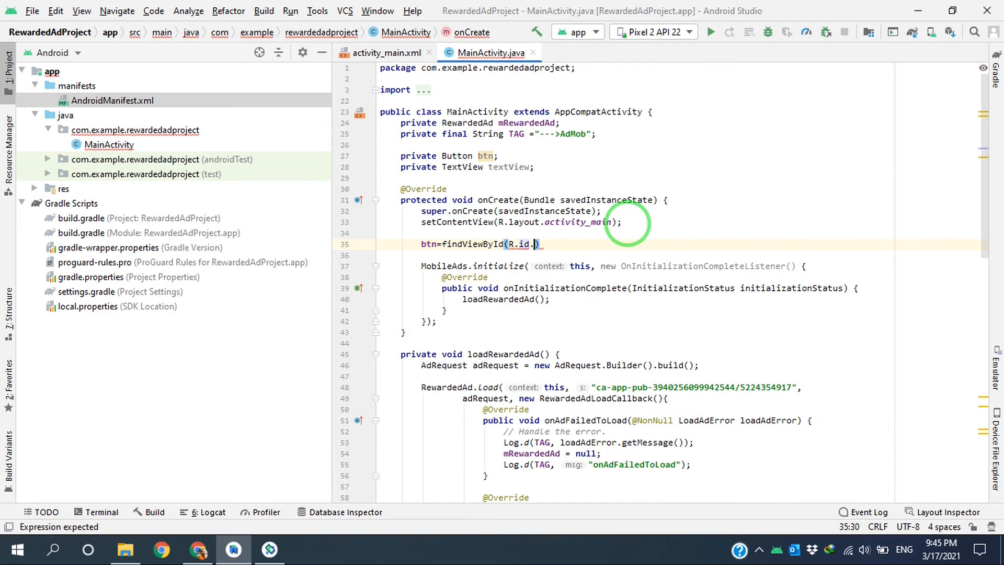
type("id_button")
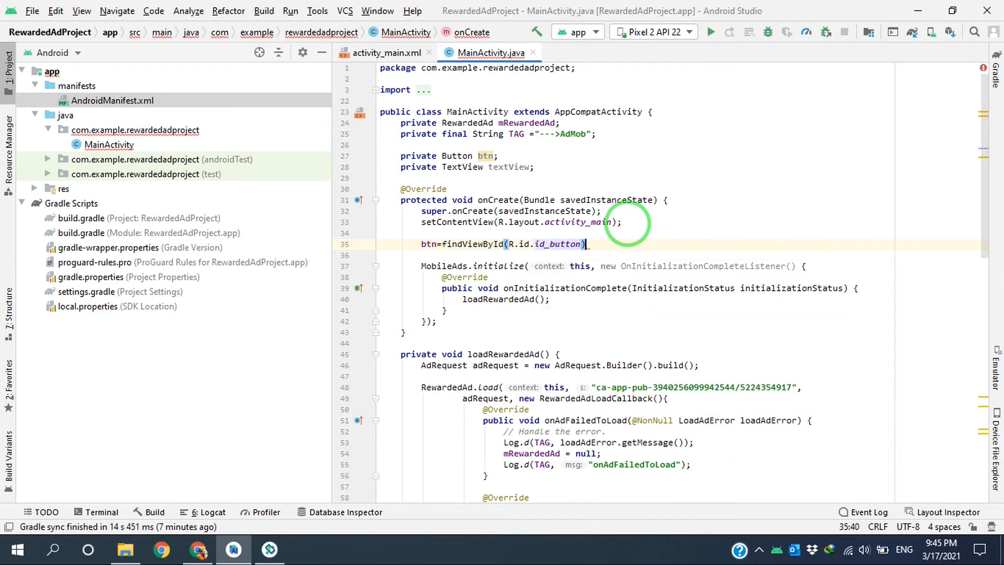
type("t")
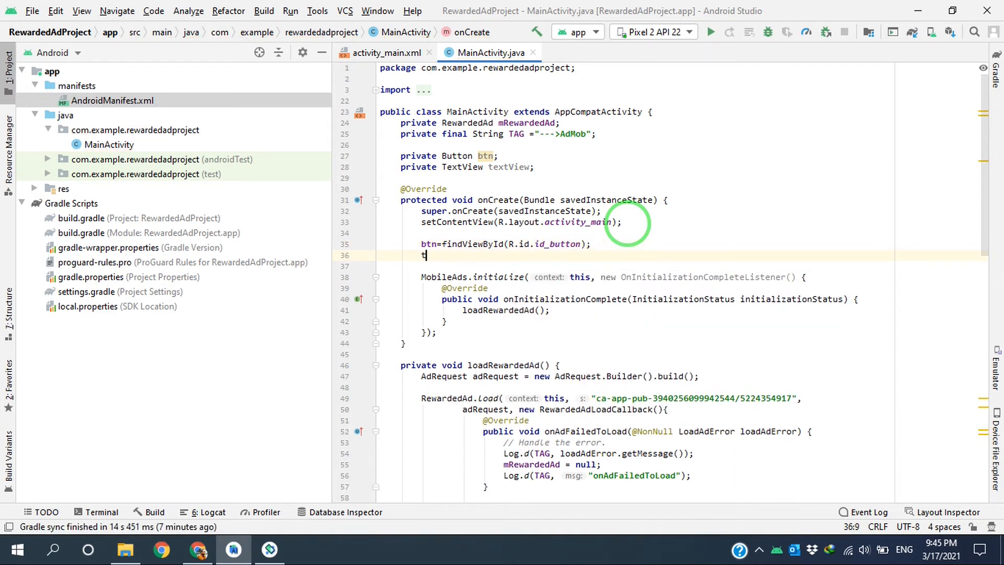
type("extView=")
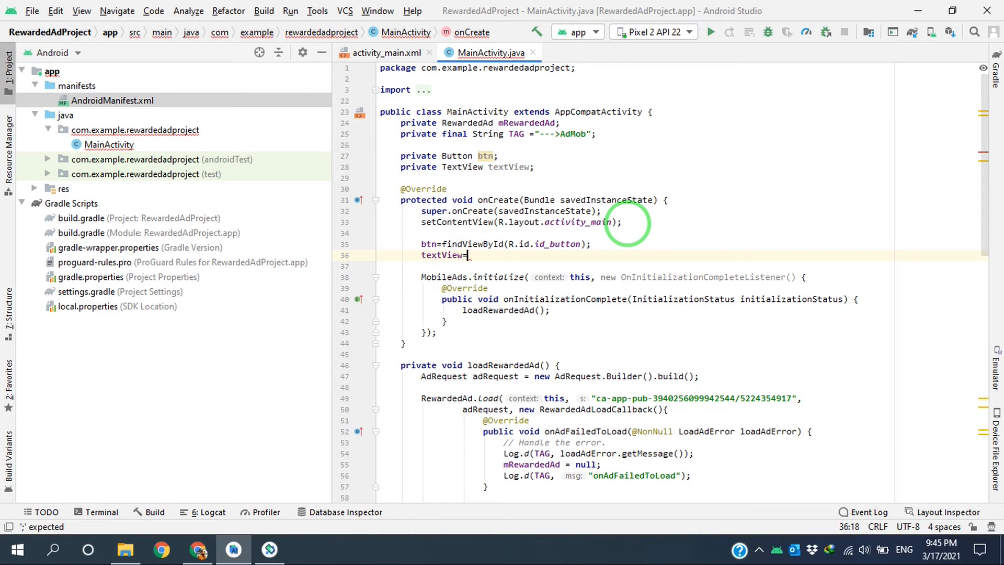
type("findViewById(")
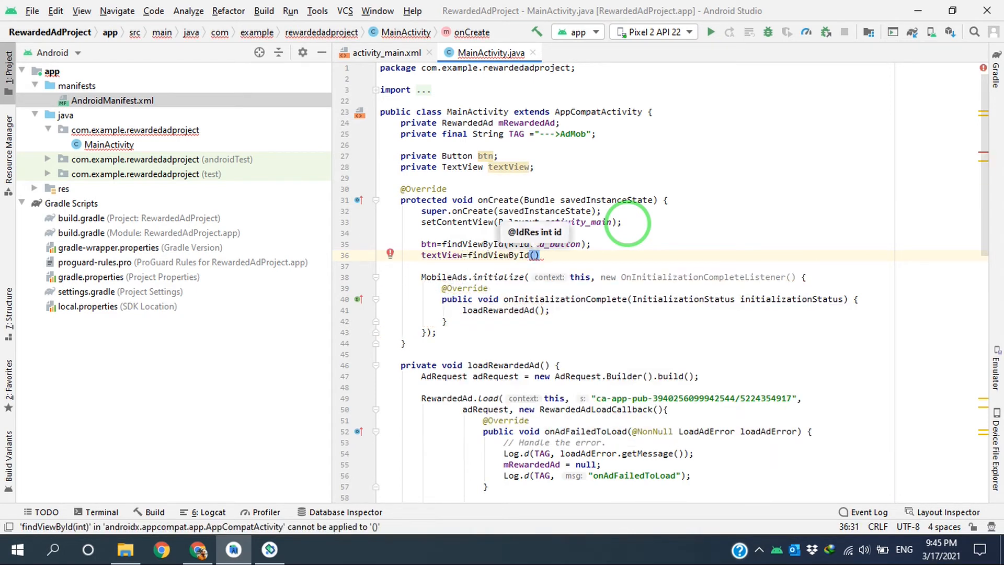
type("R.id.id_textView")
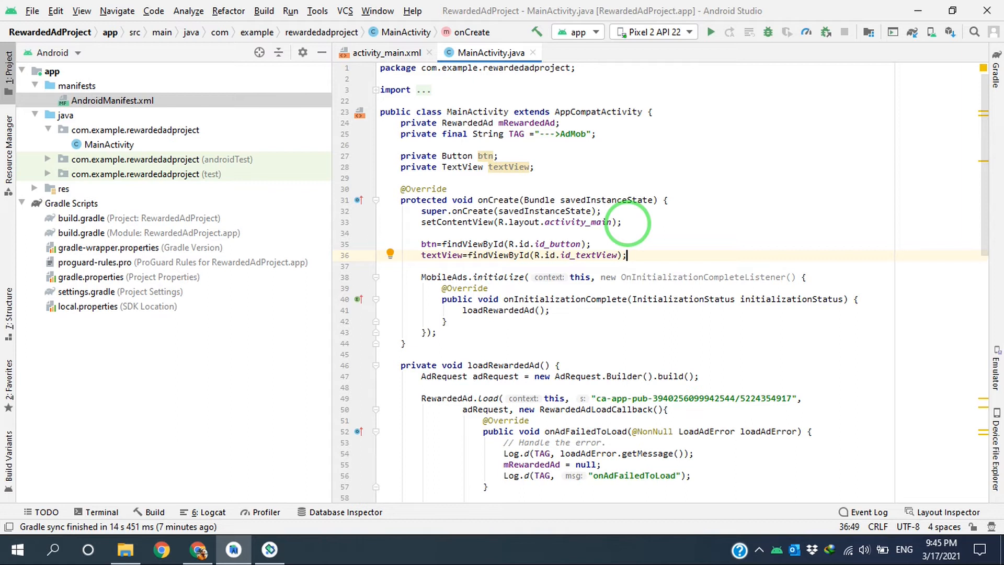
scroll("down", 3)
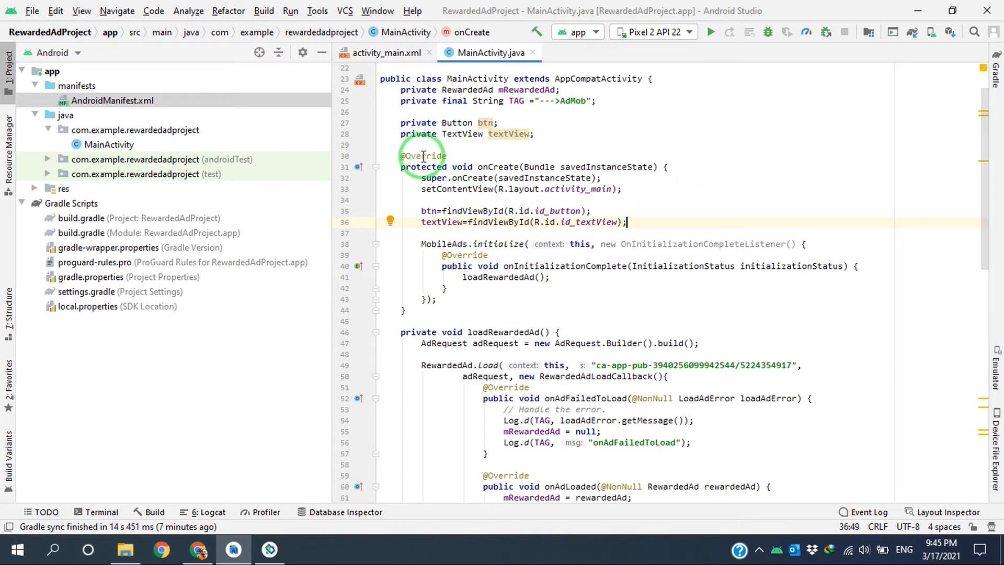
mouse_move(425, 299)
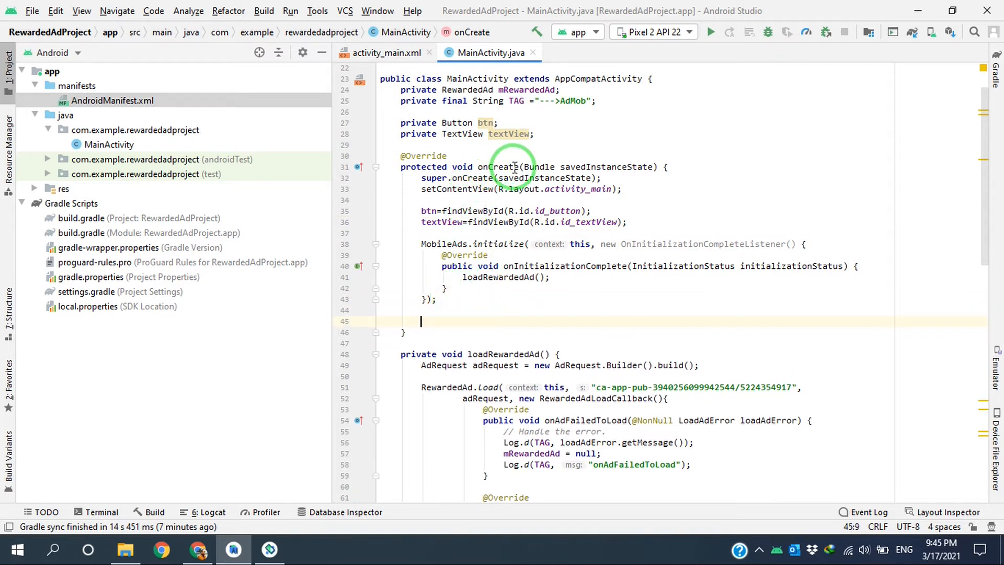
Step: Add a View.OnClickListener to btn in onCreate whose onClick calls showRewardedAd()
type("b")
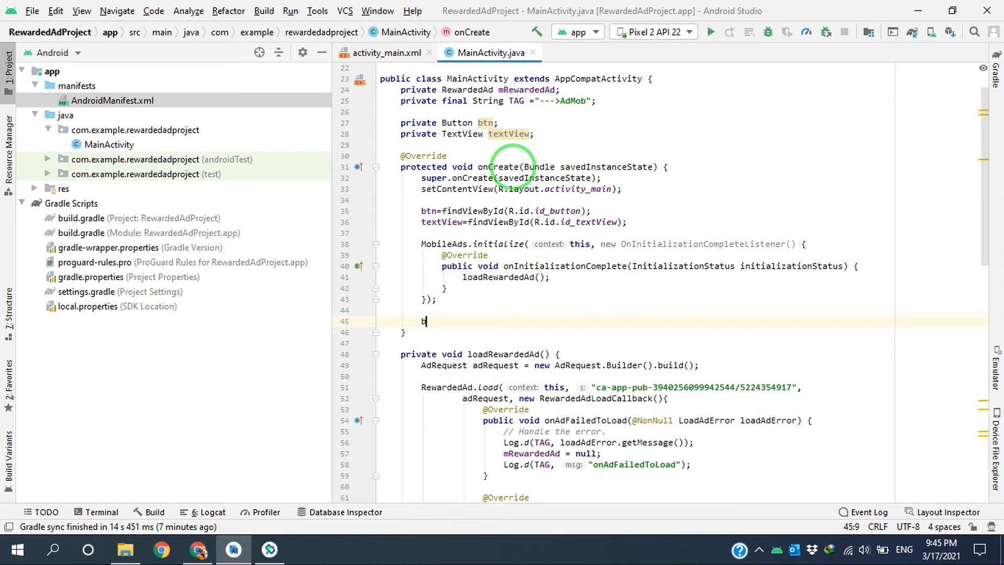
type("tn.setOnClickListener();")
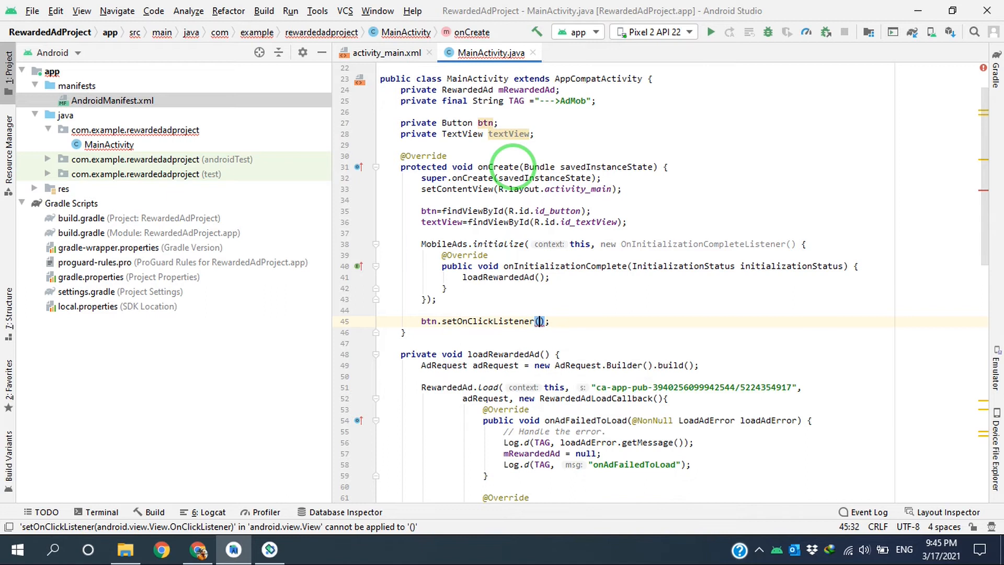
type("new Vi")
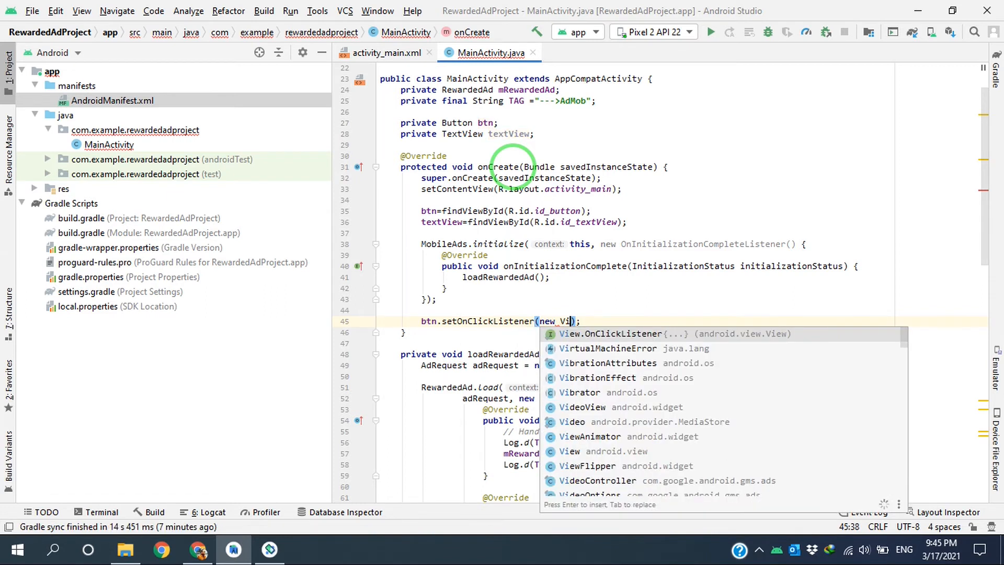
left_click(611, 334)
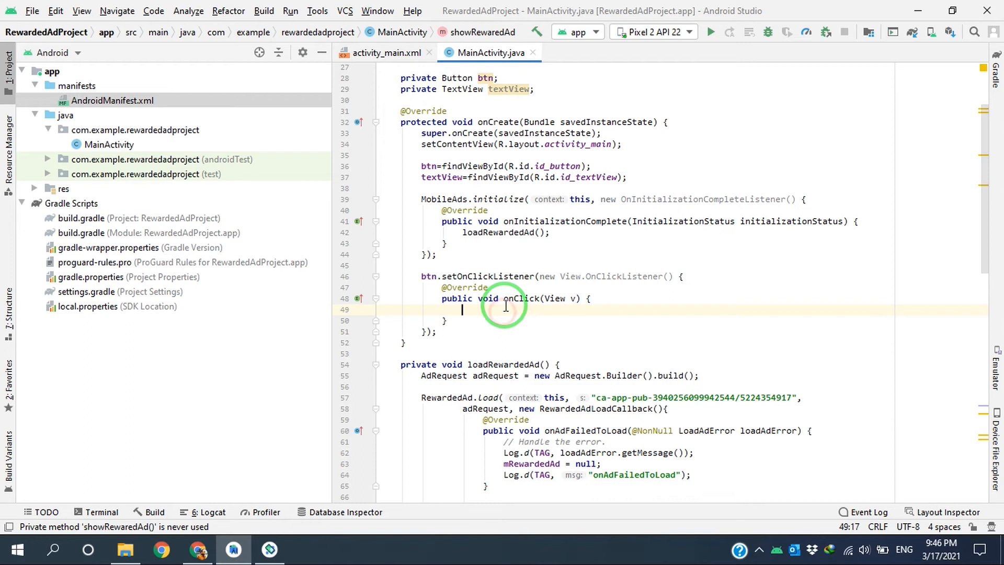
type("re")
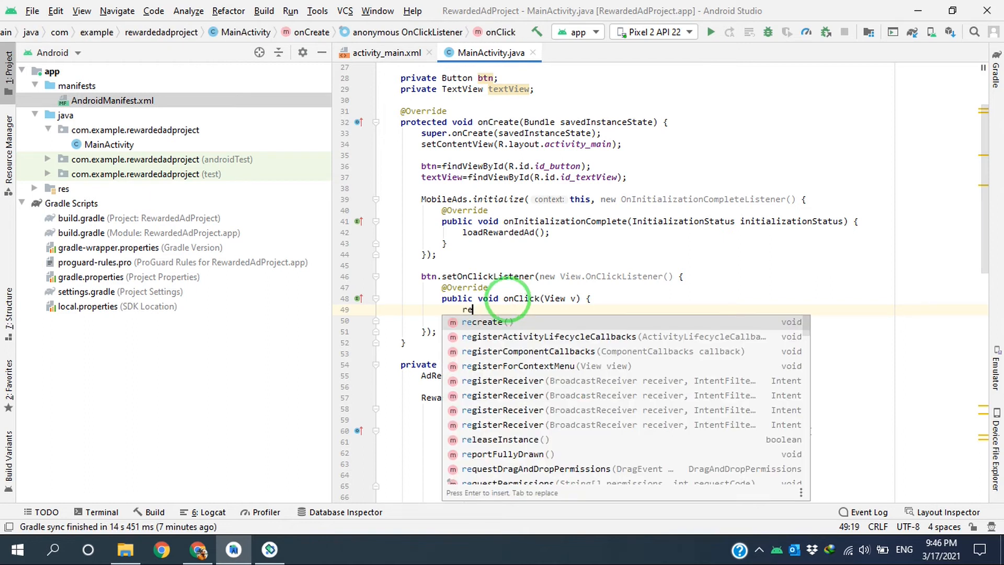
type("showRewaredAd();")
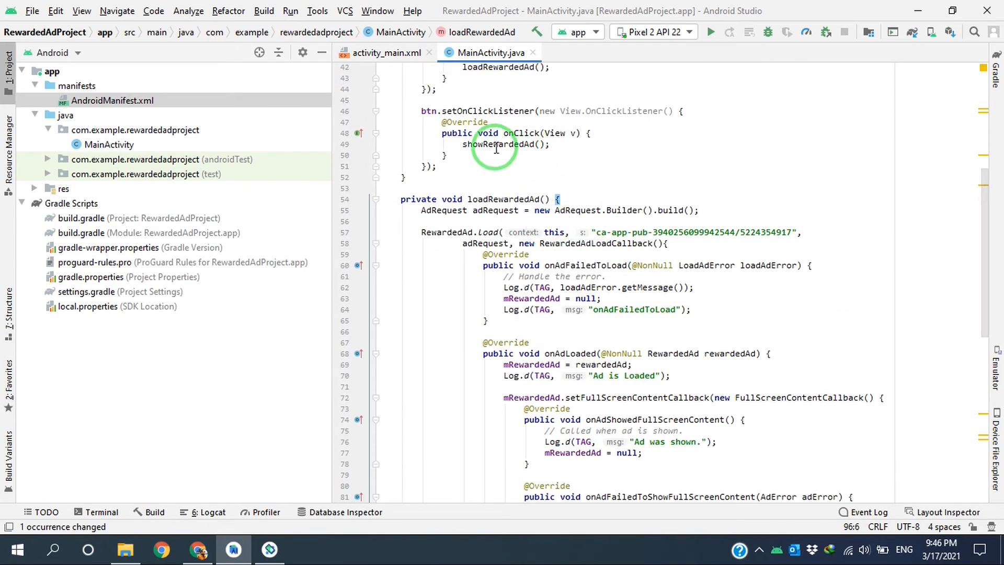
Step: Call loadRewardedAd() inside onAdDismissedFullScreenContent, then move to the onUserEarnedReward handler
scroll("down", 3)
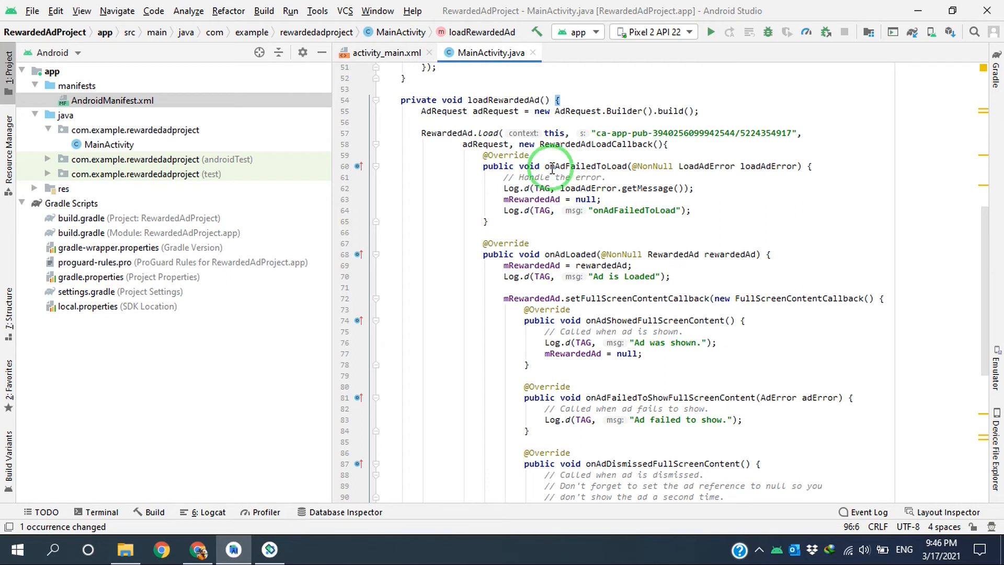
scroll("down", 3)
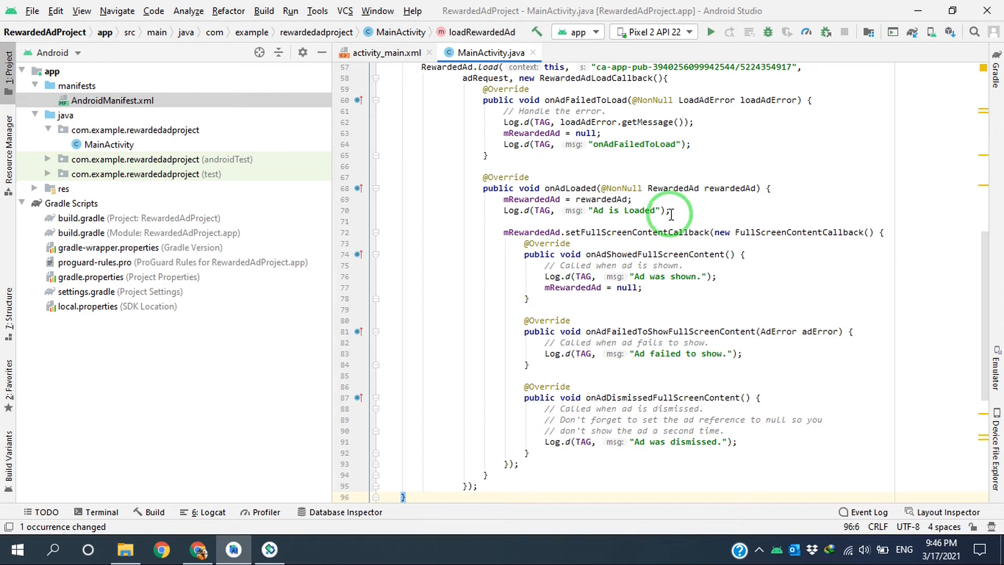
scroll("down", 3)
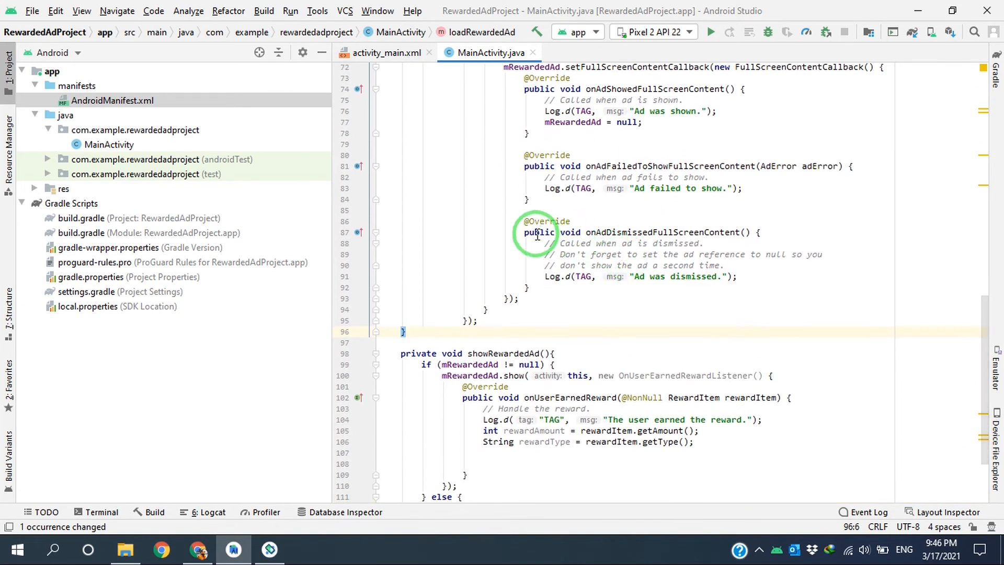
mouse_move(744, 232)
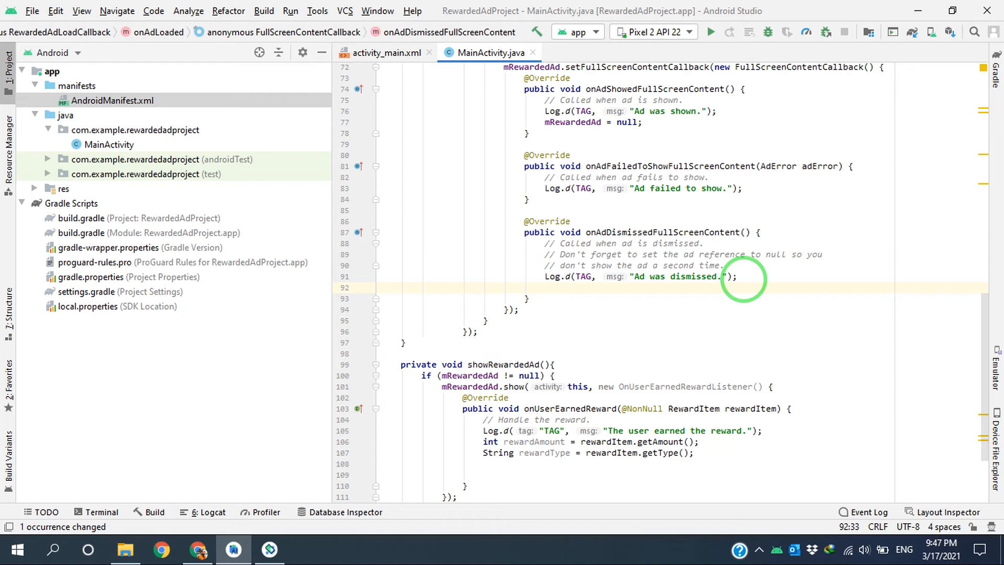
type("lo")
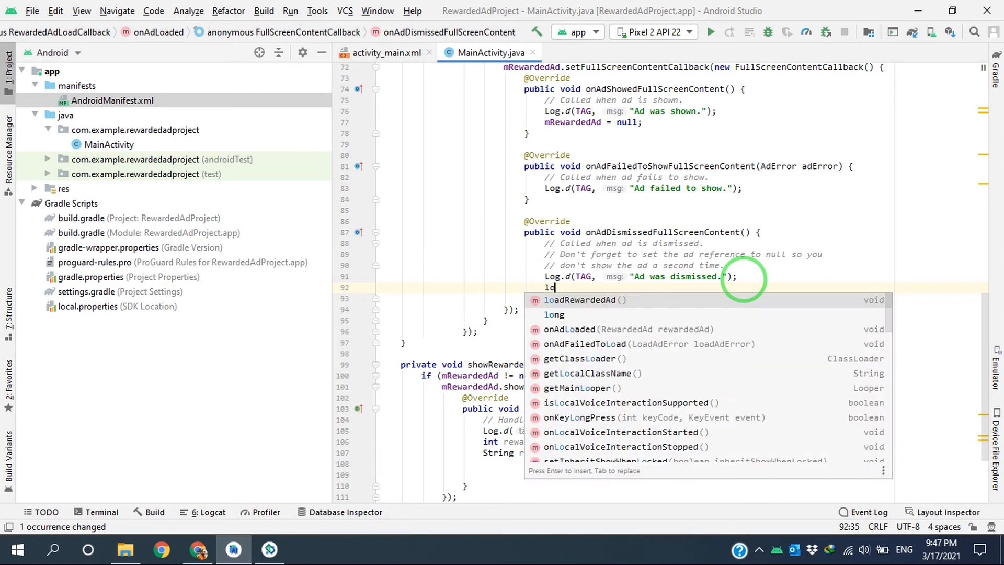
key("Enter")
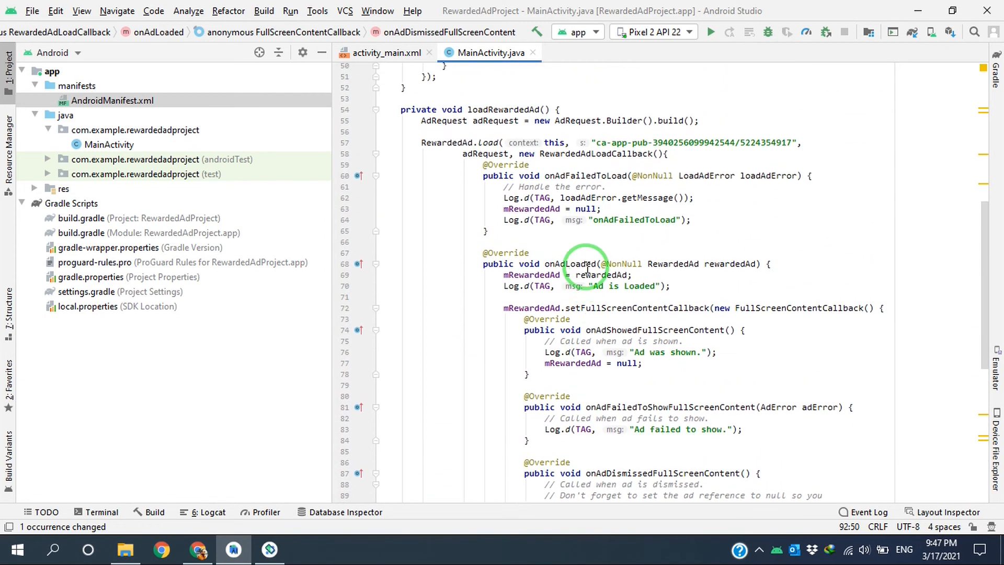
scroll("down", 3)
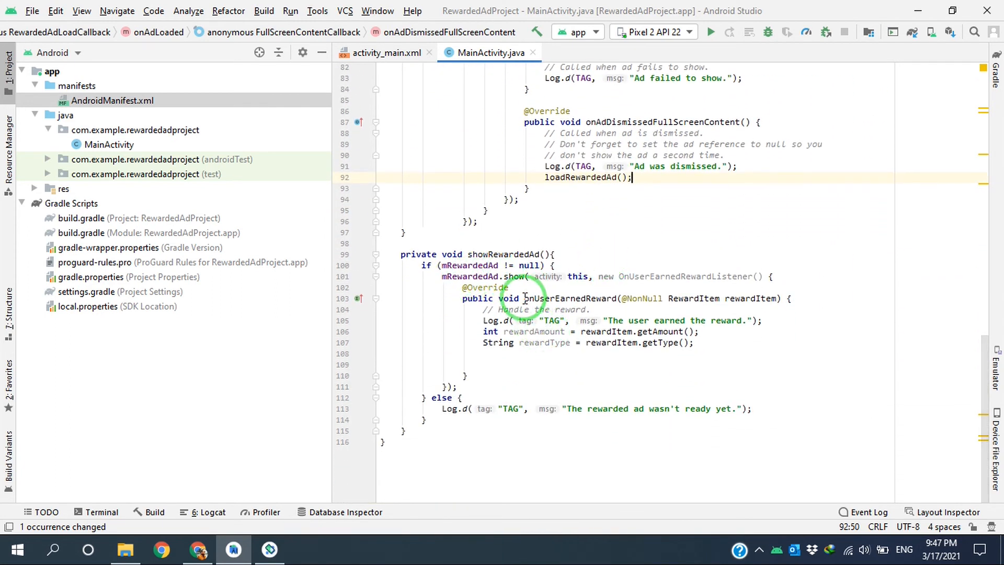
double_click(570, 299)
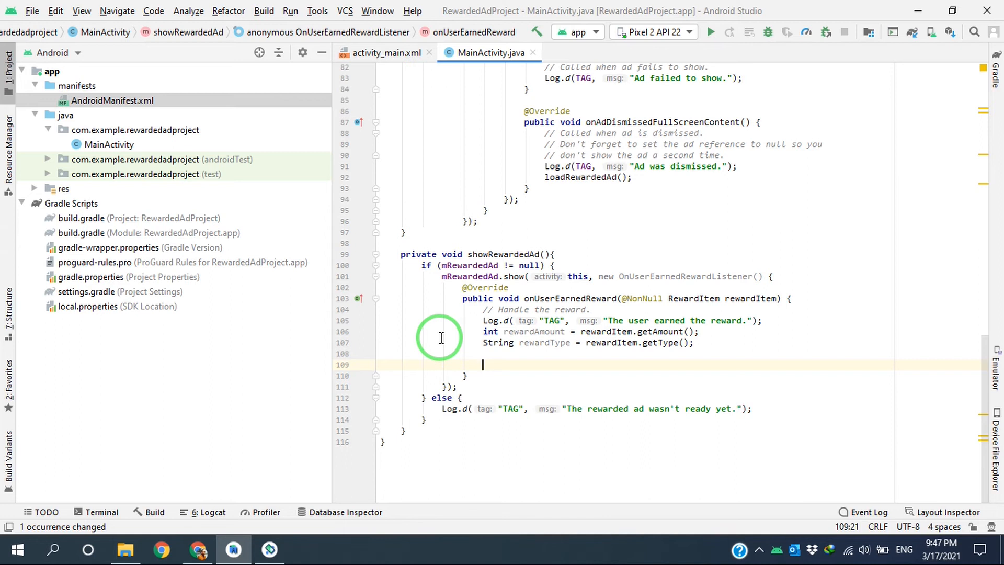
Step: In onUserEarnedReward, declare int reward = Integer.parseInt(textView.getText().toString().trim())
type("int")
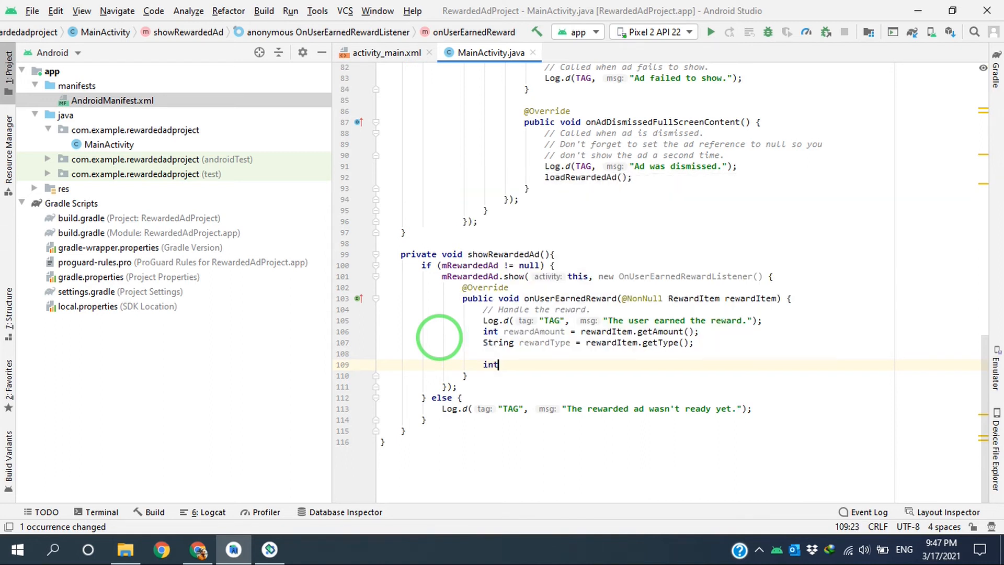
type("rewa")
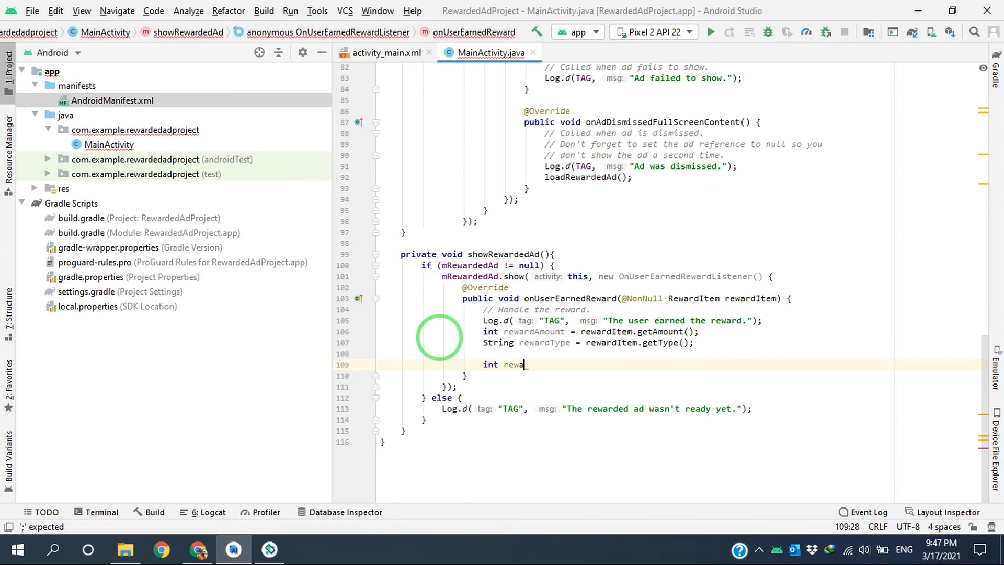
type("rd")
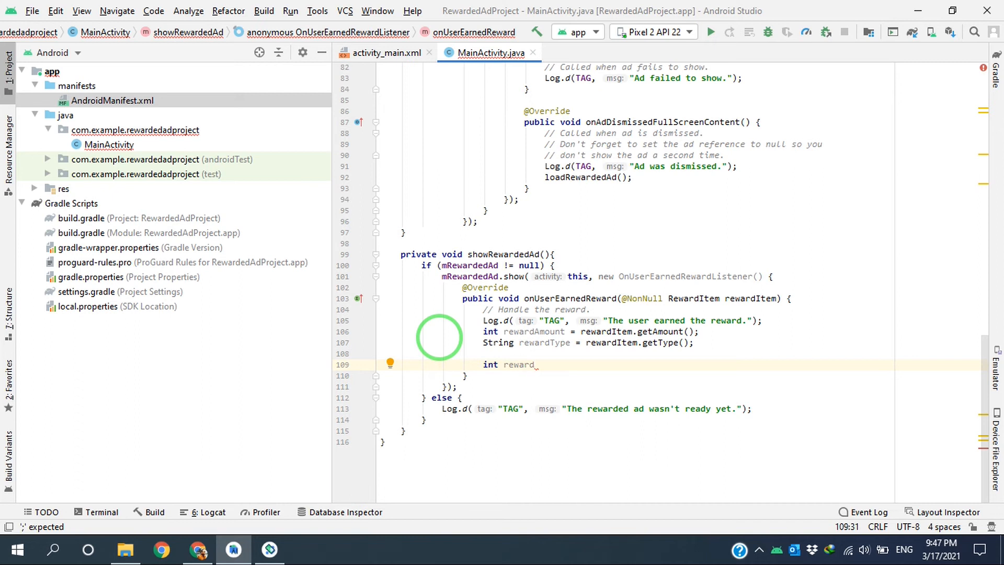
type("=")
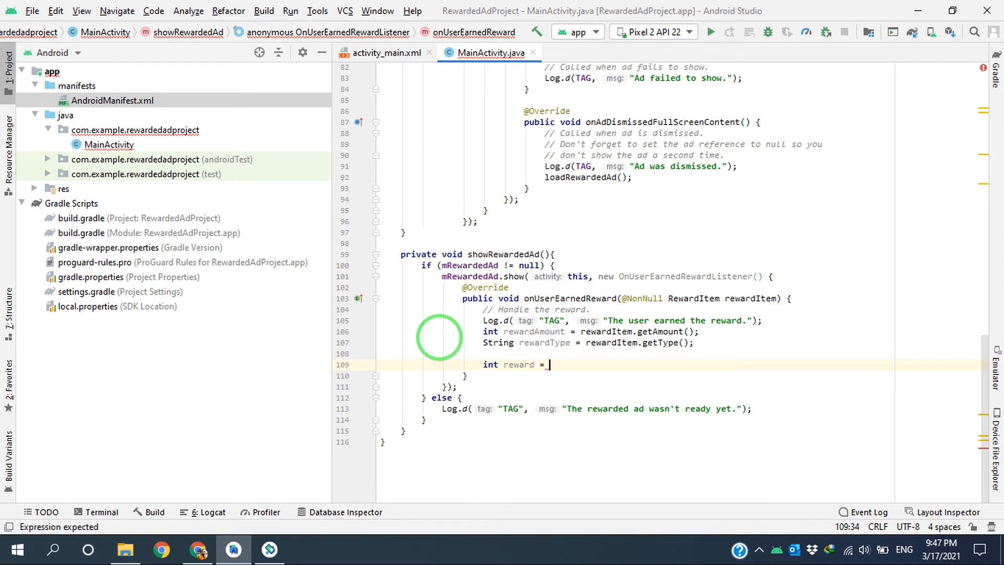
left_click(385, 52)
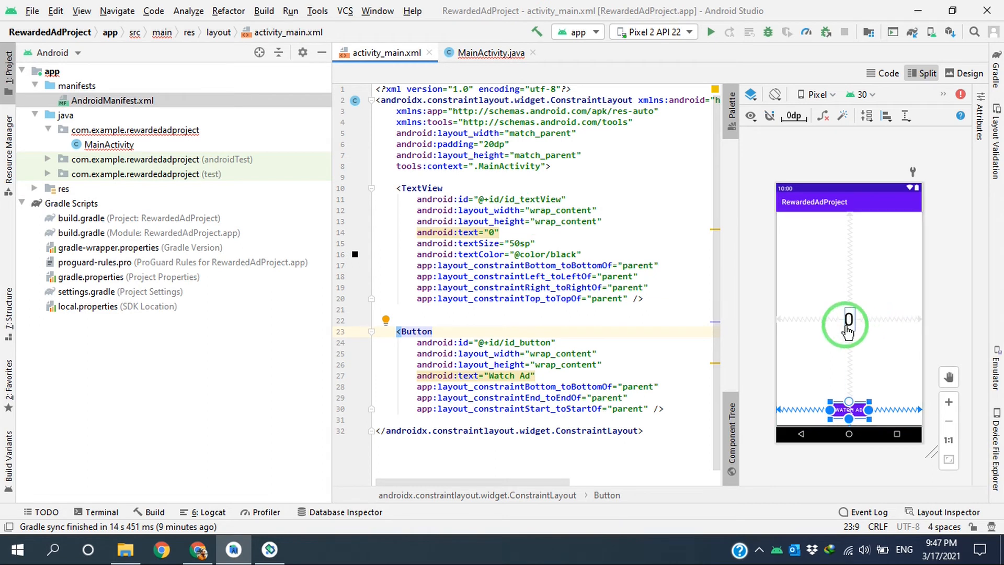
left_click(490, 52)
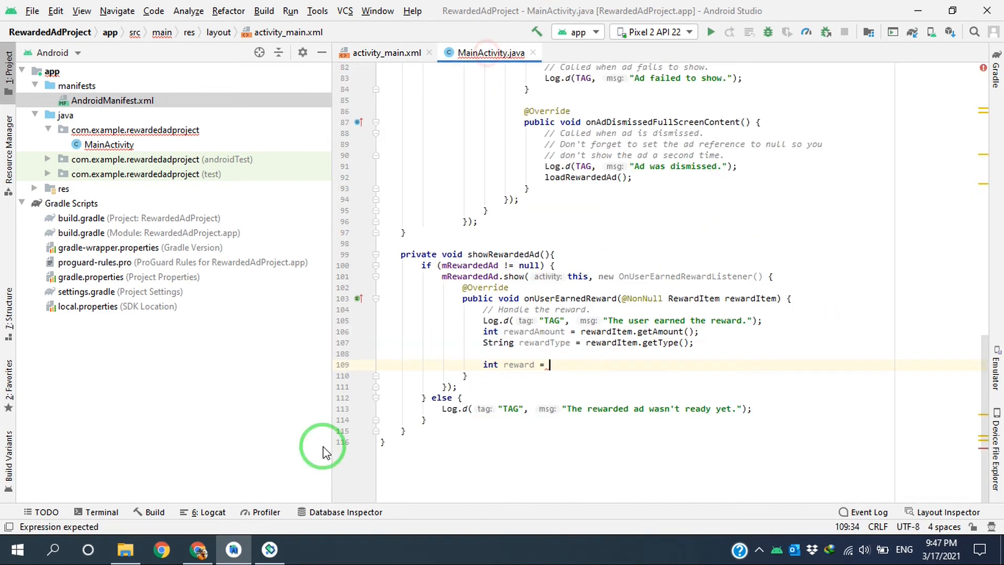
type("Integer.parseInt(")
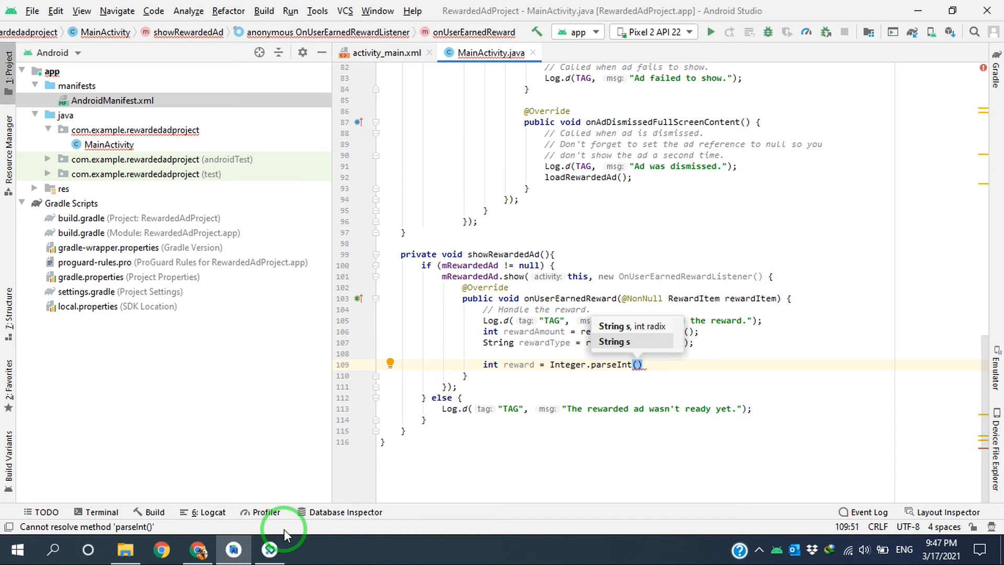
type("textView")
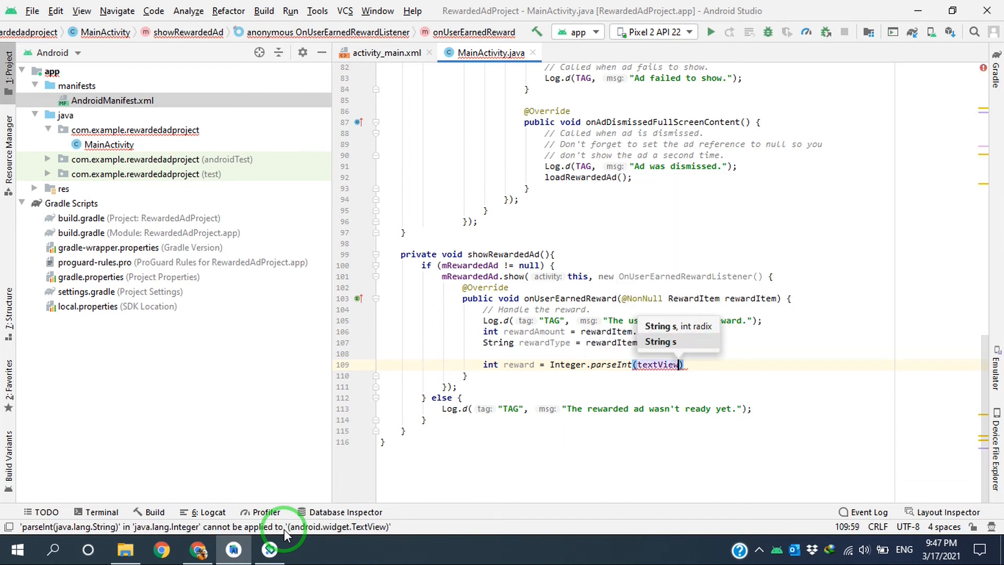
type(".getText(")
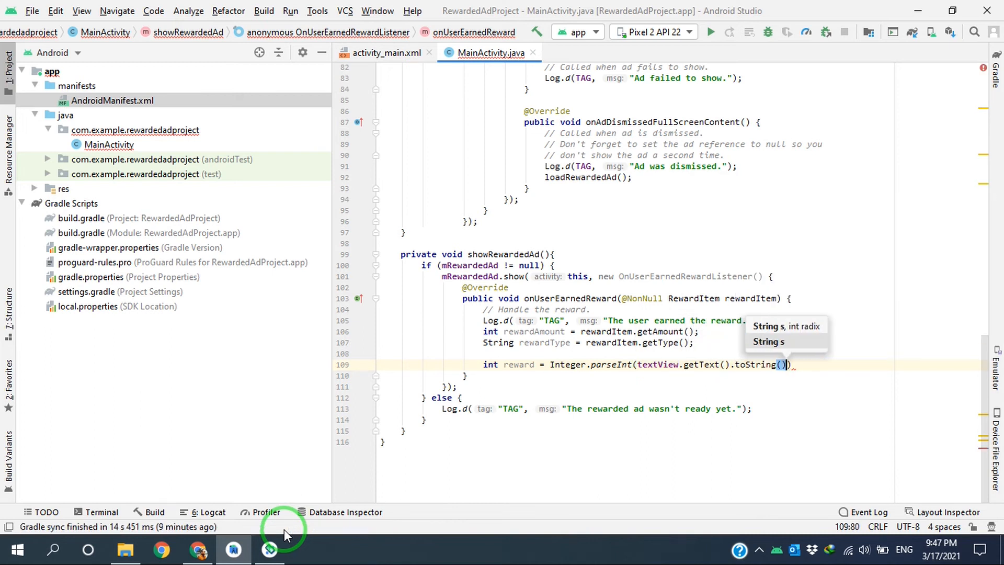
type(".trim(")
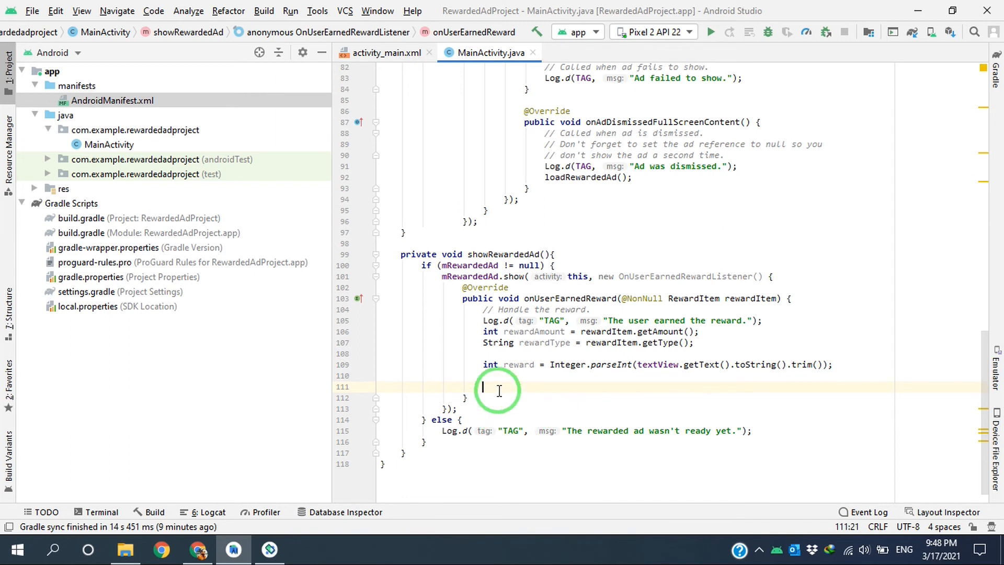
mouse_move(558, 376)
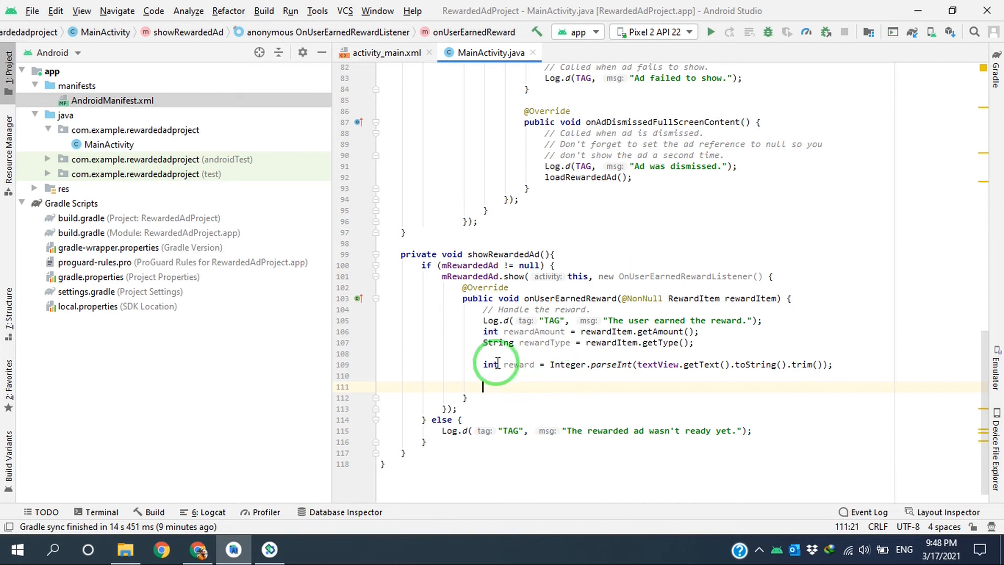
Step: Set textView to String.valueOf(reward + 1) and run the app on the emulator
left_click(384, 52)
type("t")
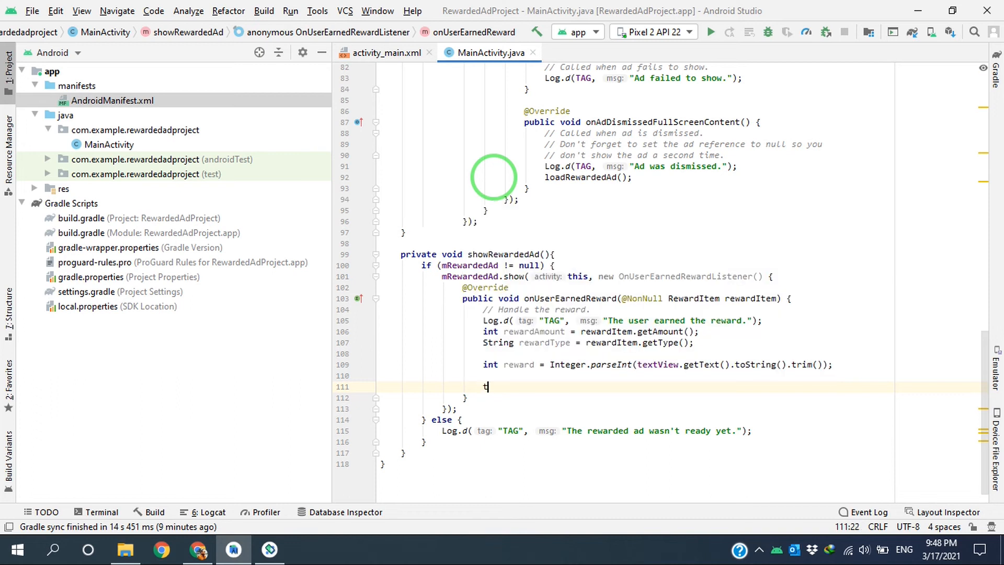
type("extView.setText();")
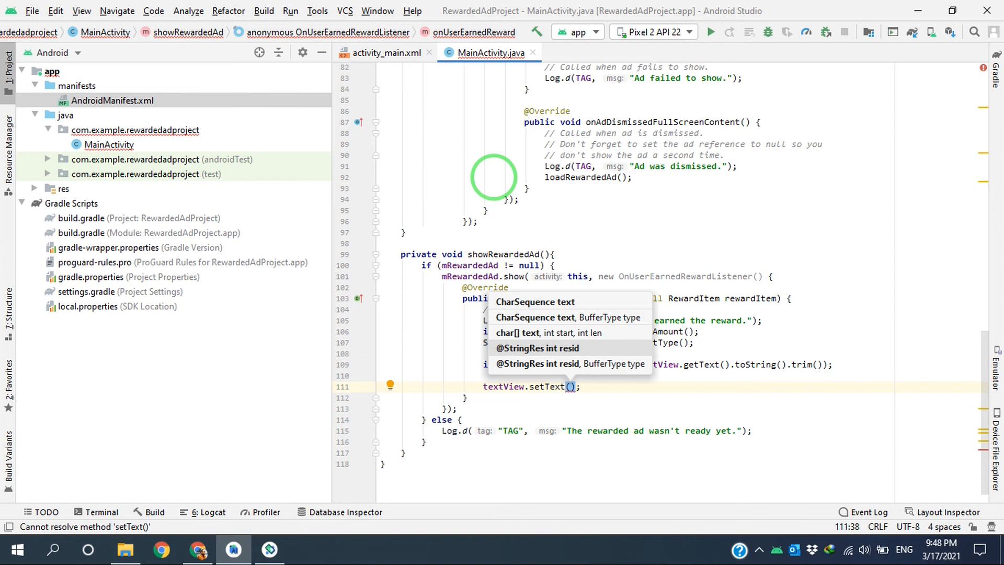
type("String.valueOf(")
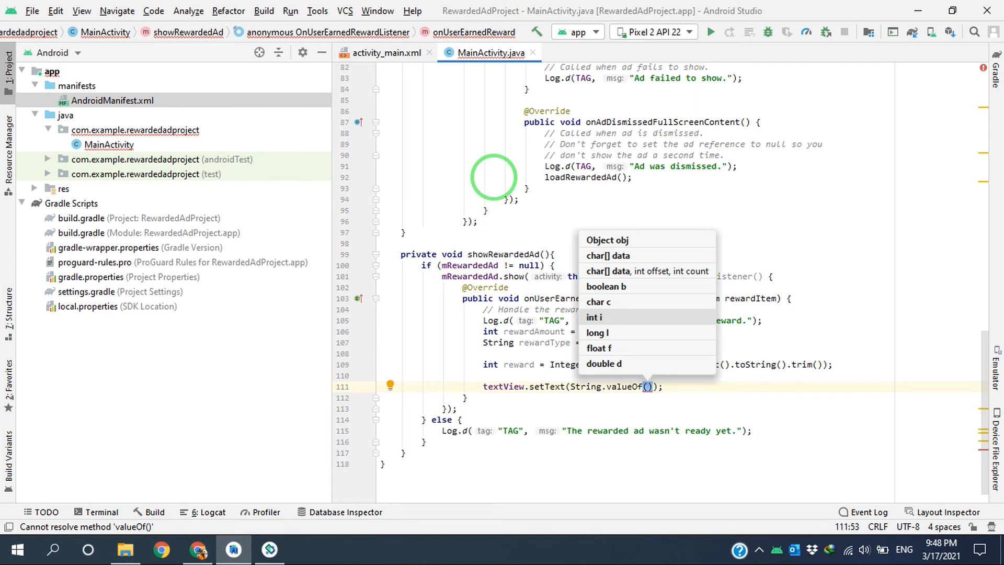
type("reward +")
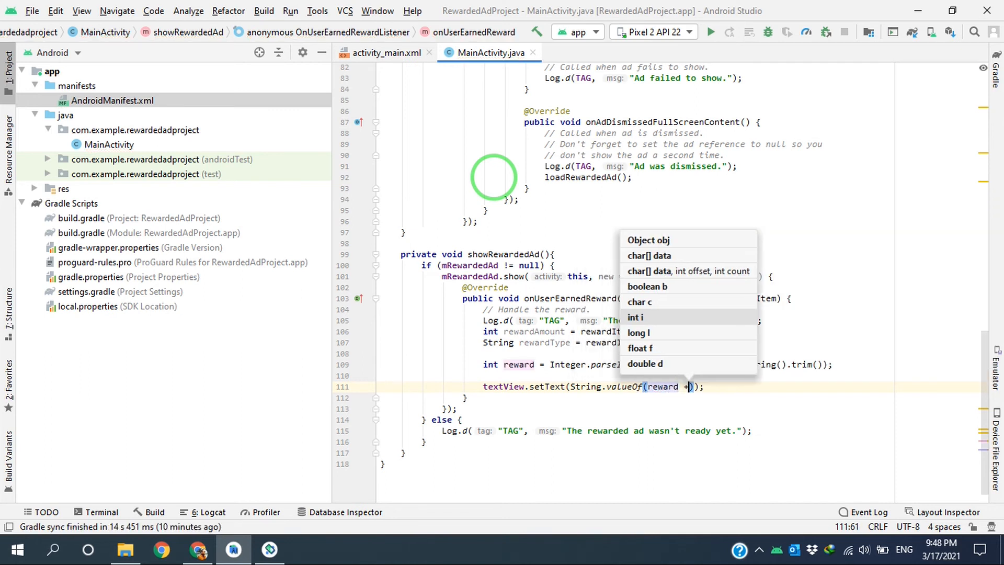
type("1")
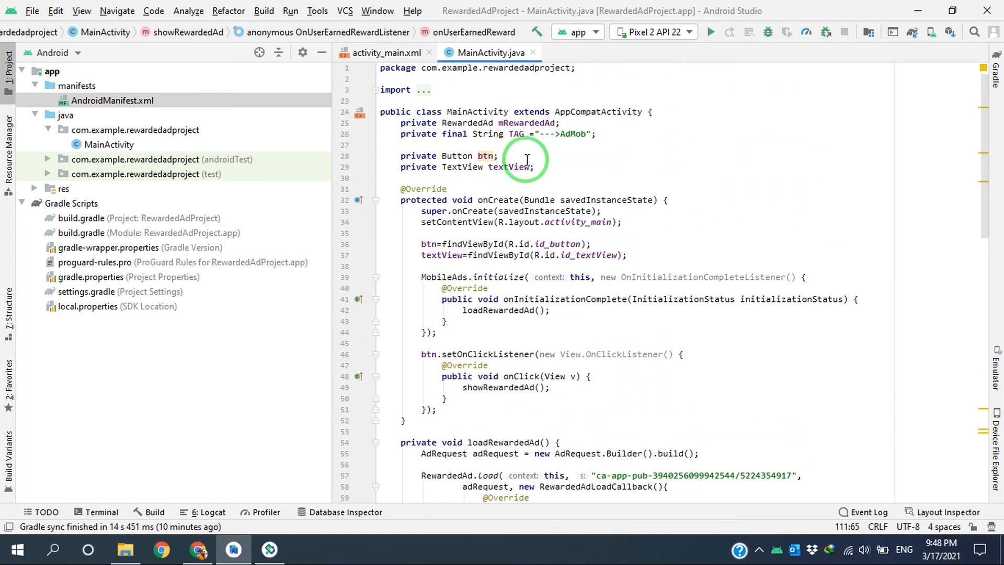
scroll("down", 3)
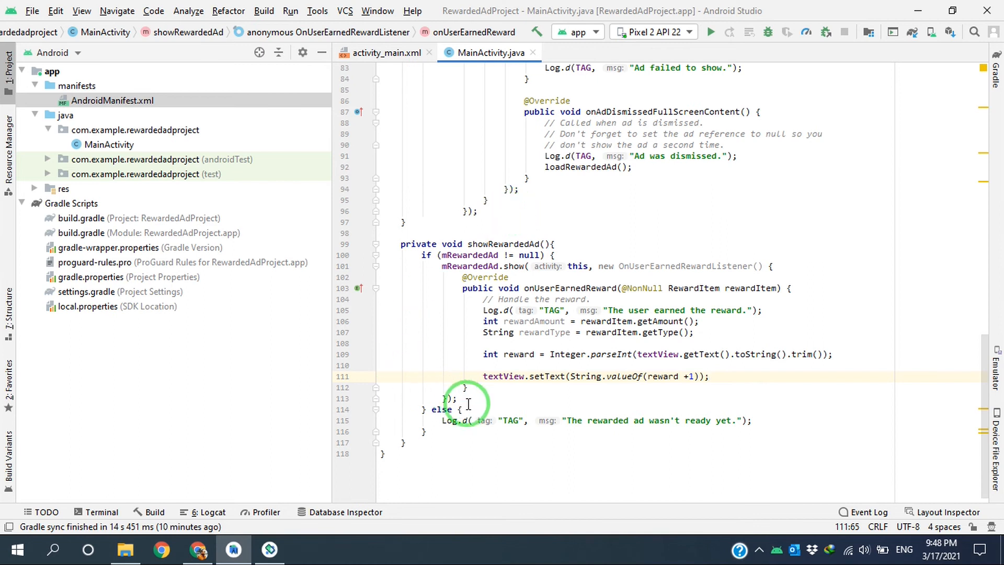
left_click(710, 32)
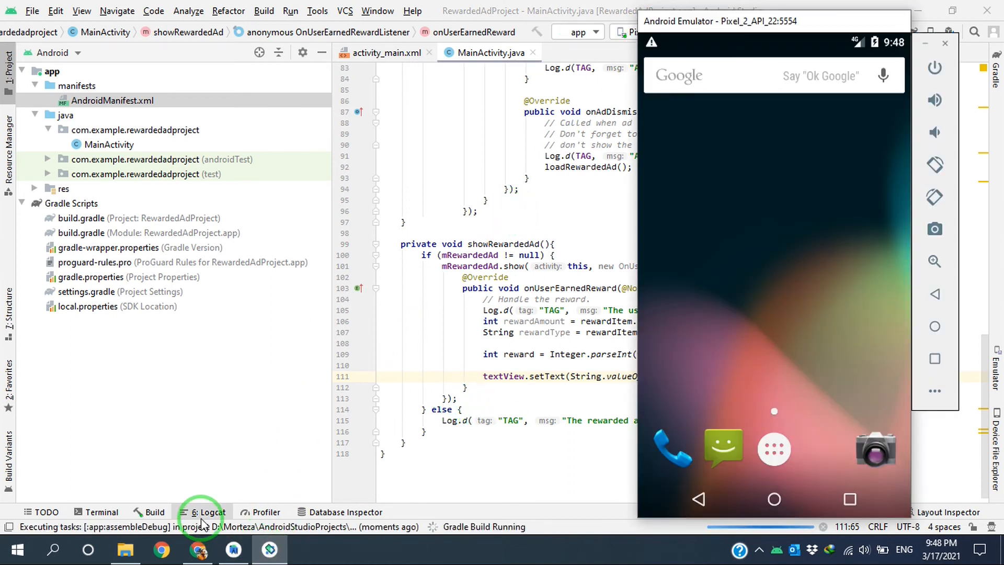
Step: Filter Logcat by '--->Admob' and replace the quoted "TAG" with the TAG constant
left_click(207, 511)
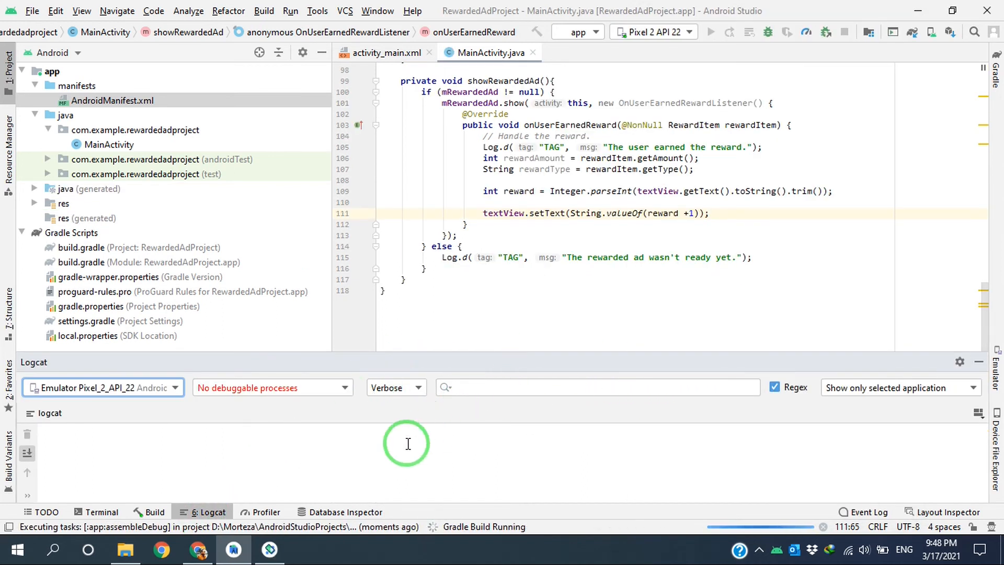
type("--->")
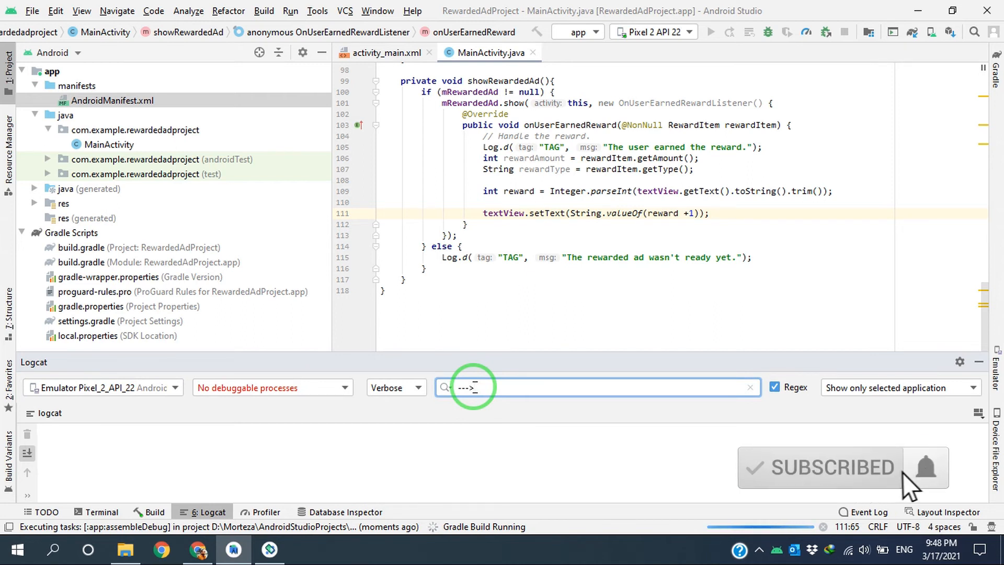
type("Admob")
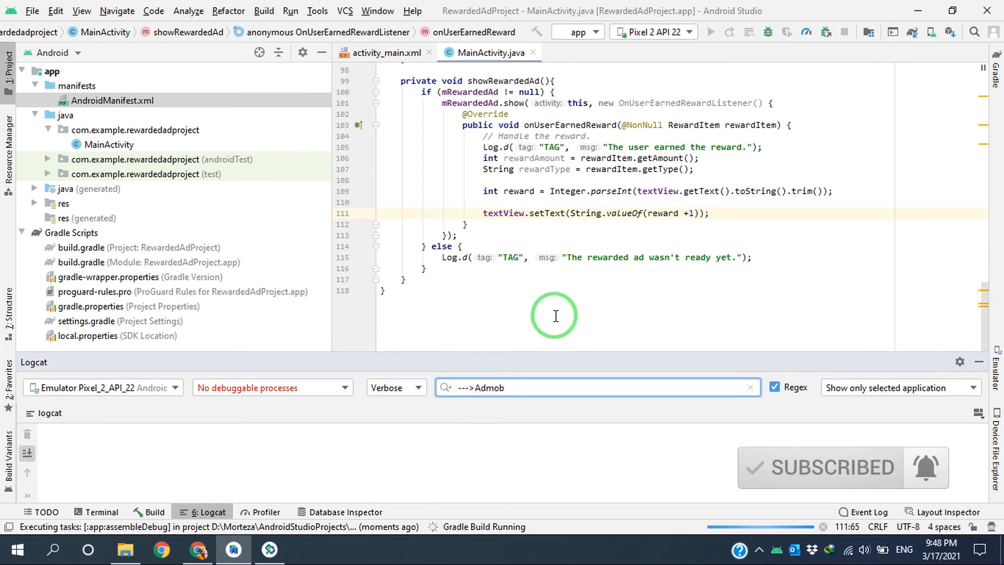
mouse_move(514, 257)
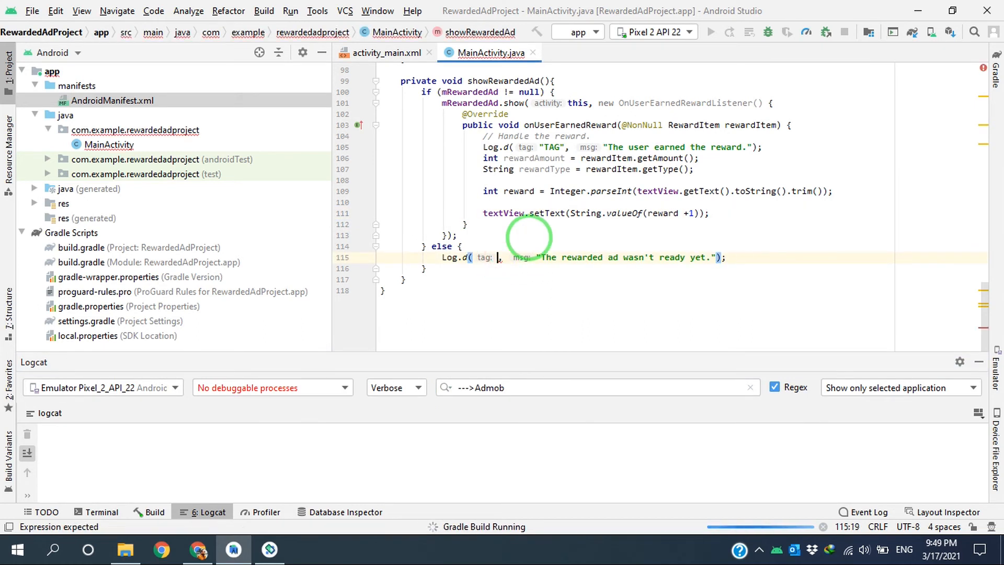
type("TAG")
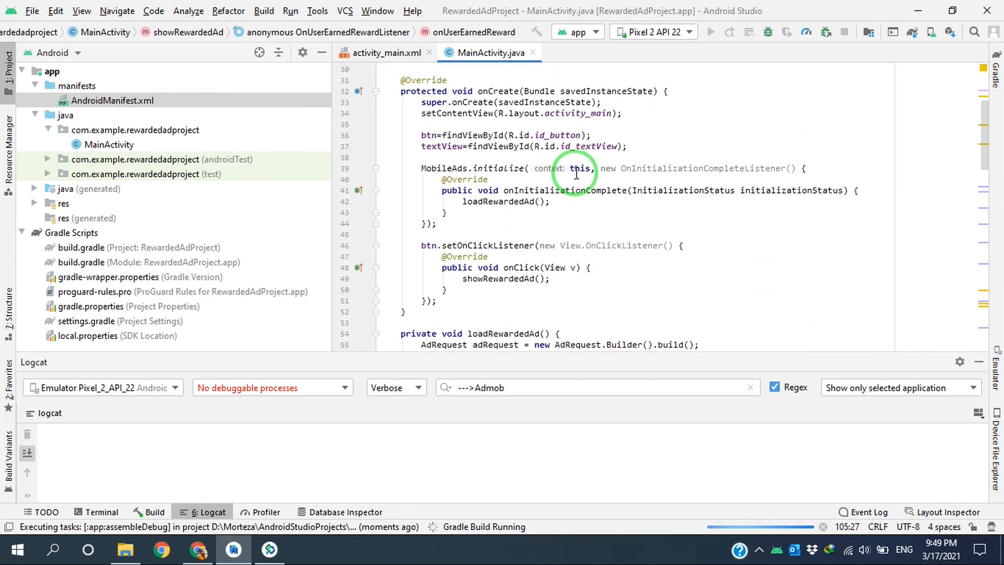
scroll("down", 3)
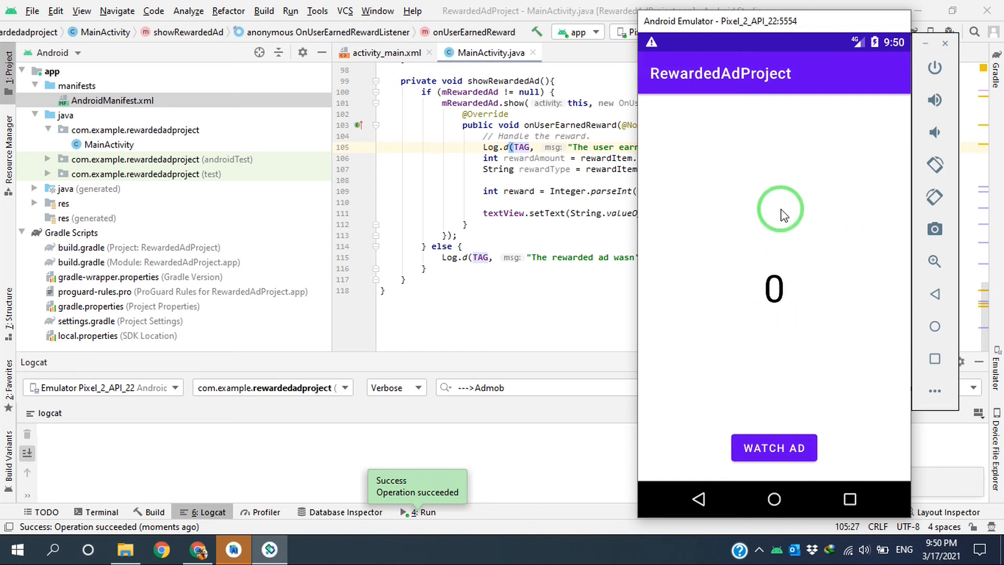
mouse_move(588, 334)
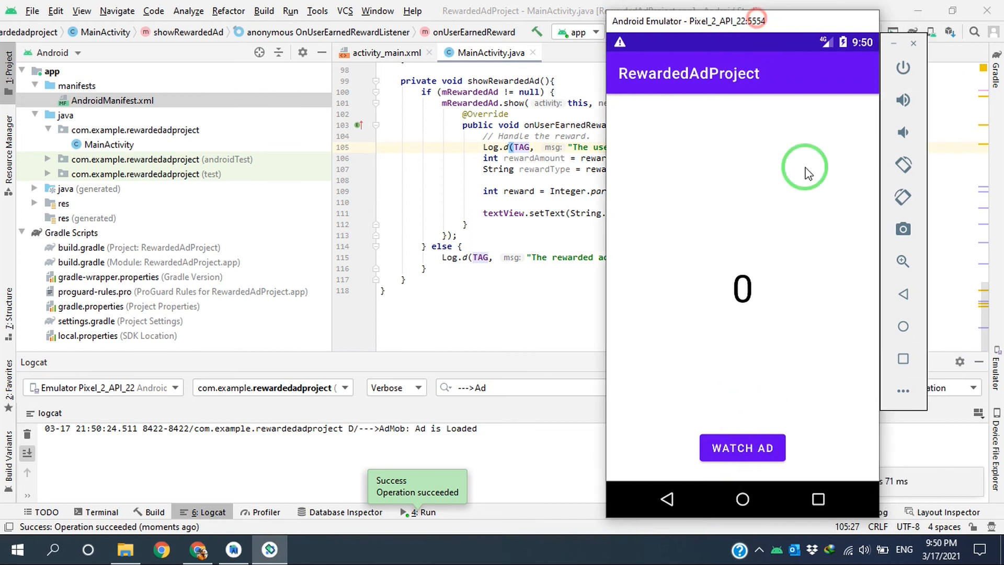
Step: Watch a test rewarded ad in the emulator, close it, and reopen Logcat
left_click(742, 448)
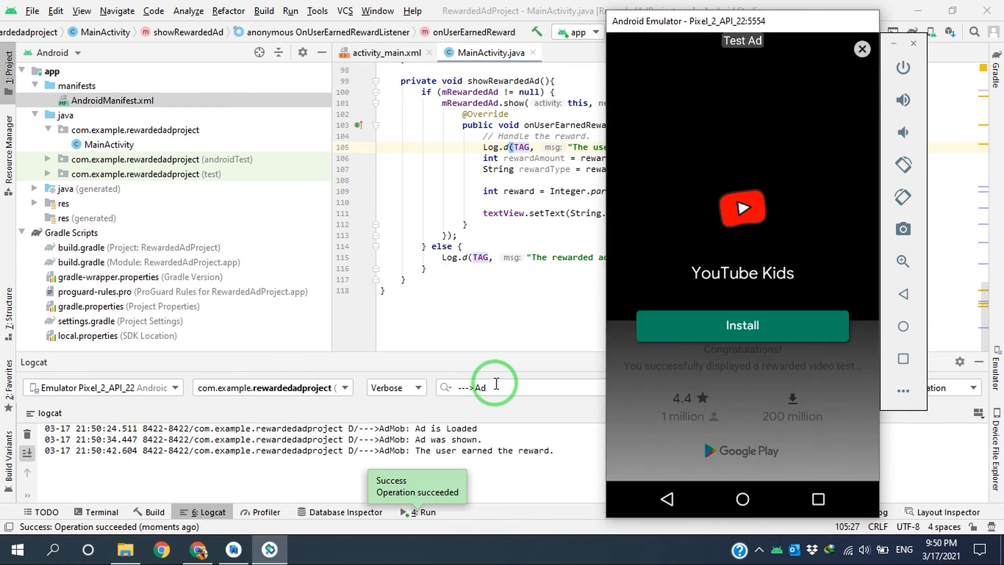
mouse_move(490, 451)
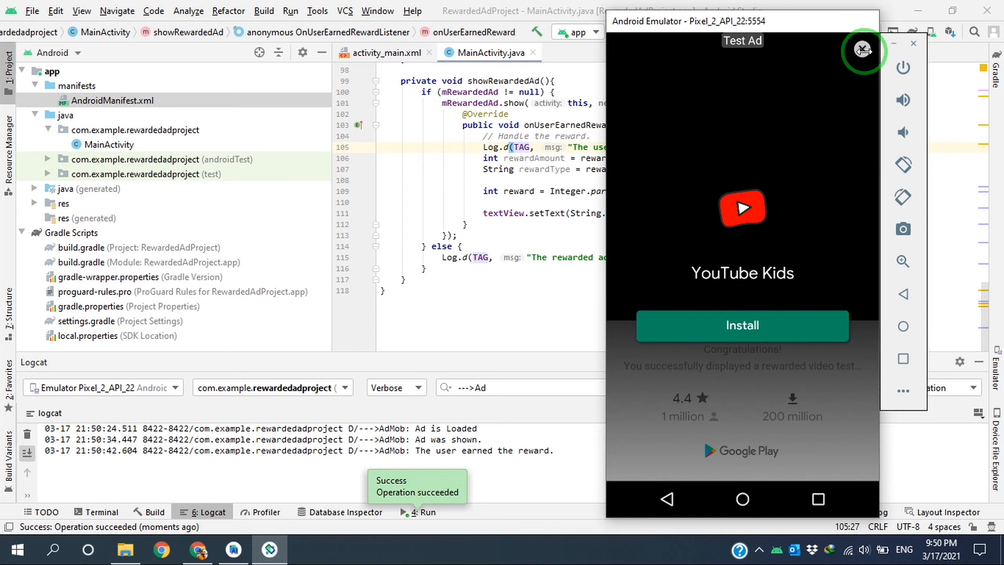
left_click(863, 52)
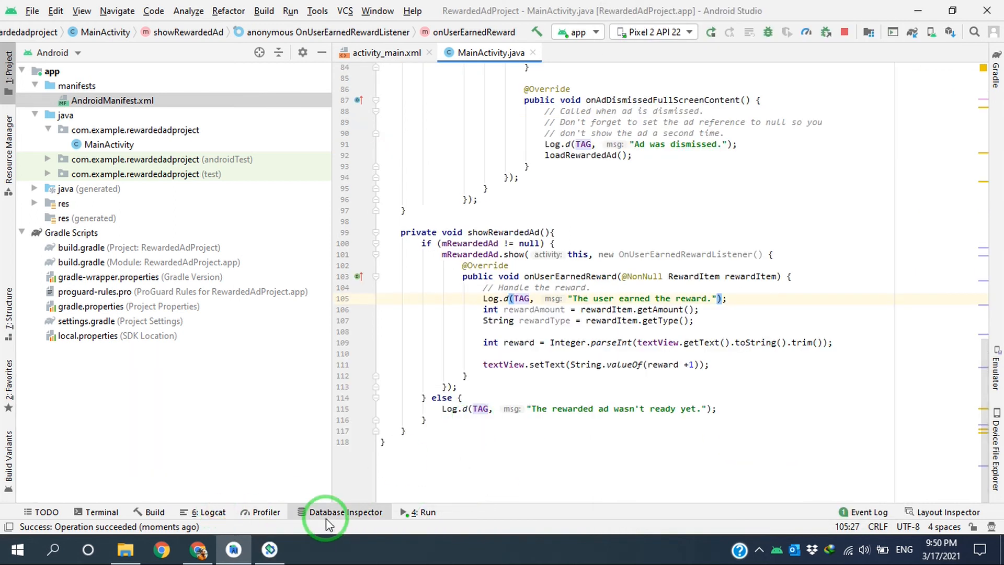
left_click(208, 511)
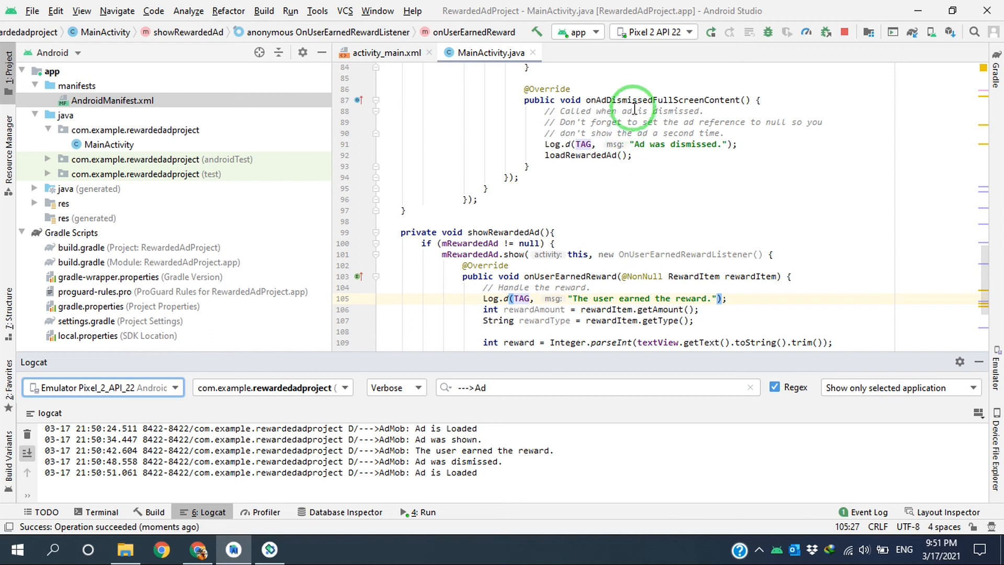
mouse_move(529, 220)
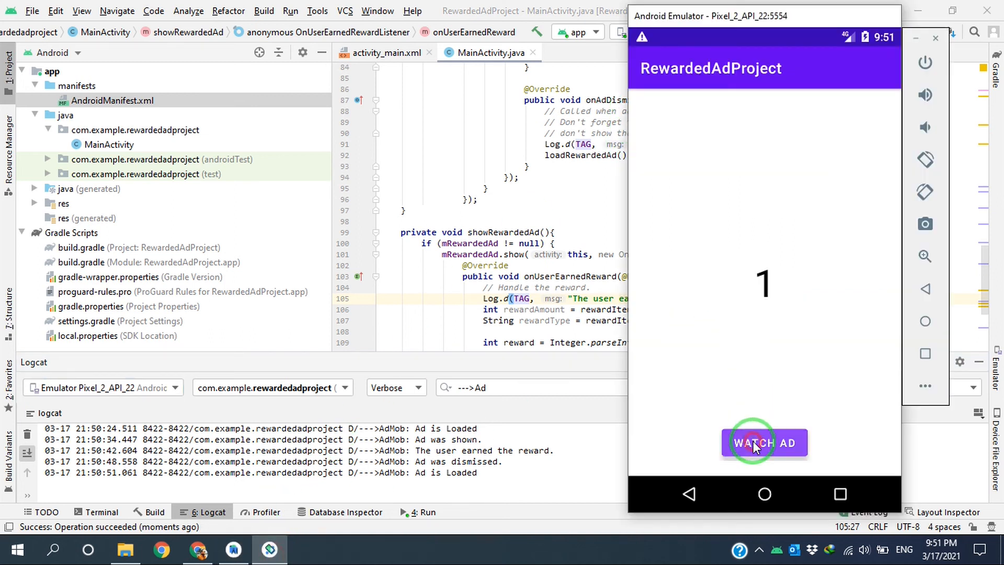
Step: Watch a second test rewarded ad in the emulator and close it
left_click(765, 442)
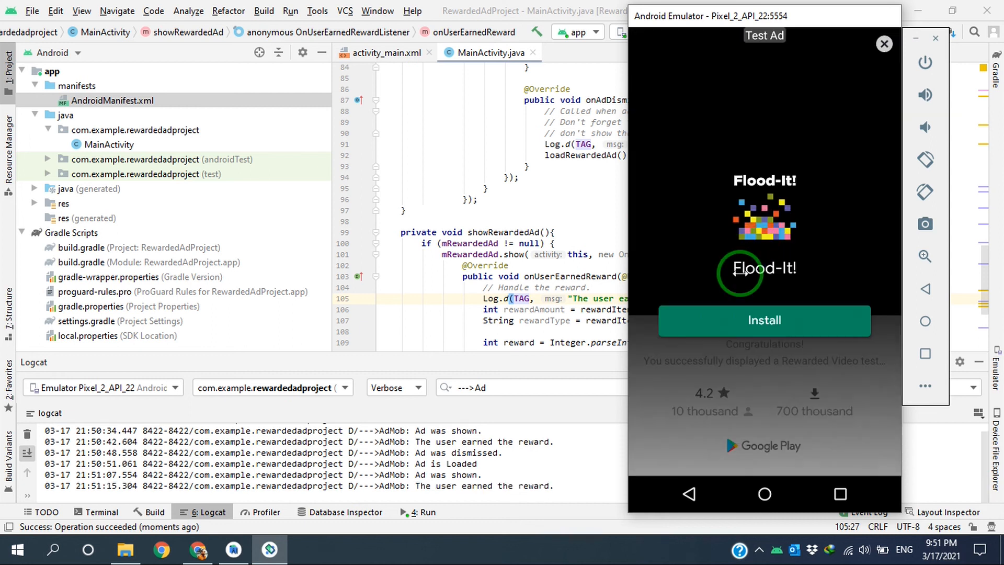
mouse_move(571, 452)
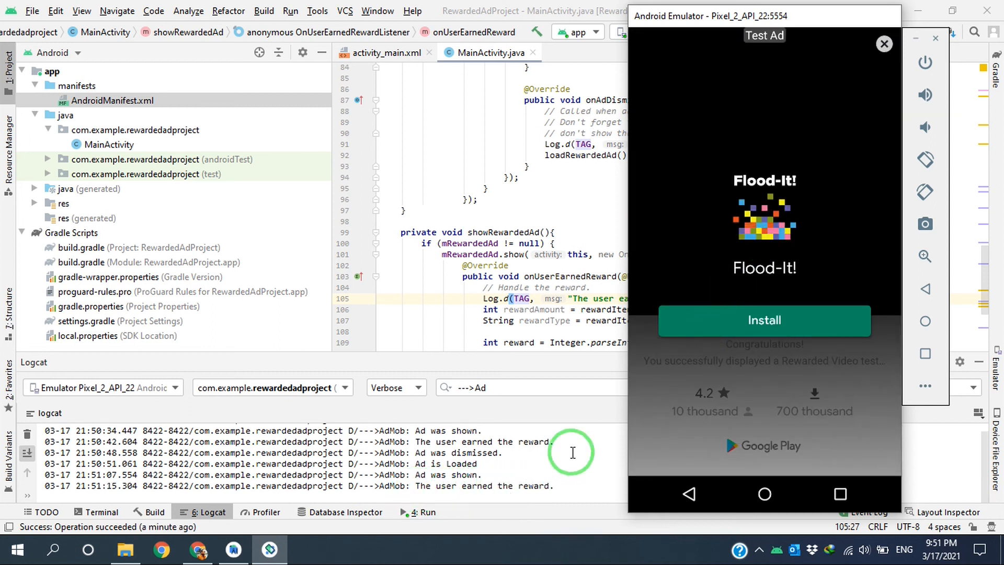
left_click(884, 44)
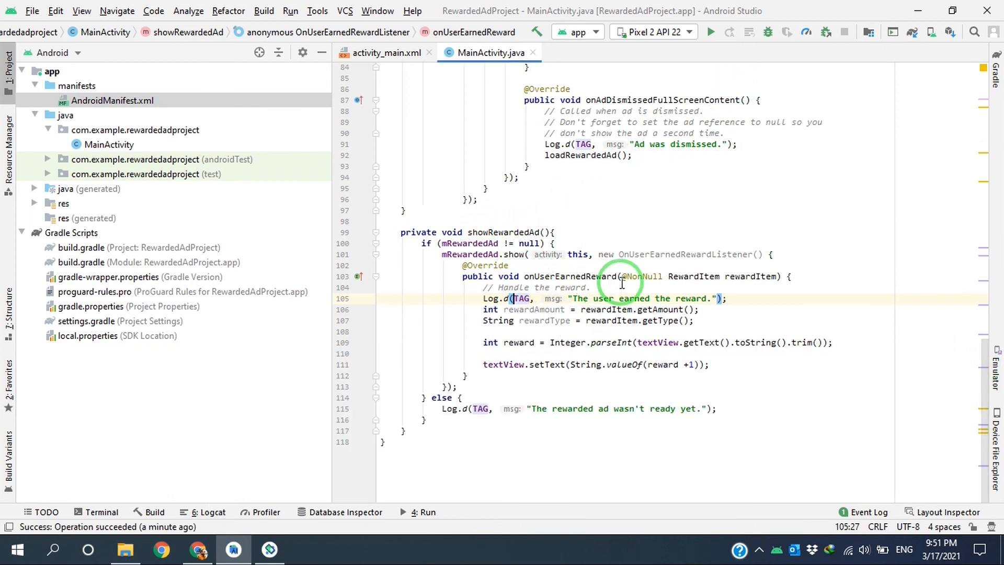
mouse_move(631, 364)
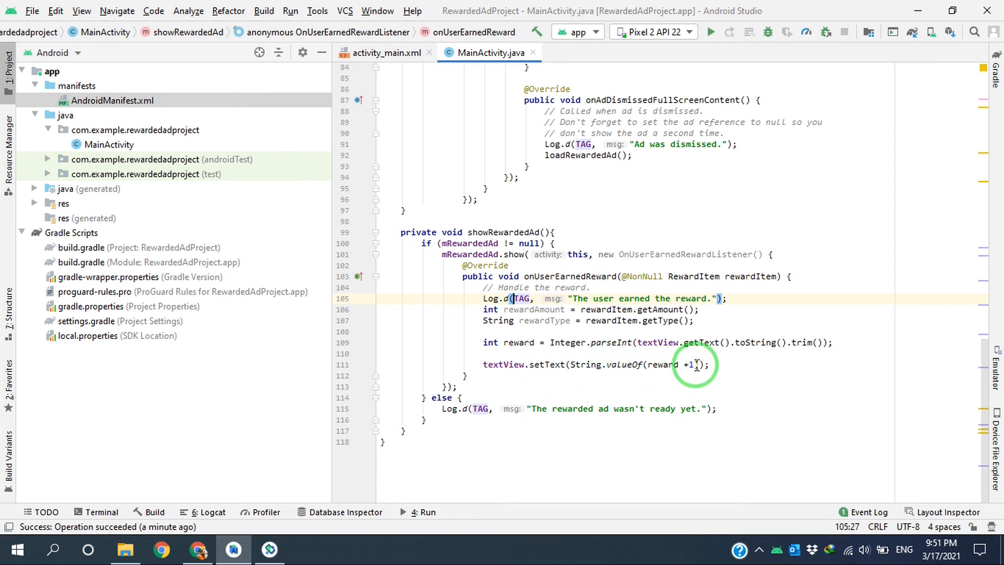
Step: Replace the fixed 1 in reward + 1 with rewardAmount on line 111
double_click(535, 309)
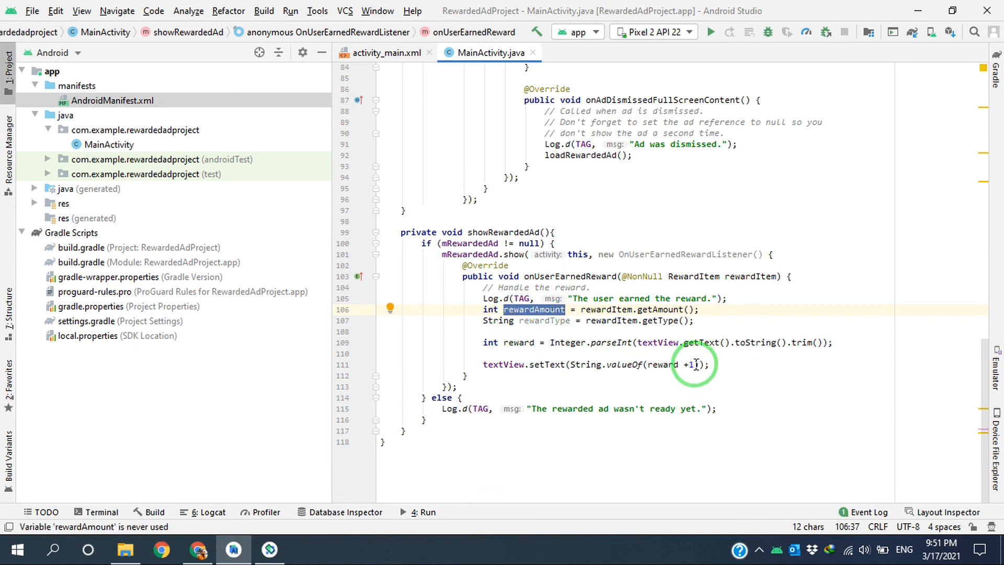
mouse_move(692, 364)
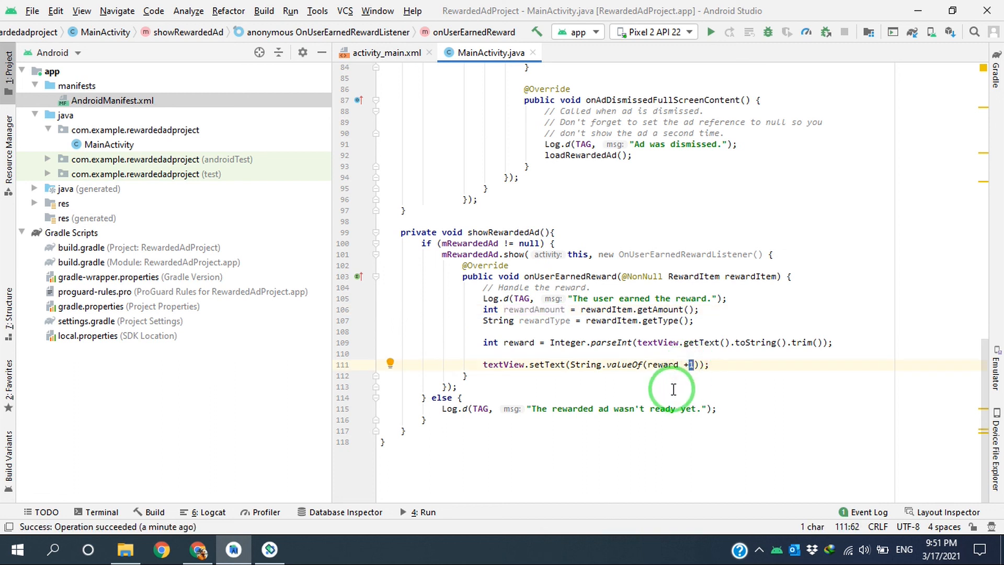
type("re")
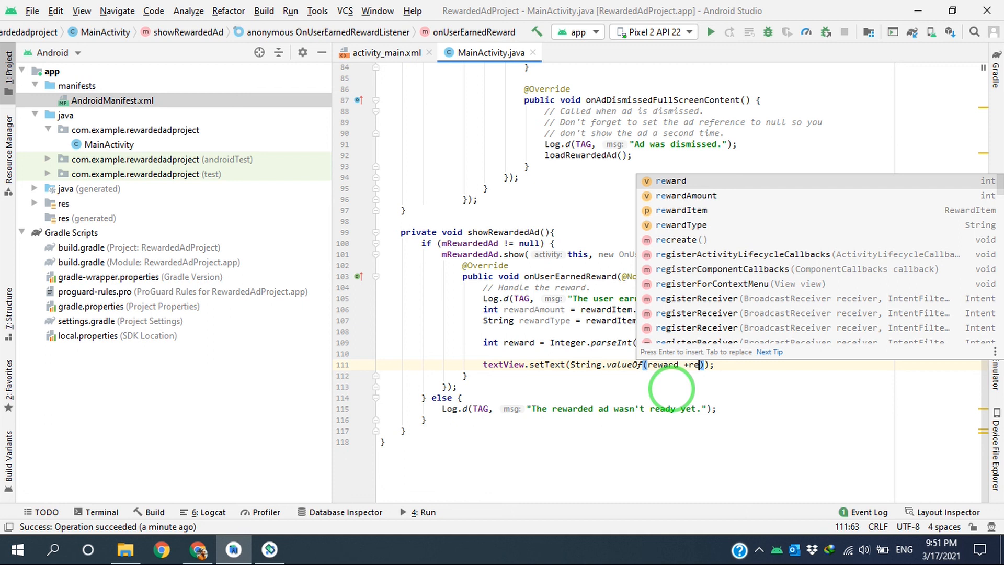
left_click(685, 195)
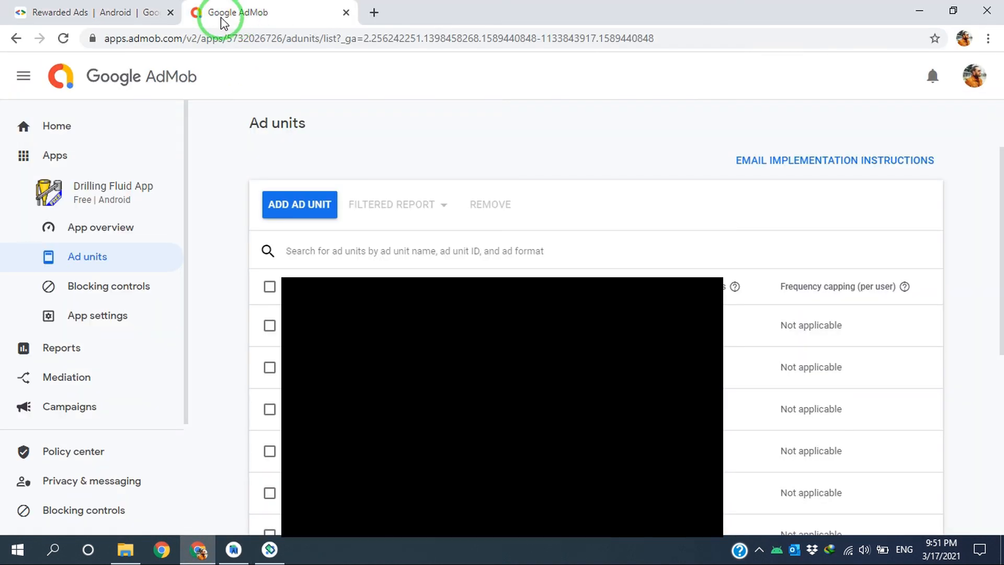
mouse_move(299, 205)
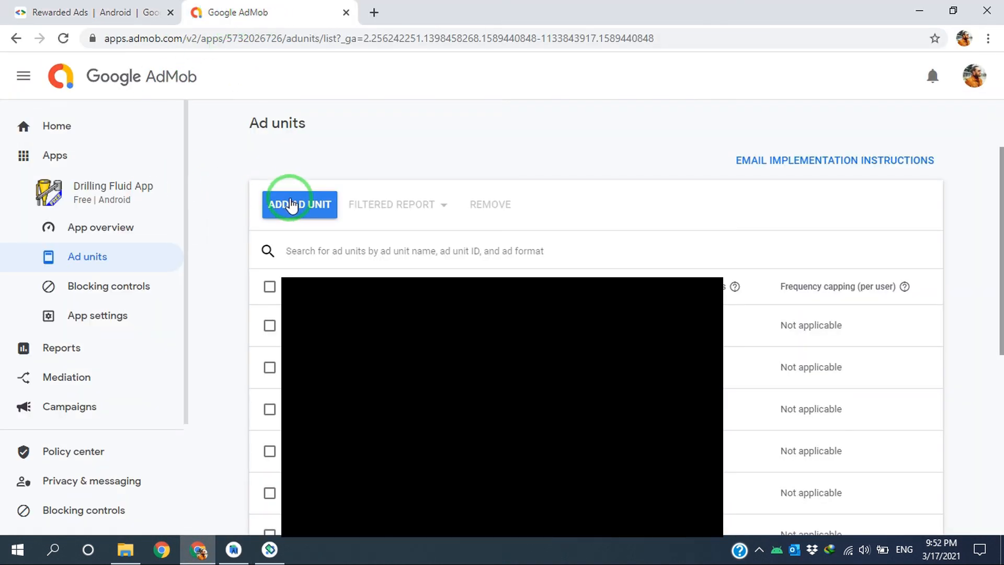
Step: Add a new Rewarded ad unit in AdMob with reward amount 15
left_click(299, 204)
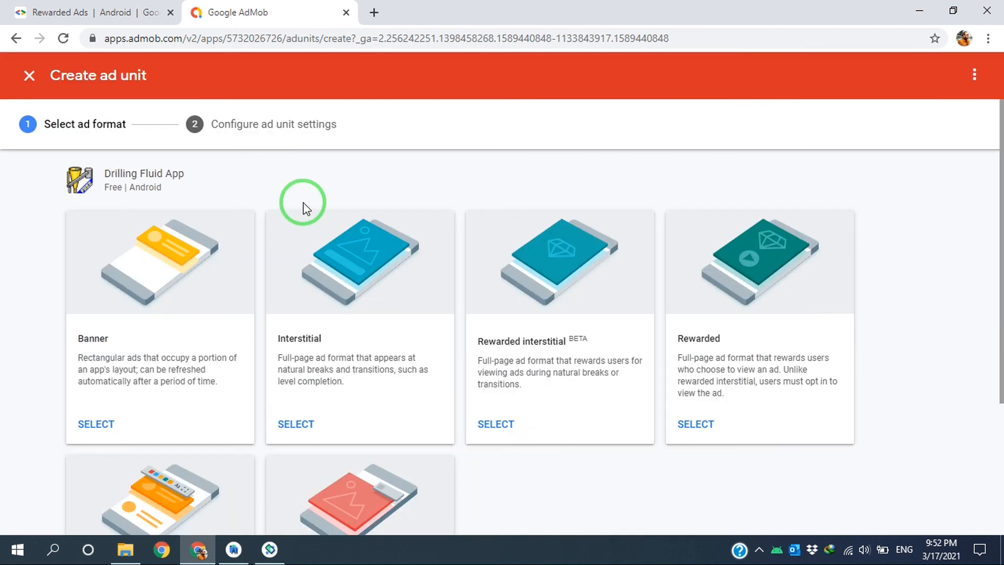
left_click(696, 424)
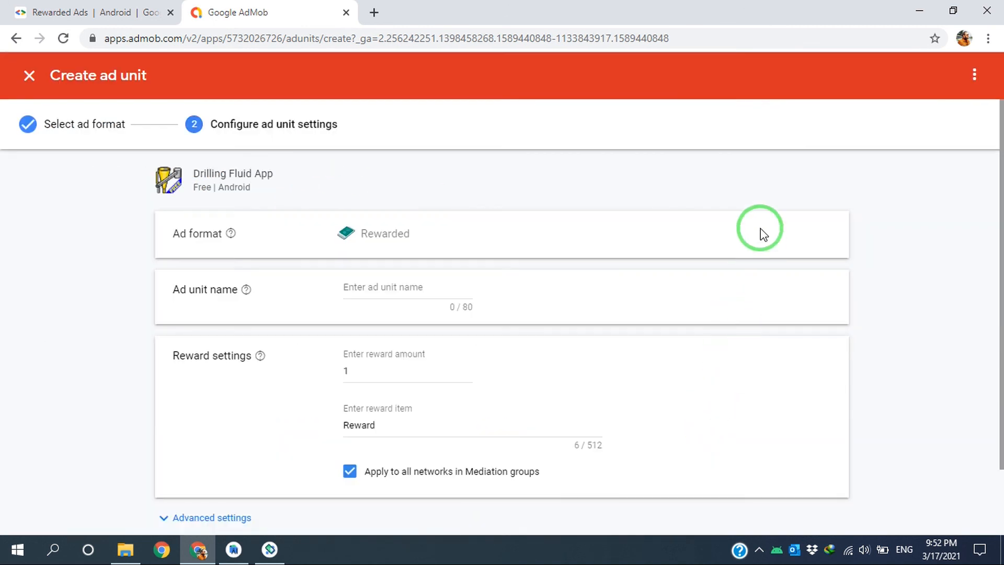
scroll("down", 3)
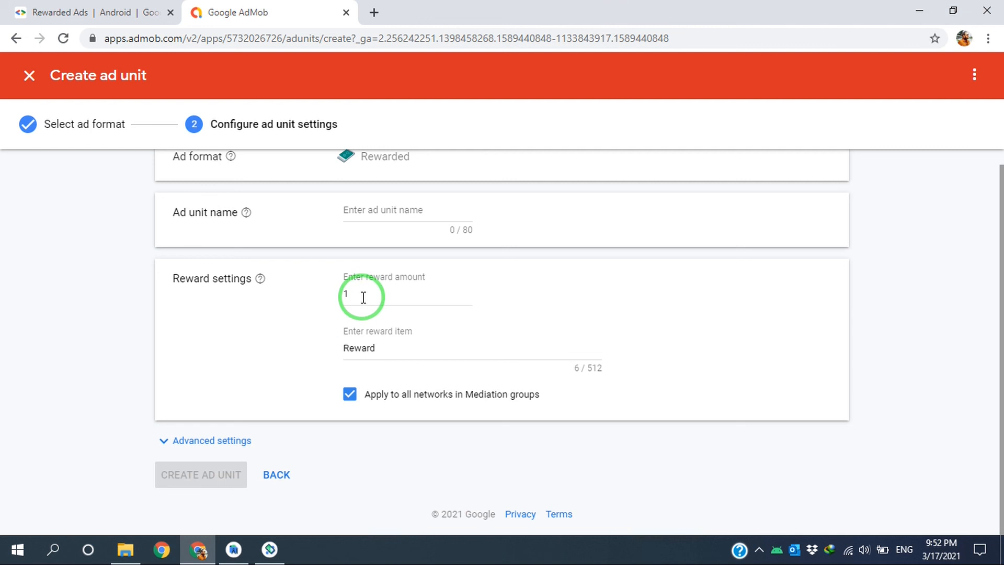
left_click(384, 296)
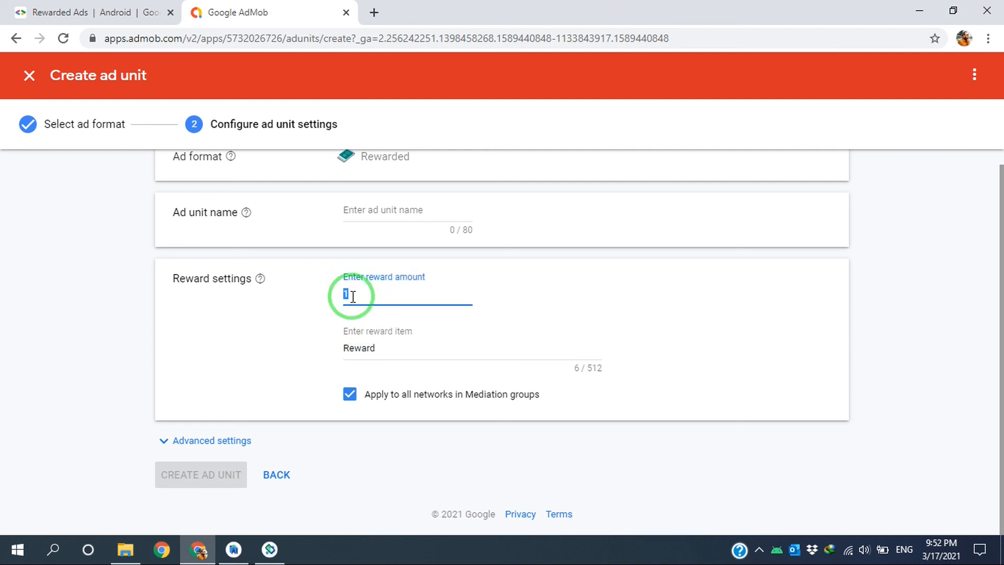
type("15")
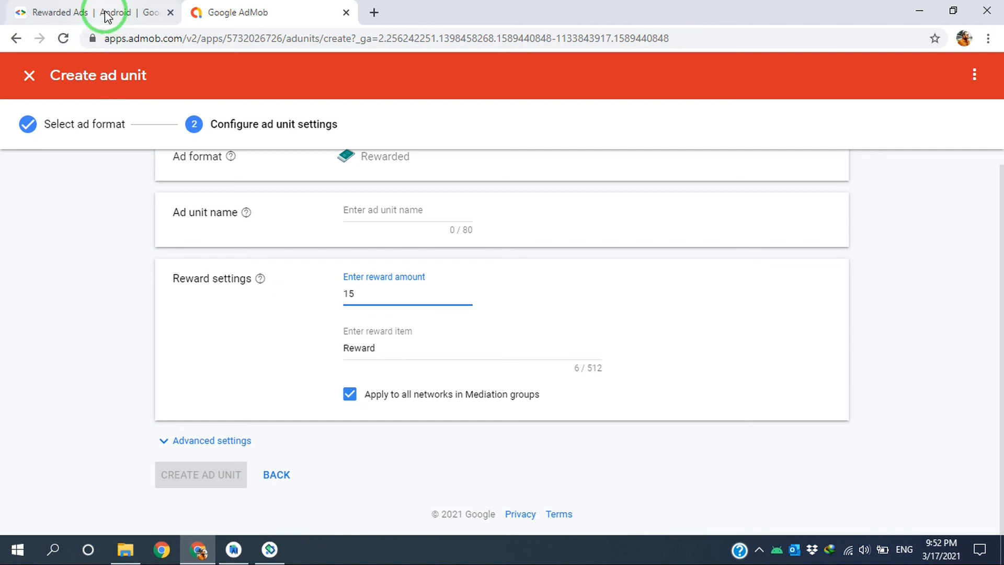
left_click(233, 550)
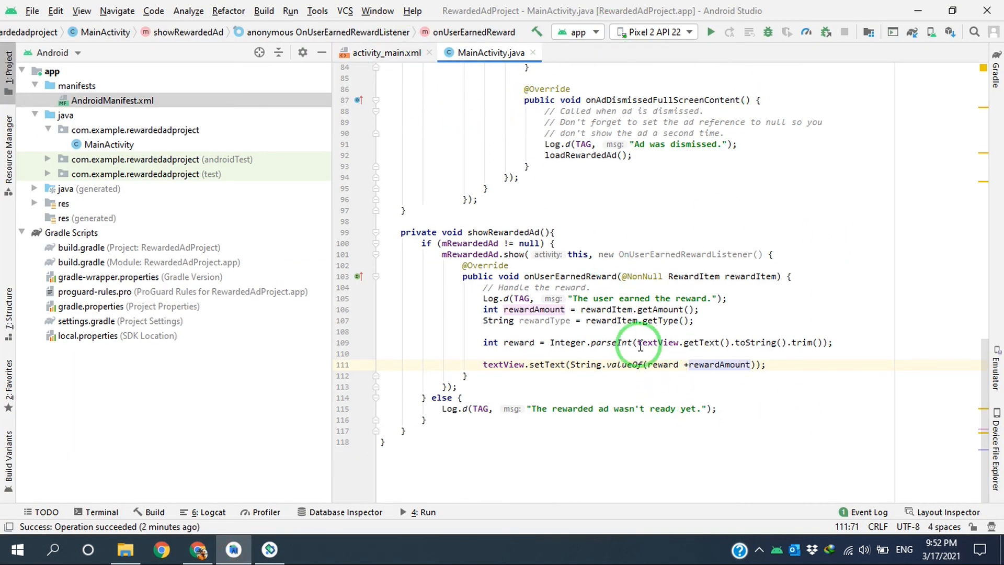
mouse_move(718, 365)
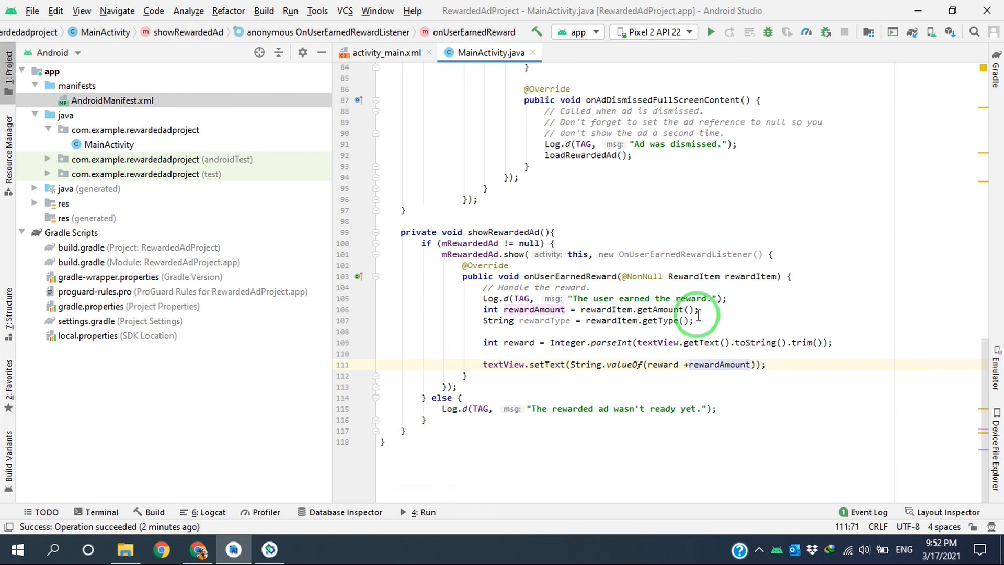
mouse_move(562, 163)
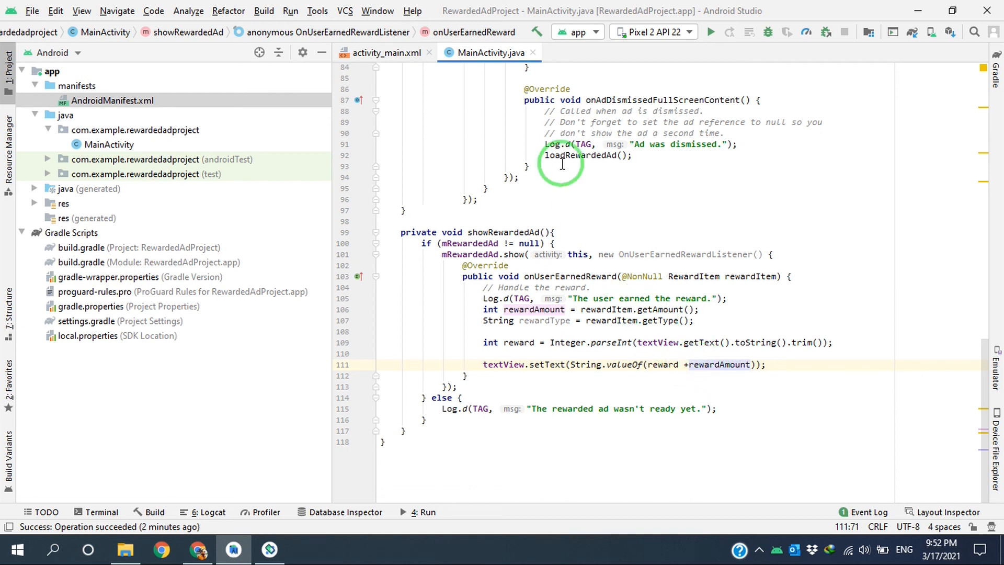